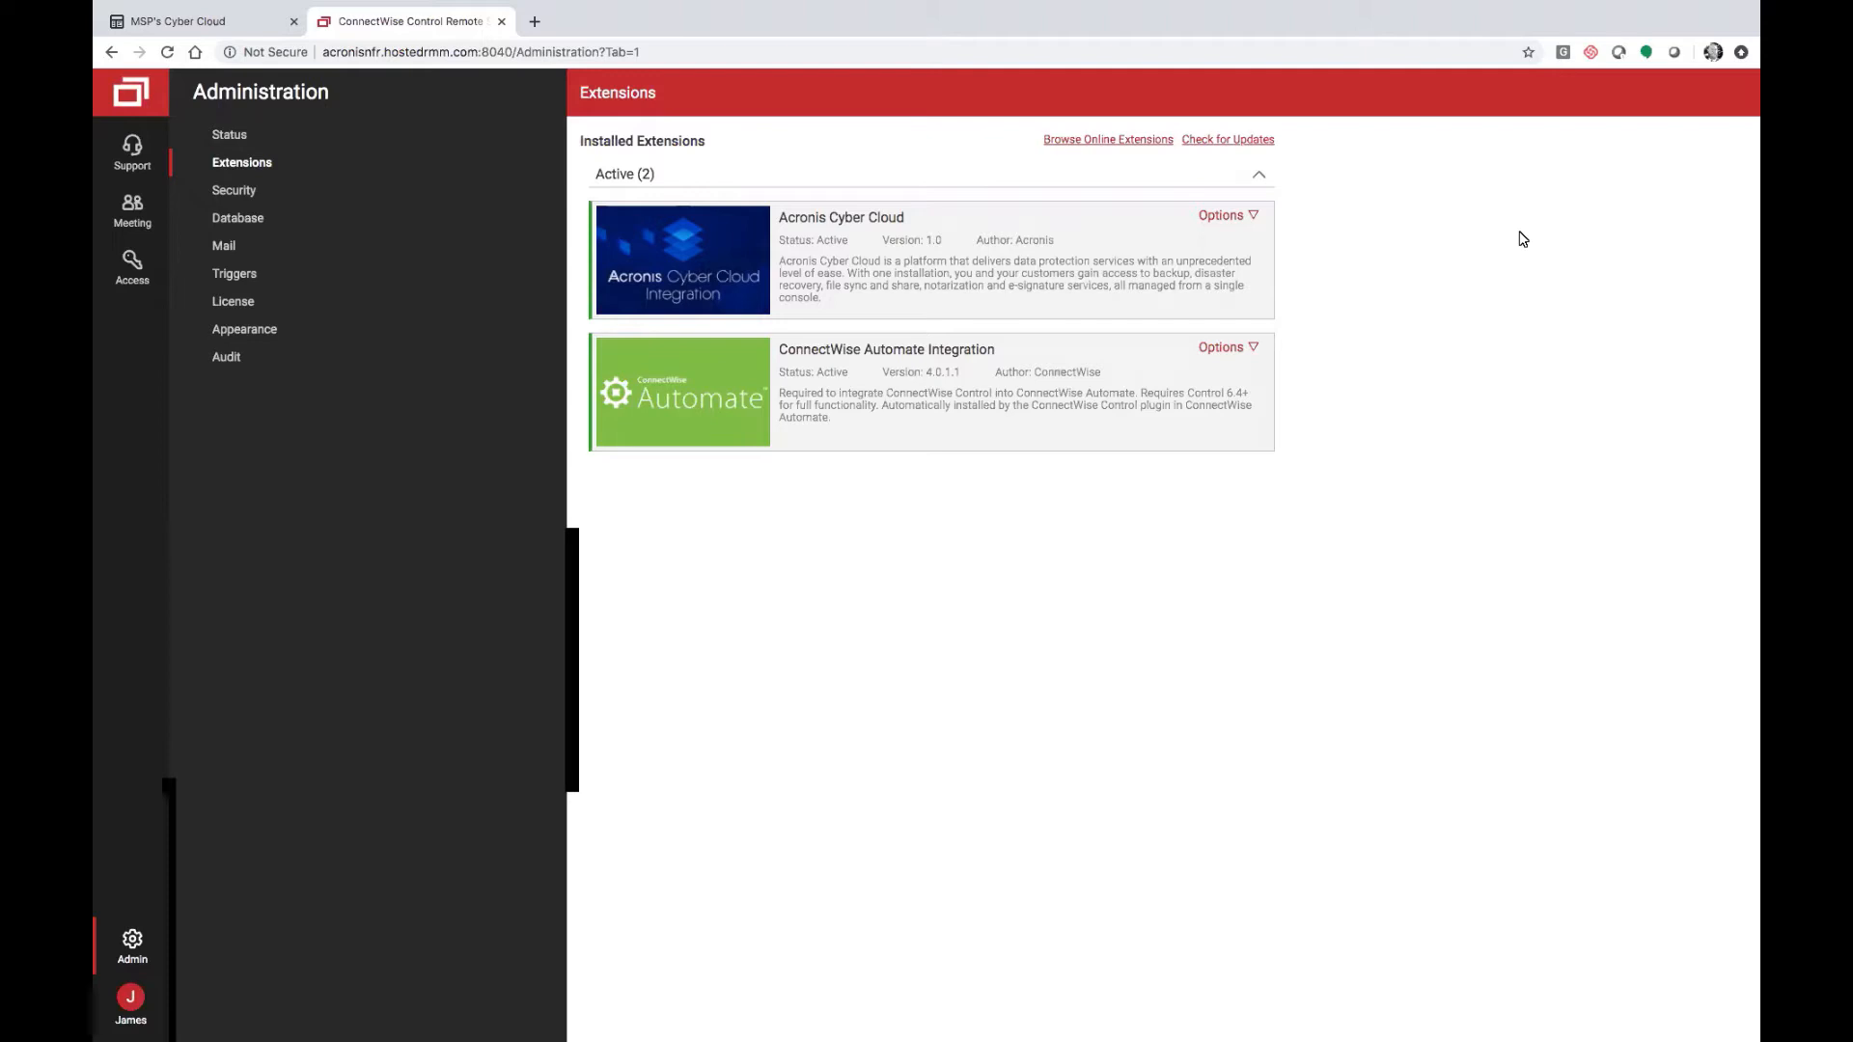
mouse_move(1486, 251)
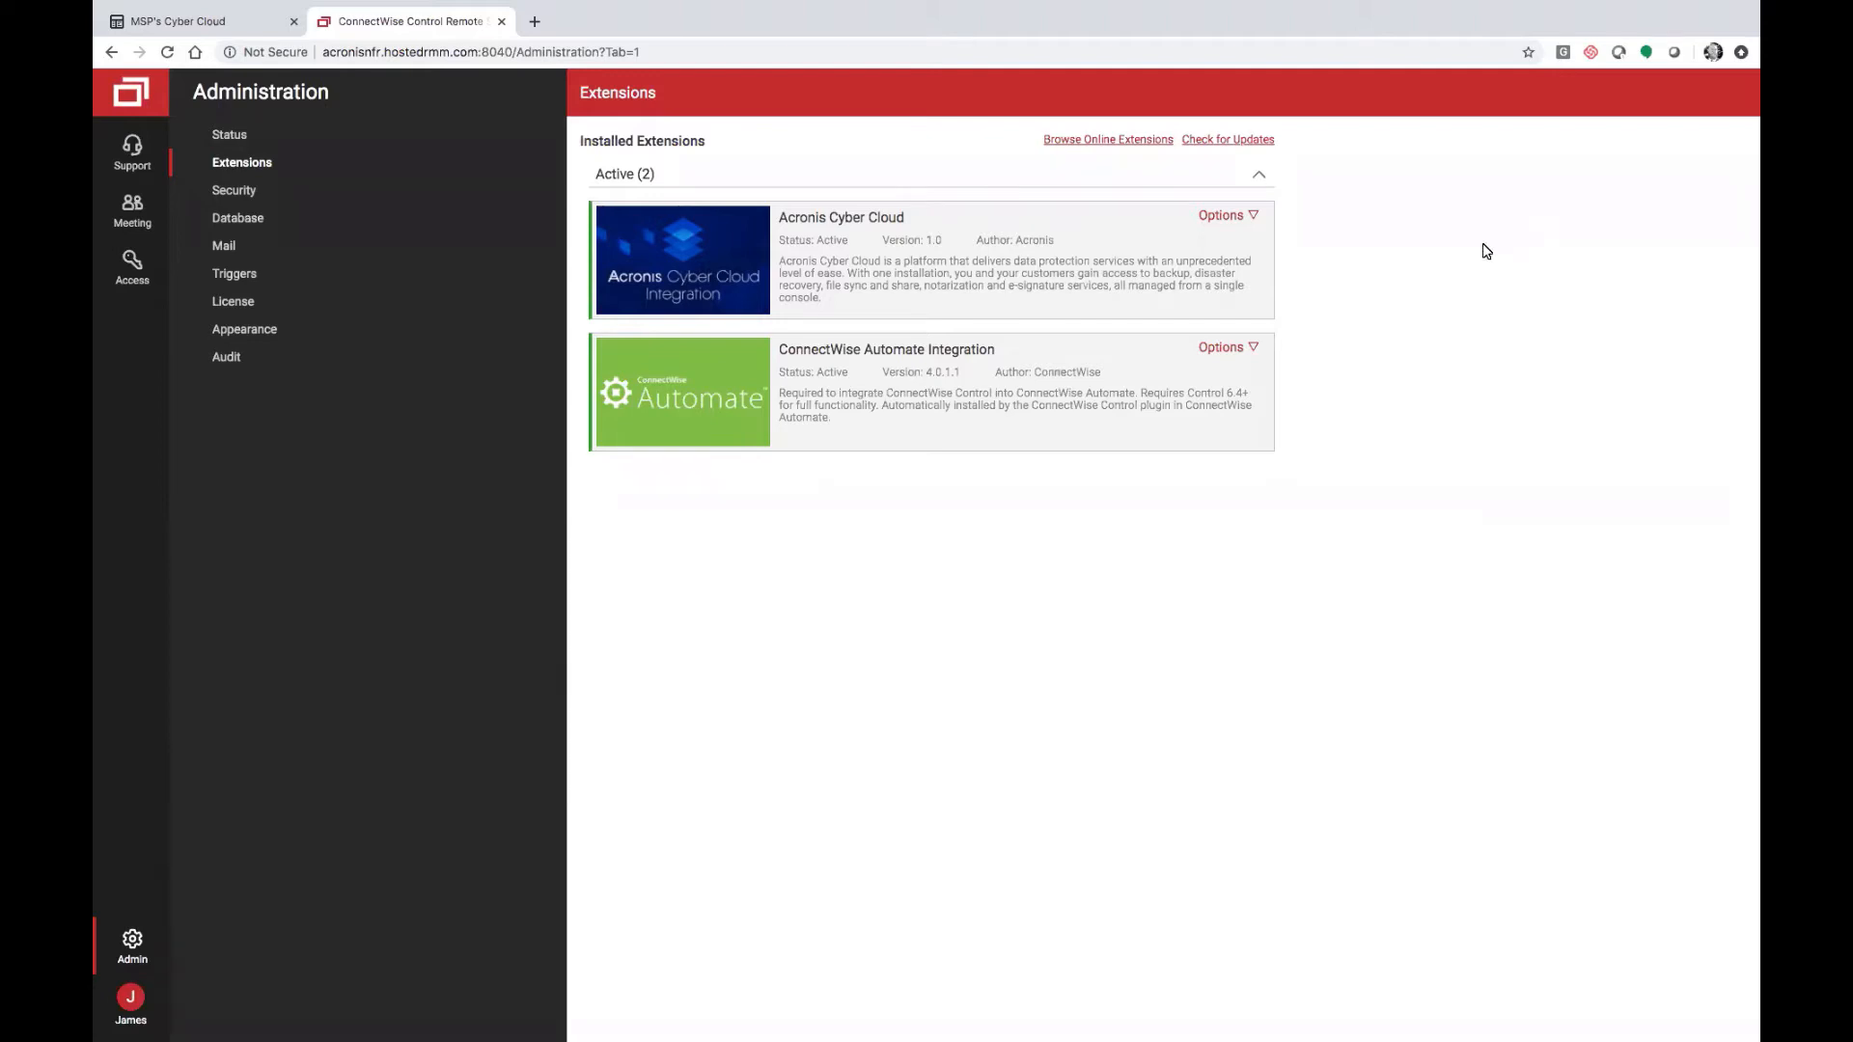
mouse_move(665, 660)
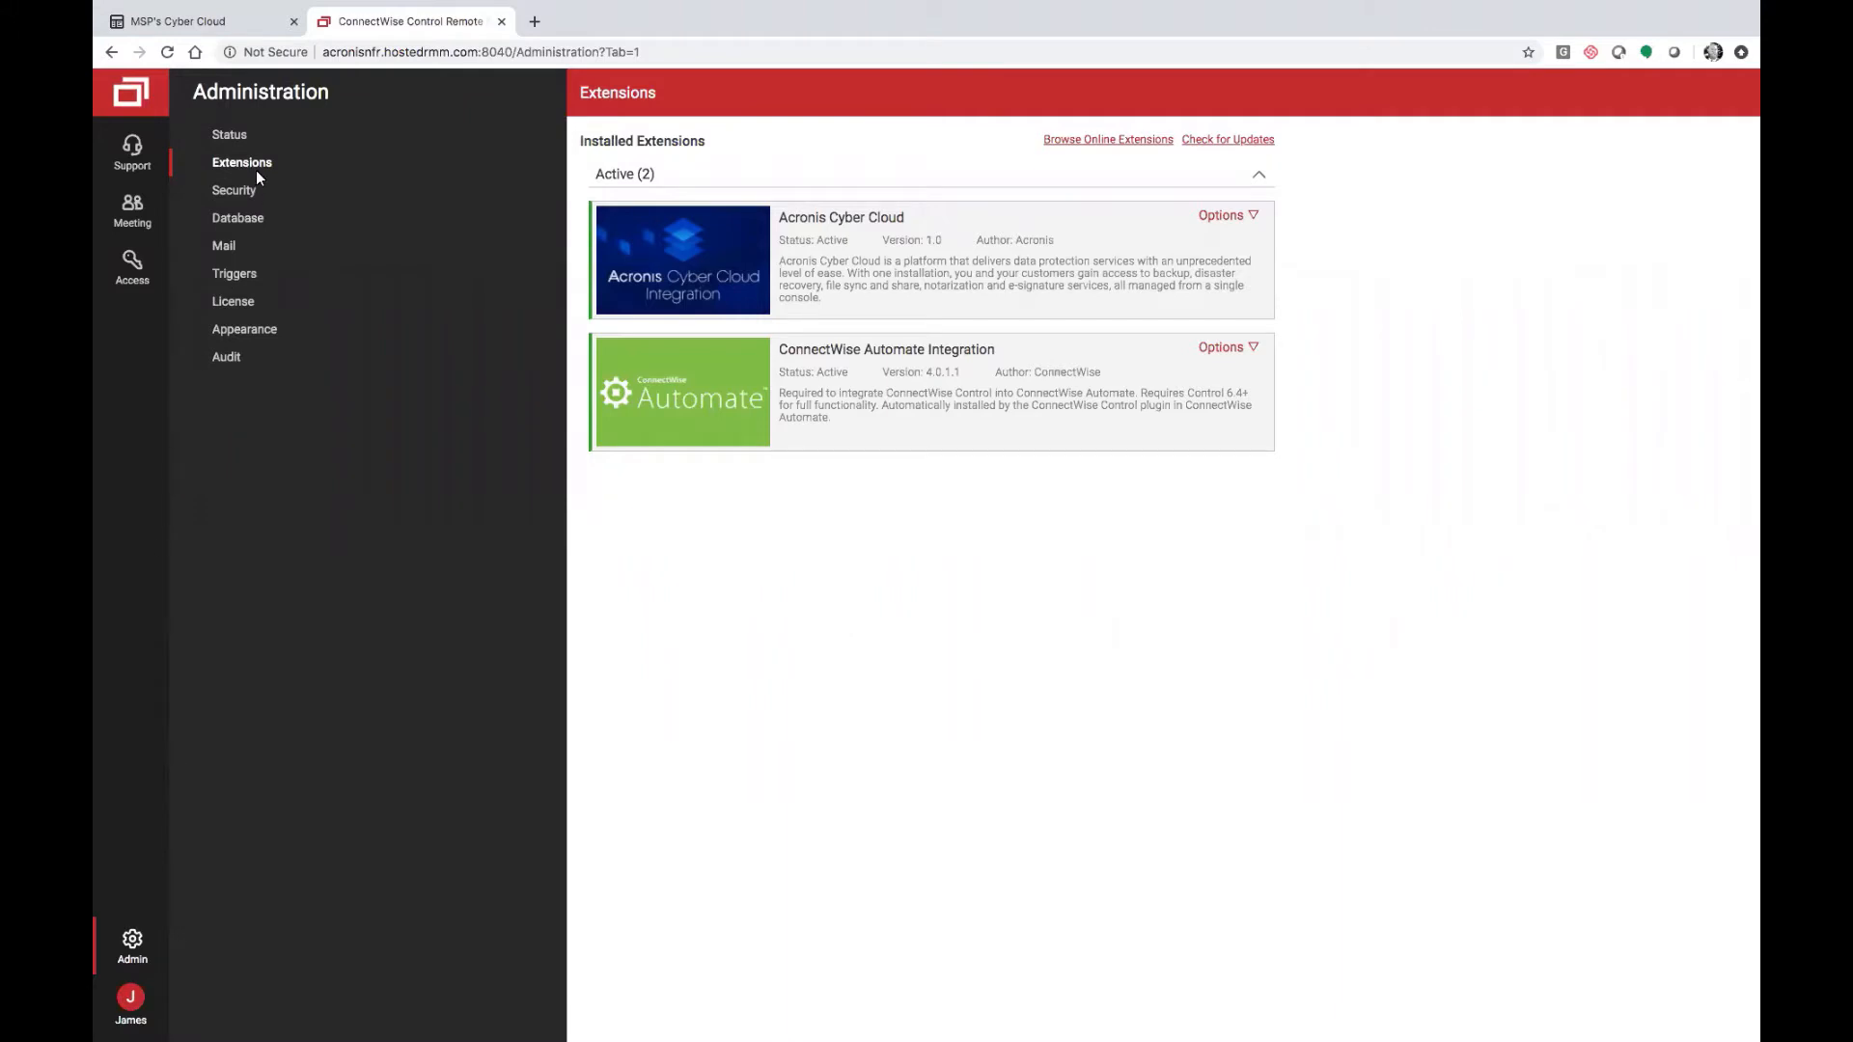
mouse_move(832, 179)
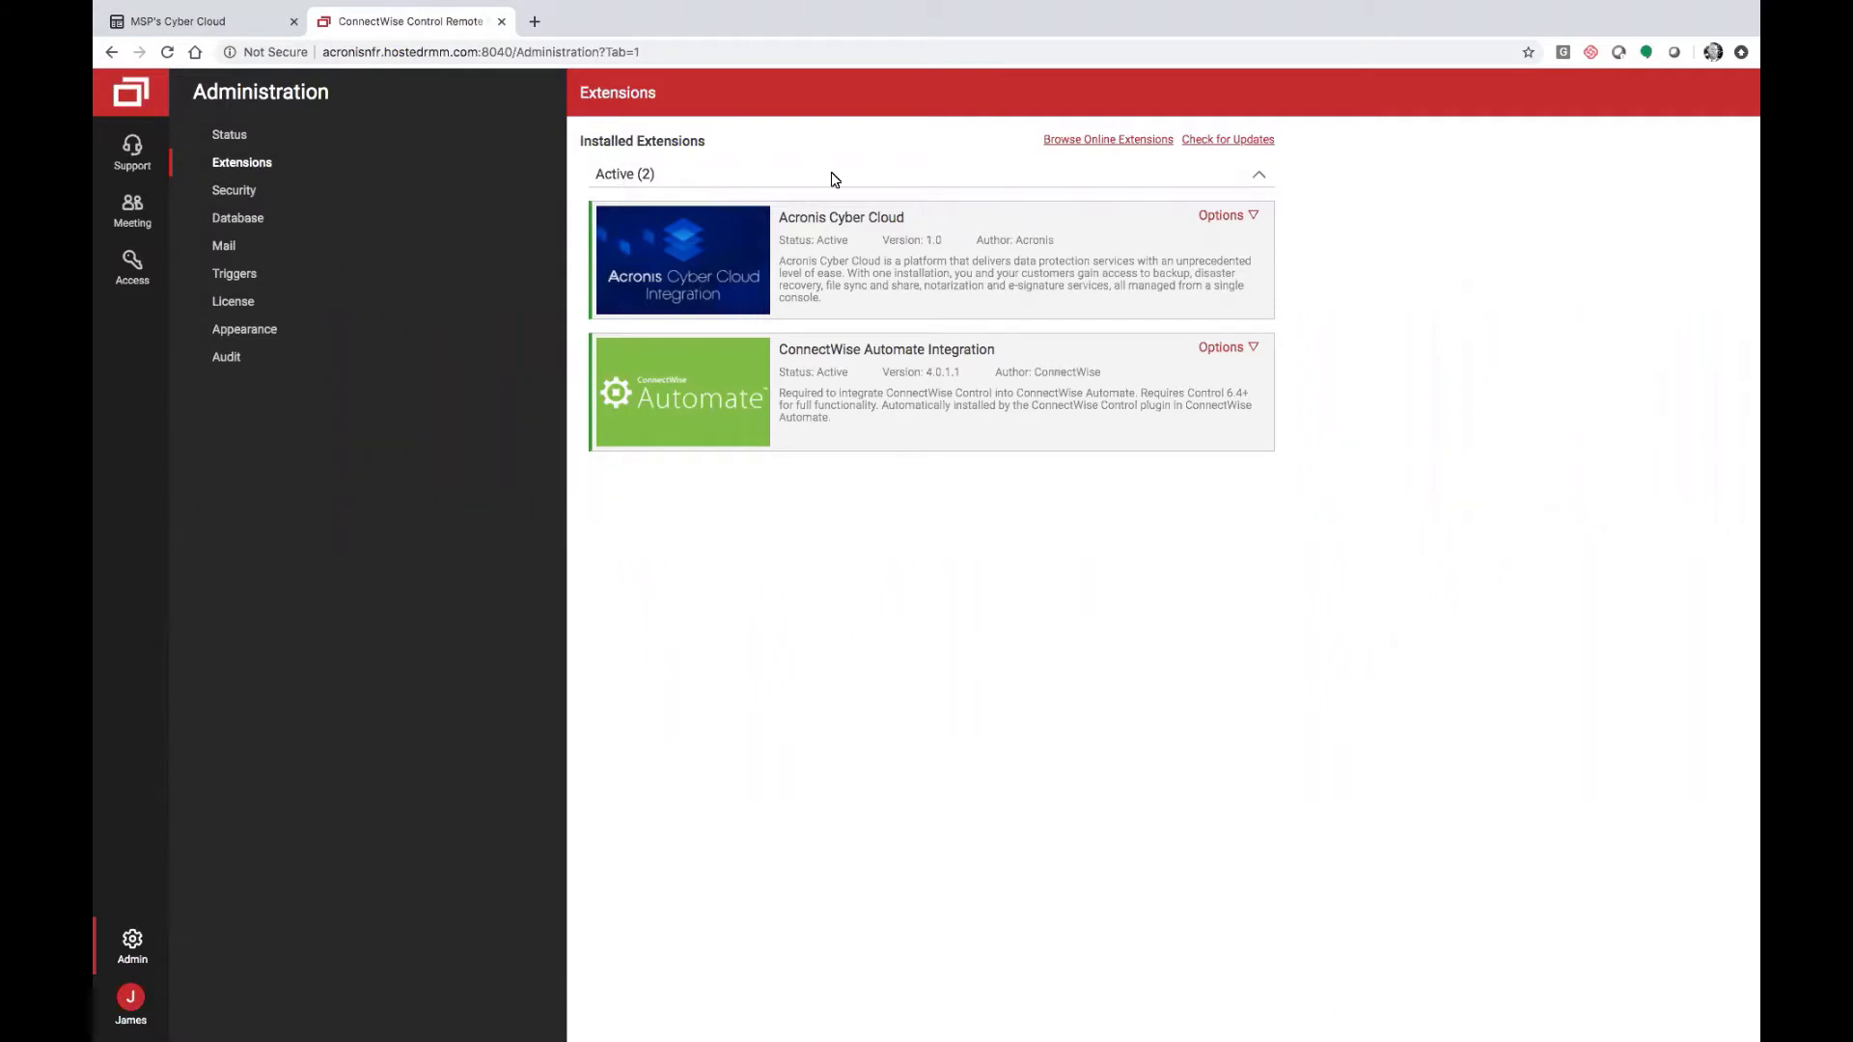
mouse_move(1102, 145)
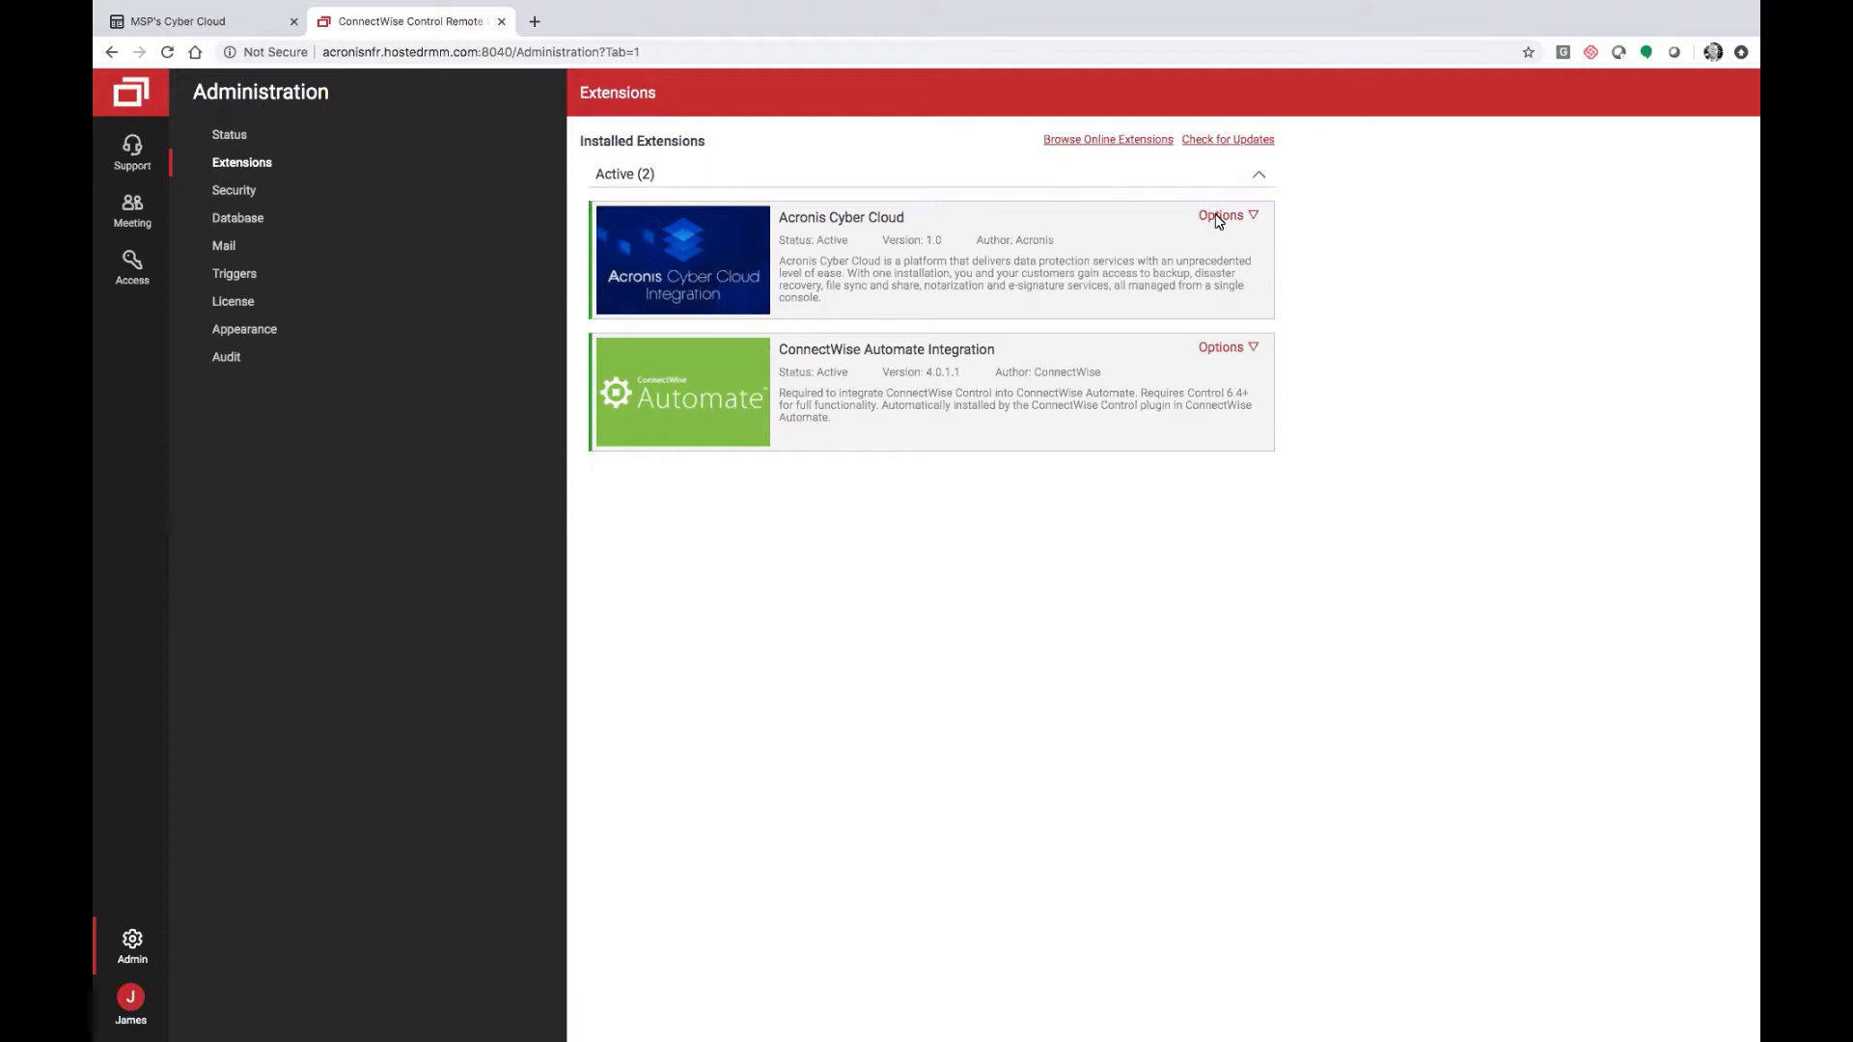
Reach the Acronis extension's Cyber Protection Settings dialog with the Secret field selected
left_click(1220, 217)
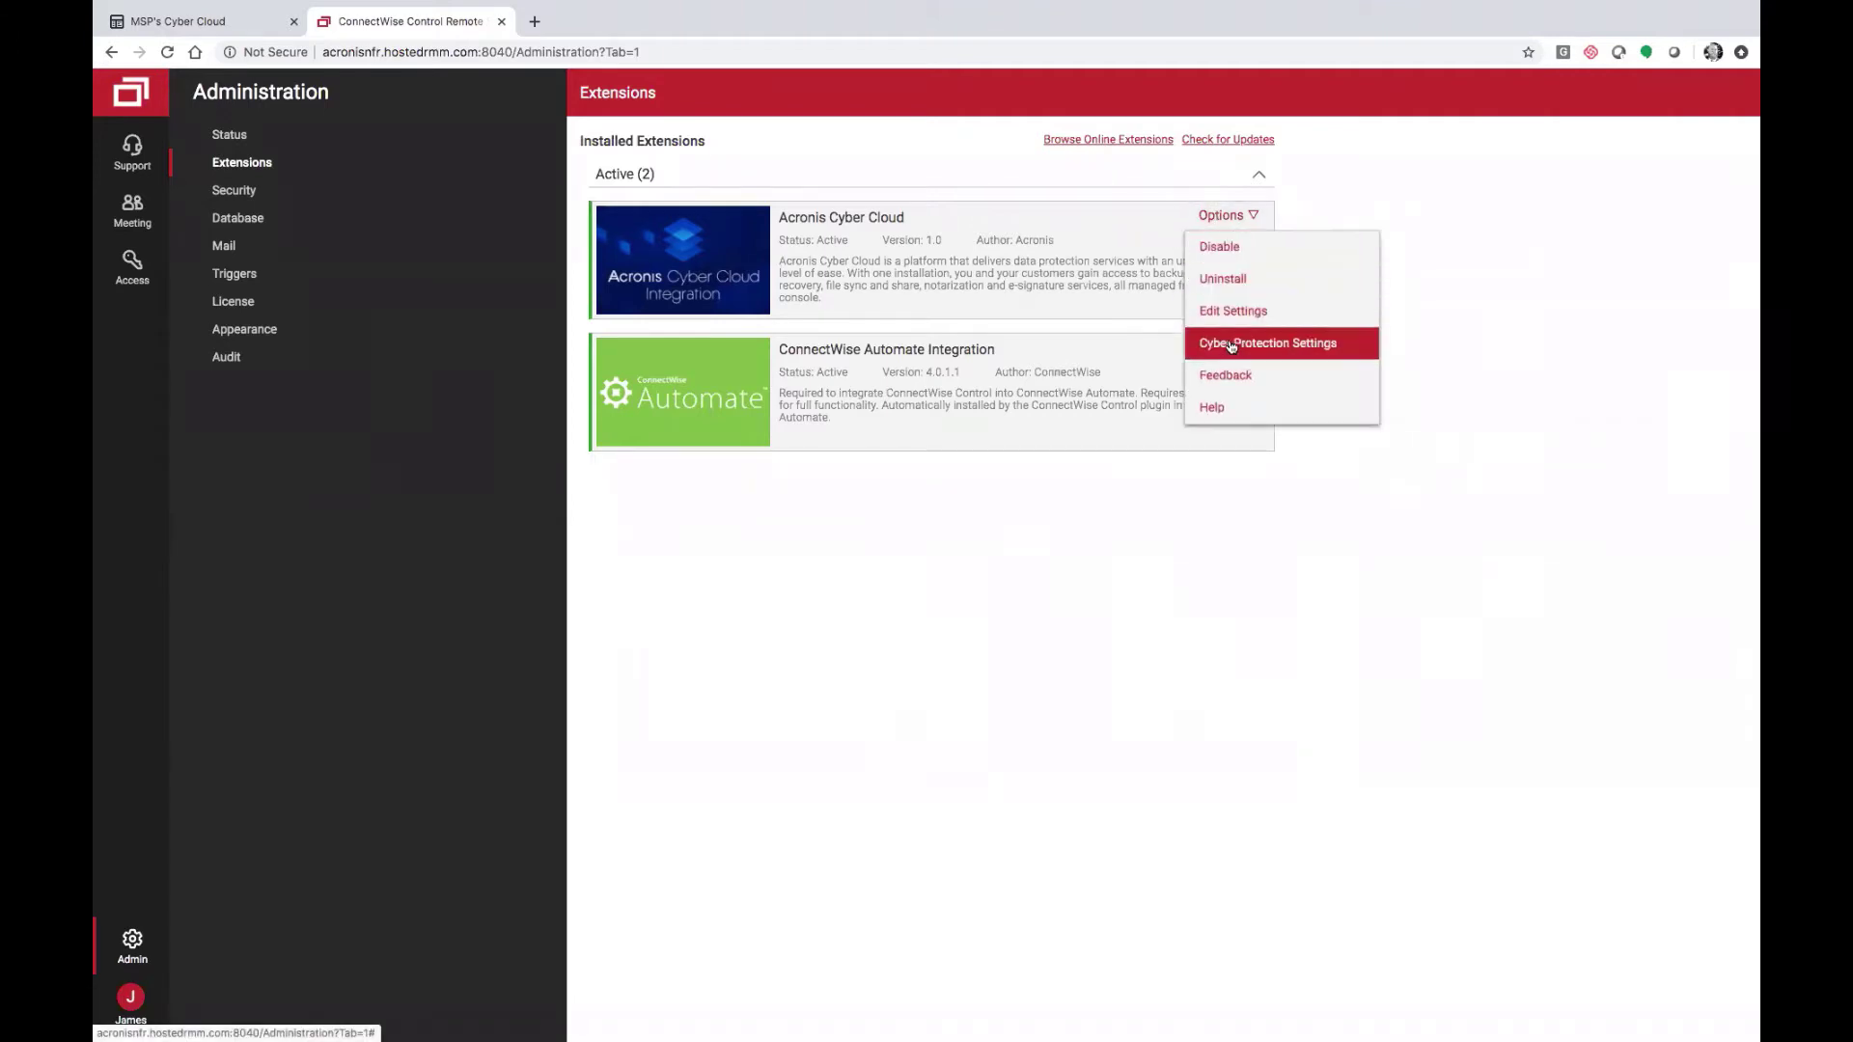
left_click(1228, 214)
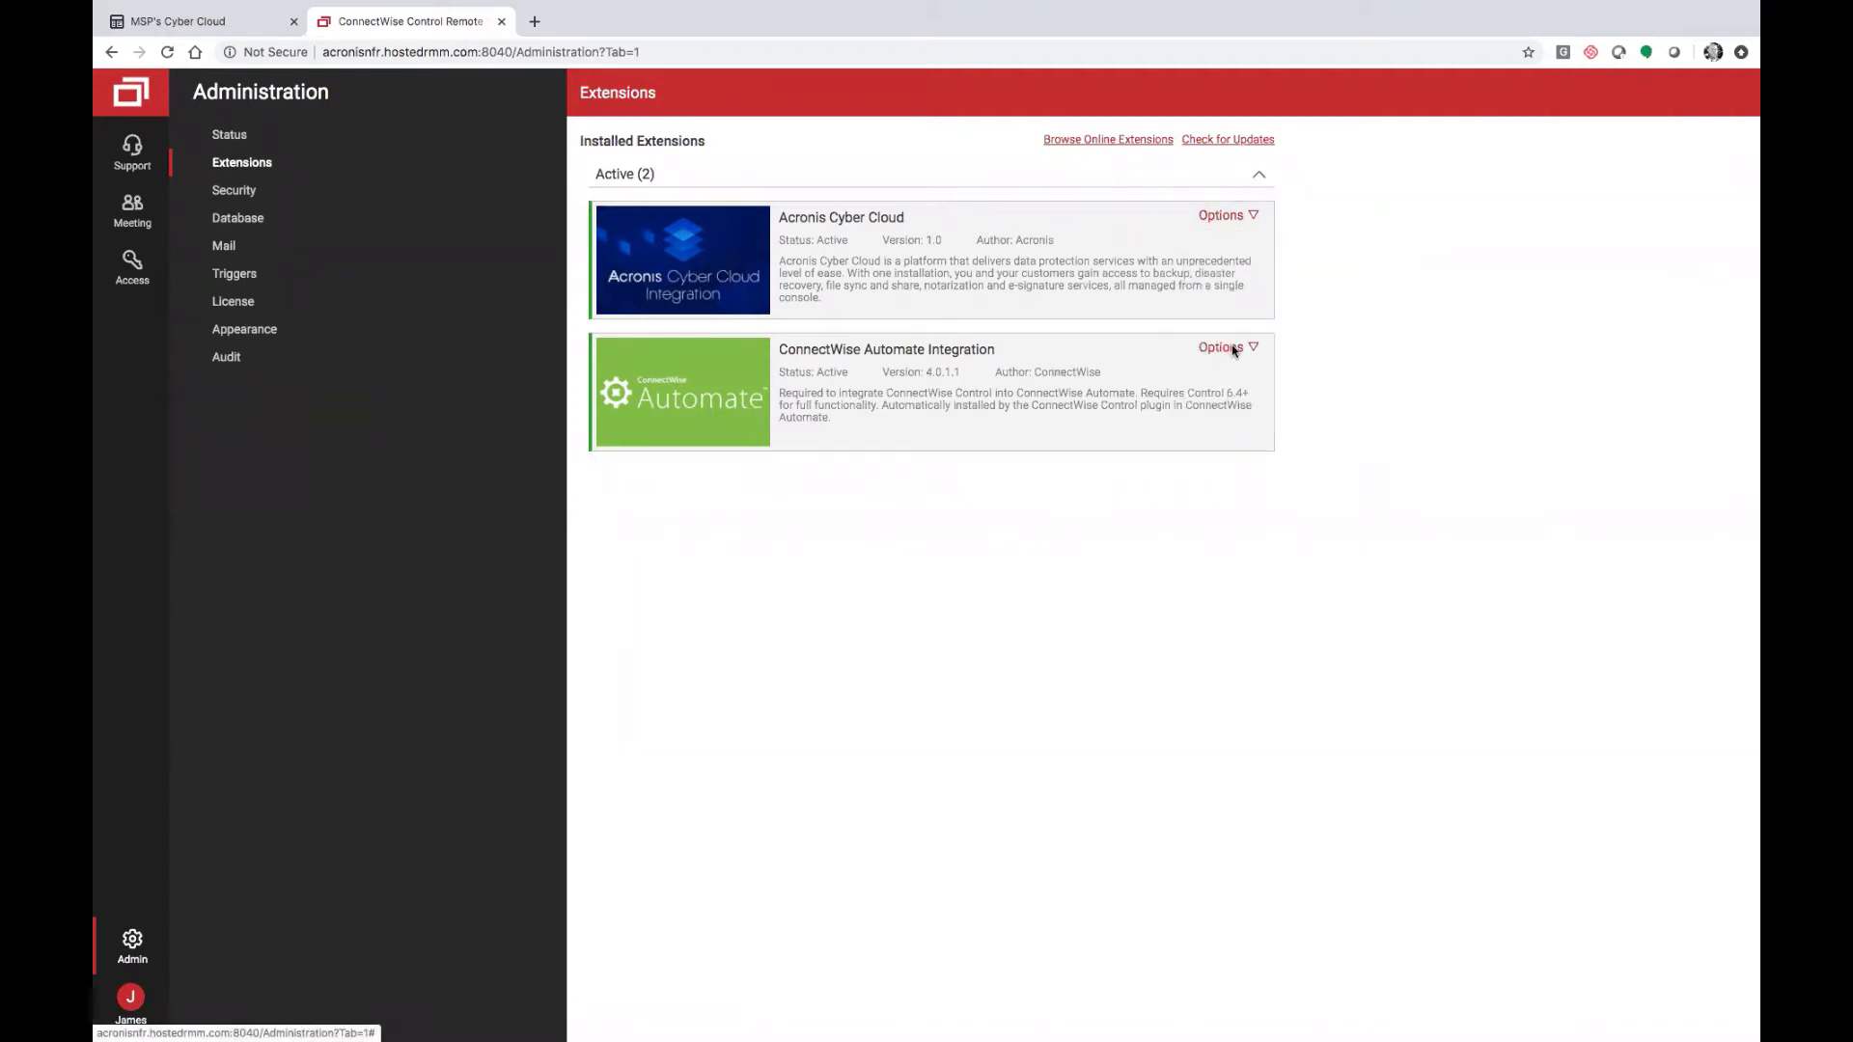
left_click(1219, 216)
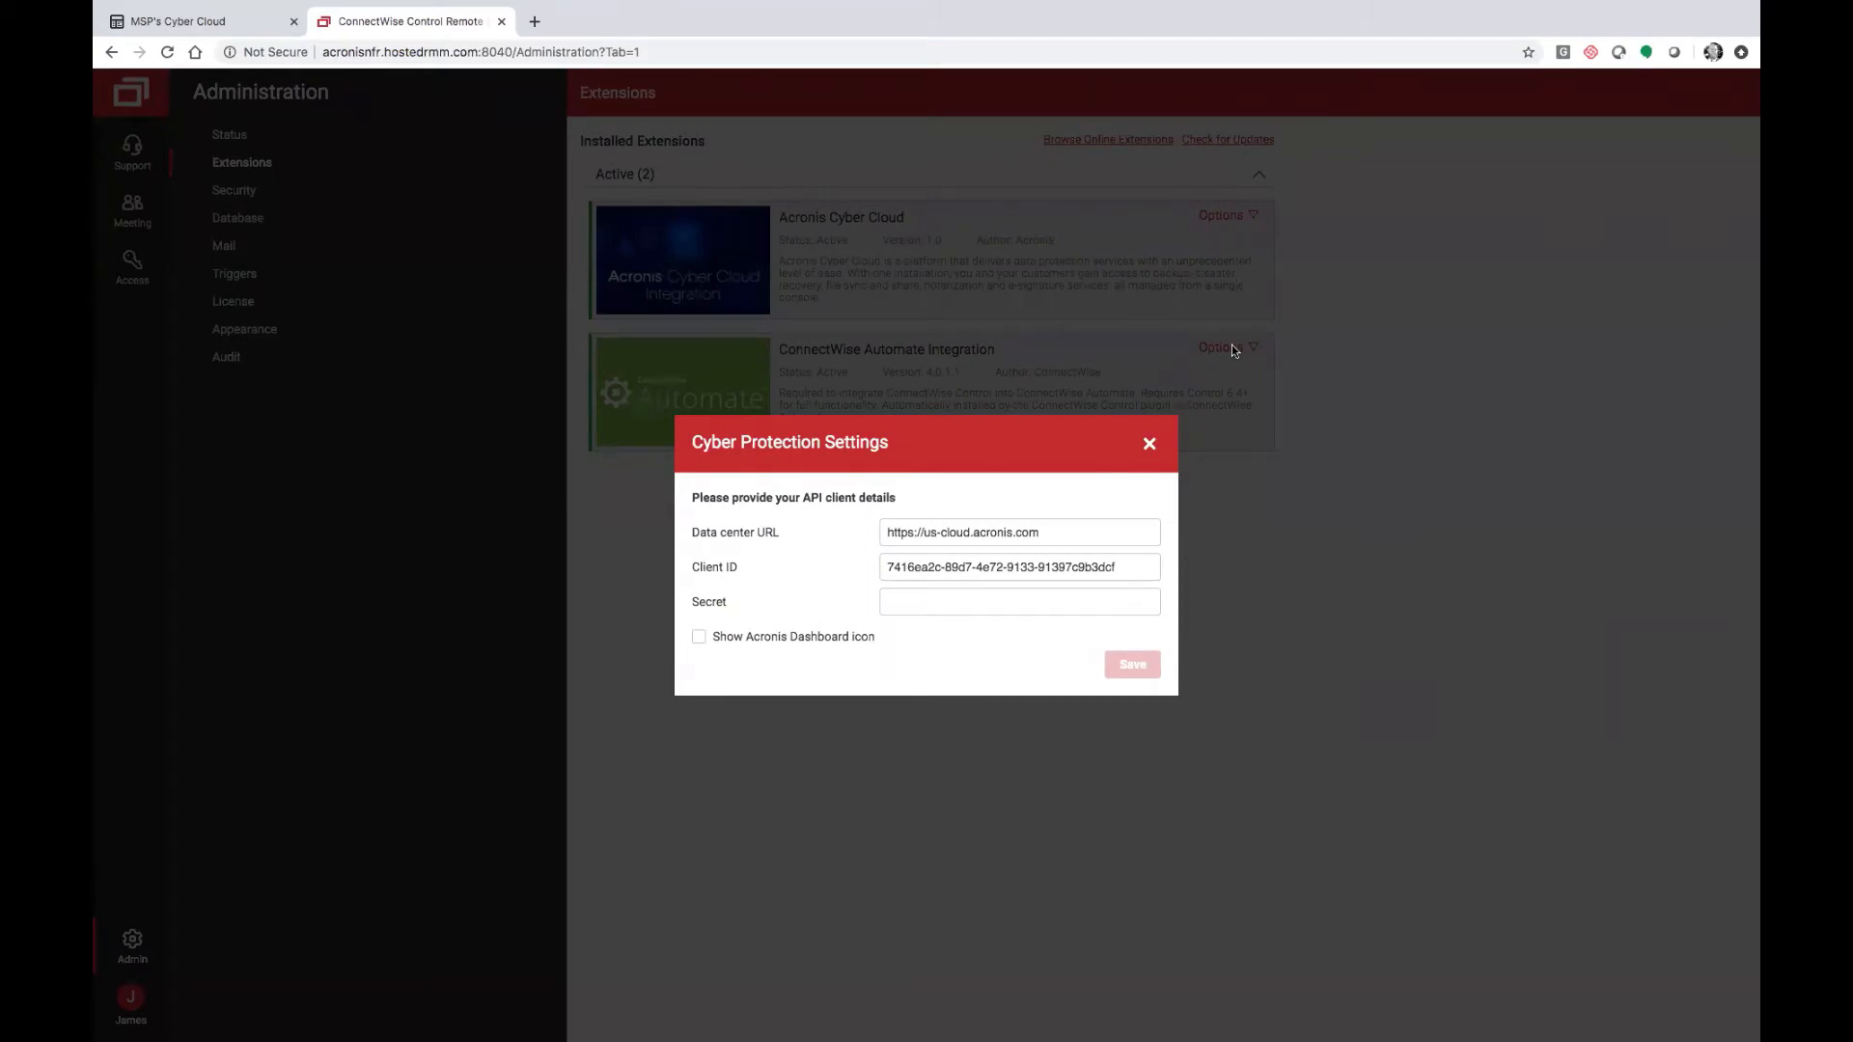
mouse_move(1212, 397)
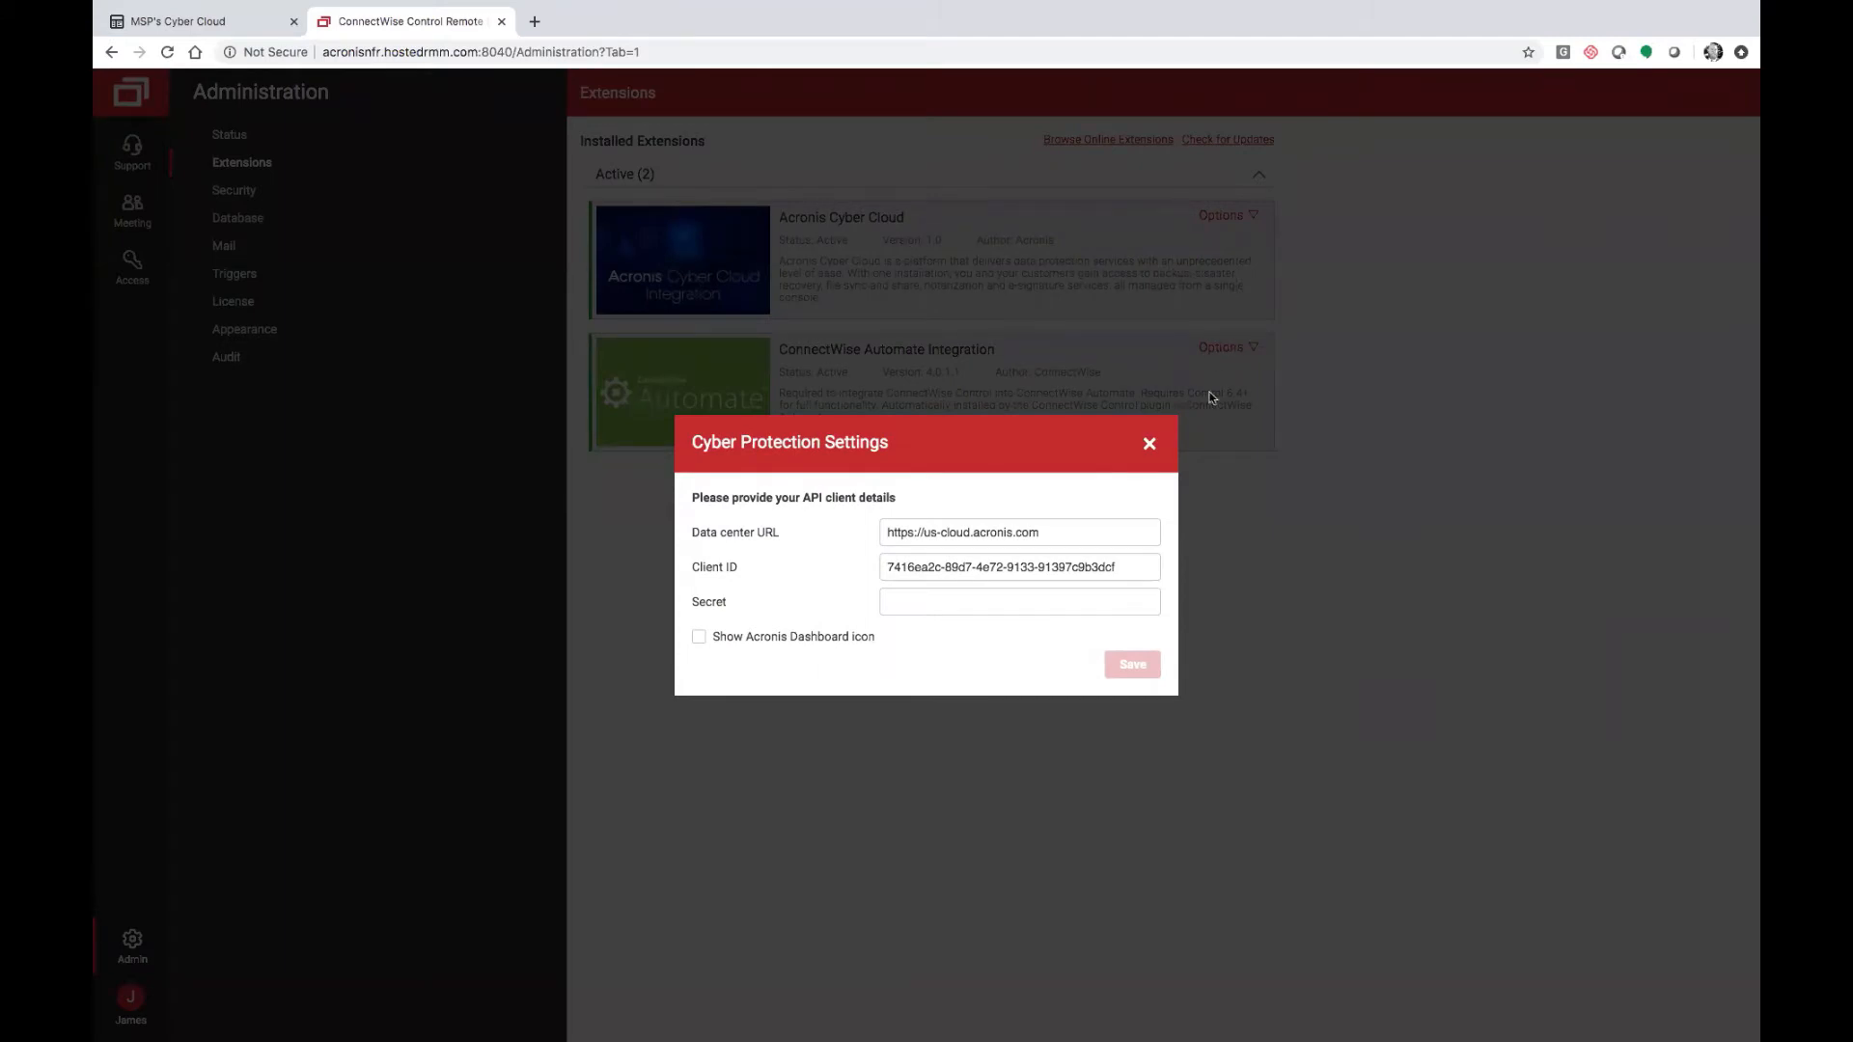
left_click(1004, 602)
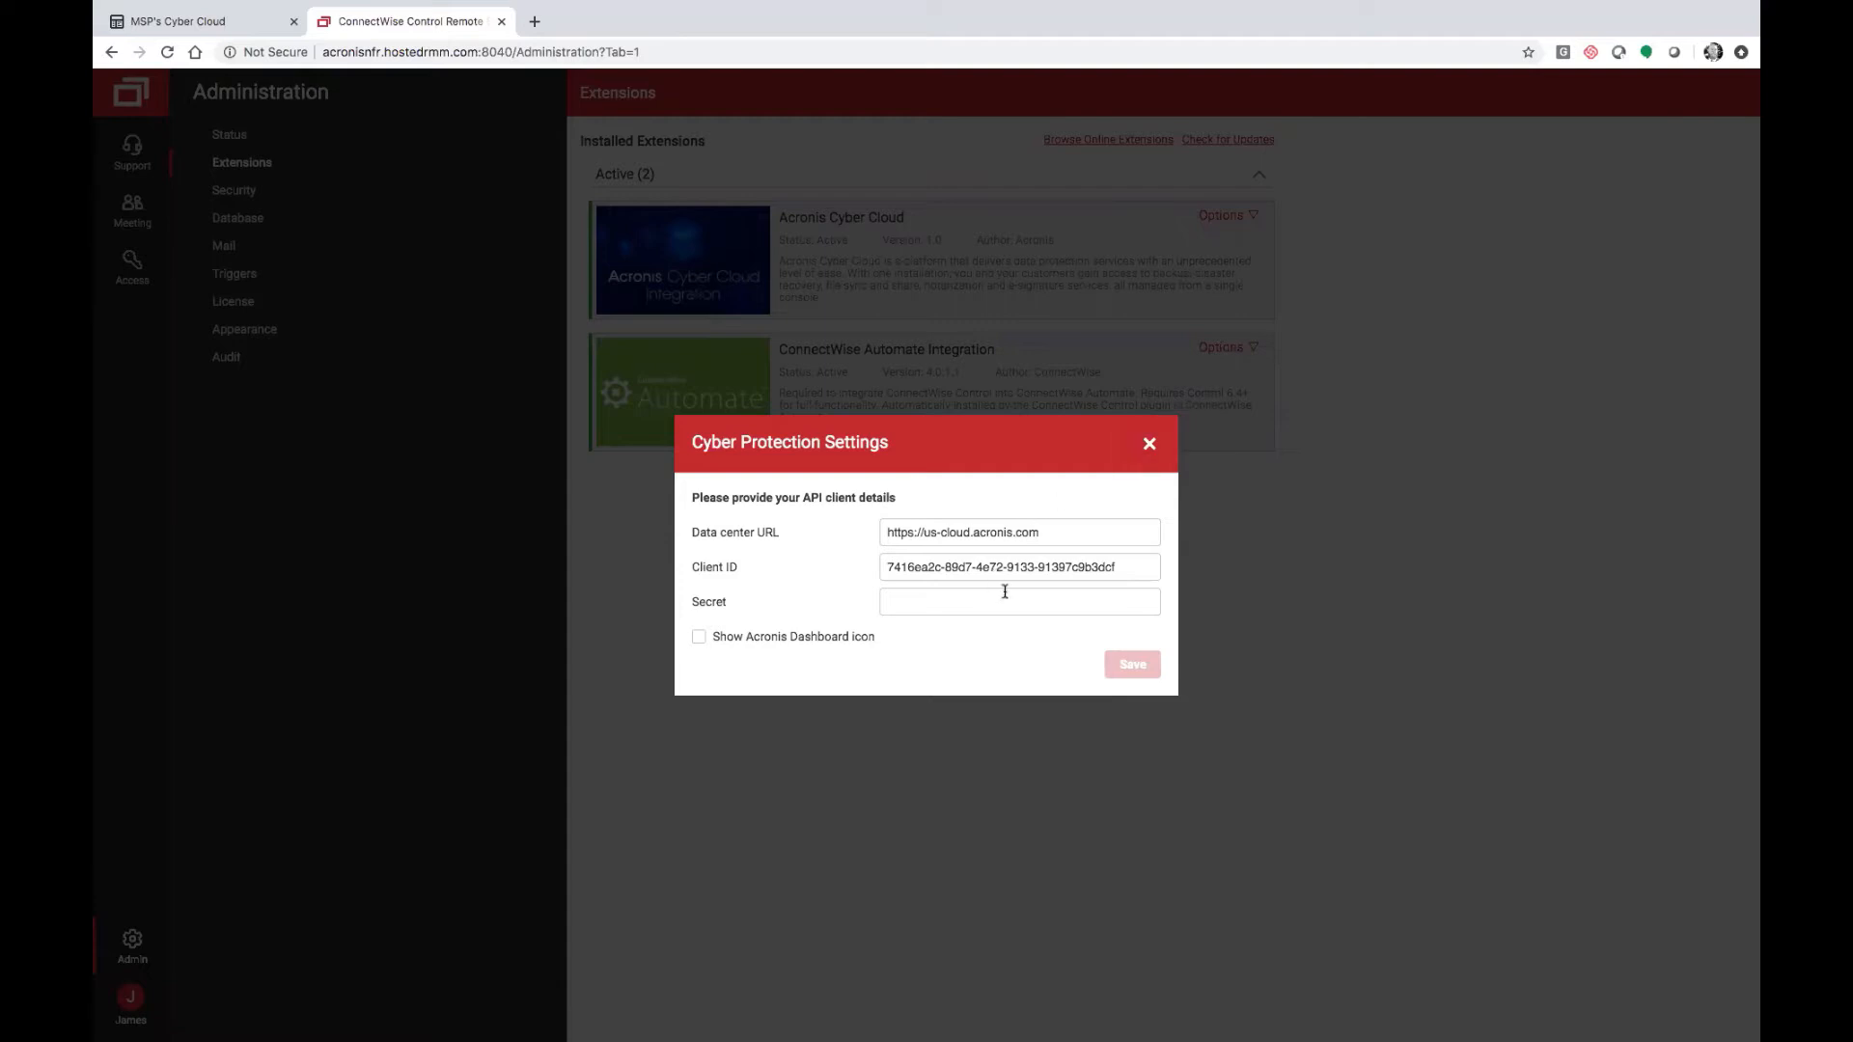
mouse_move(442, 231)
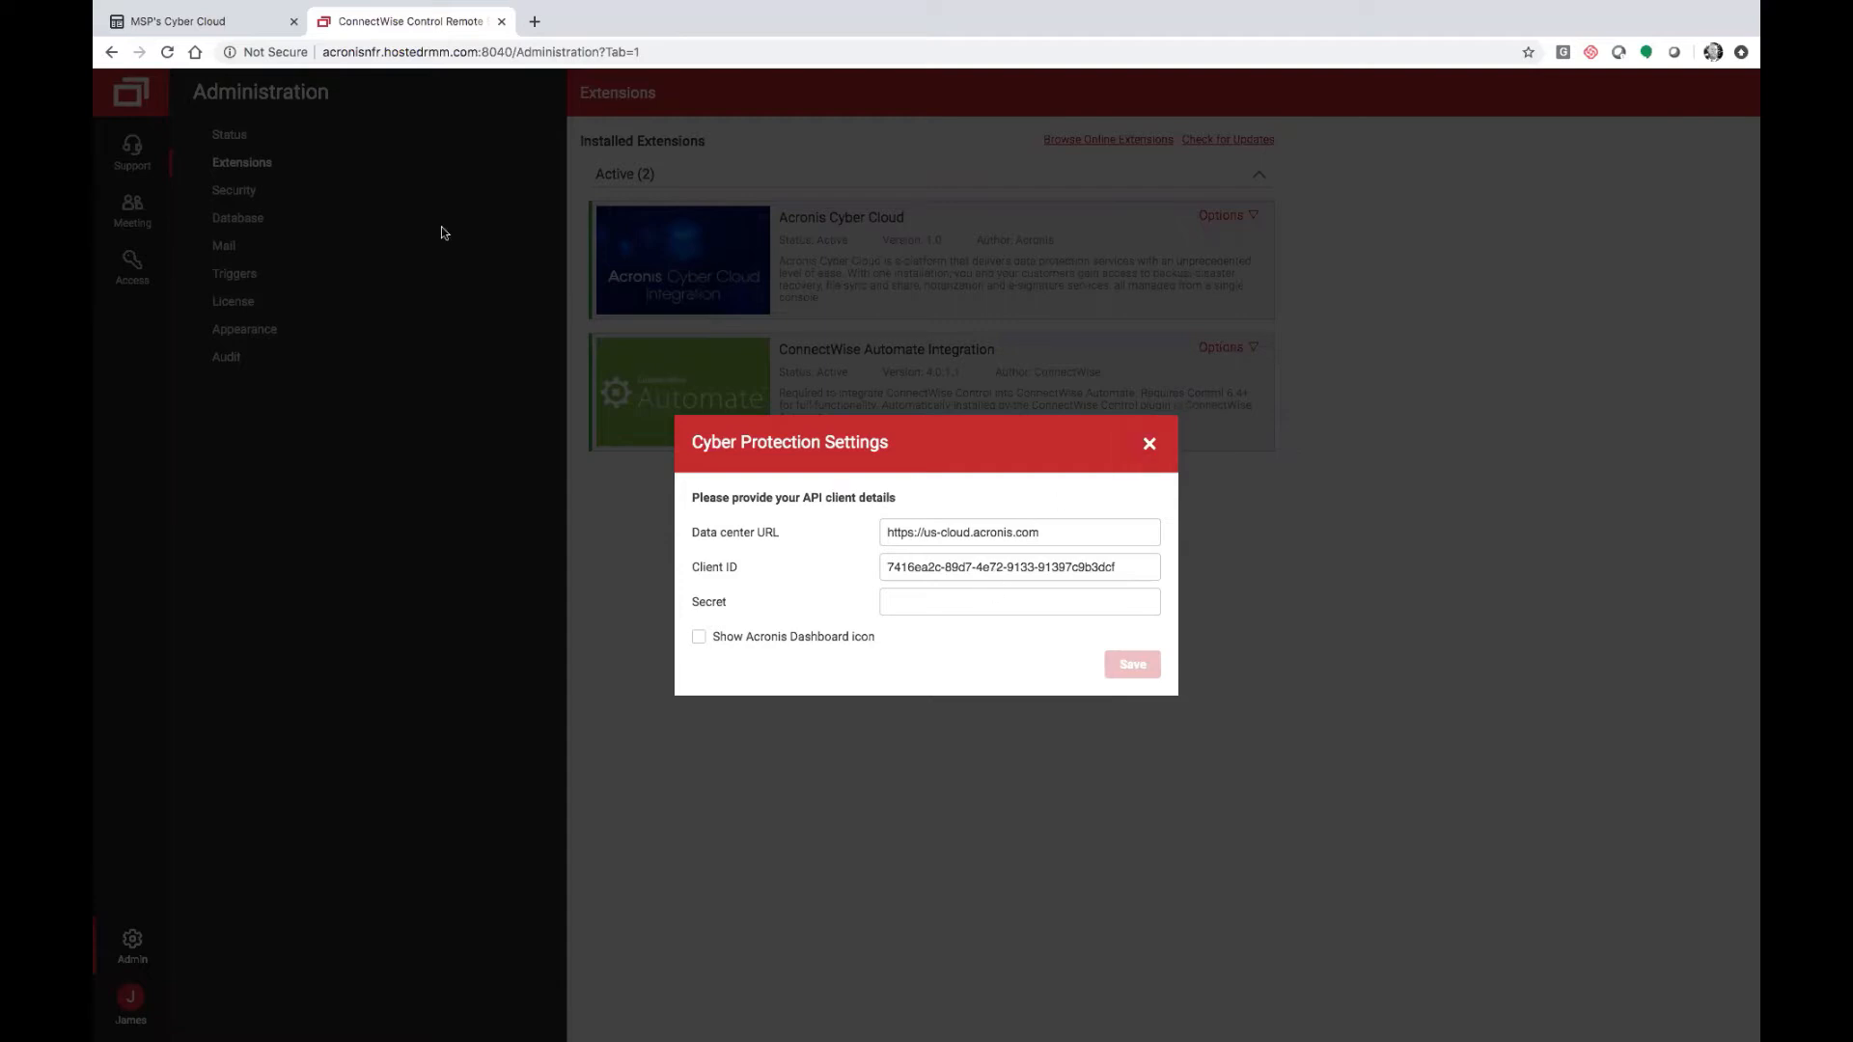
Create an API client named 'Control' in Acronis Cyber Cloud and copy its ID, secret and URL
left_click(193, 21)
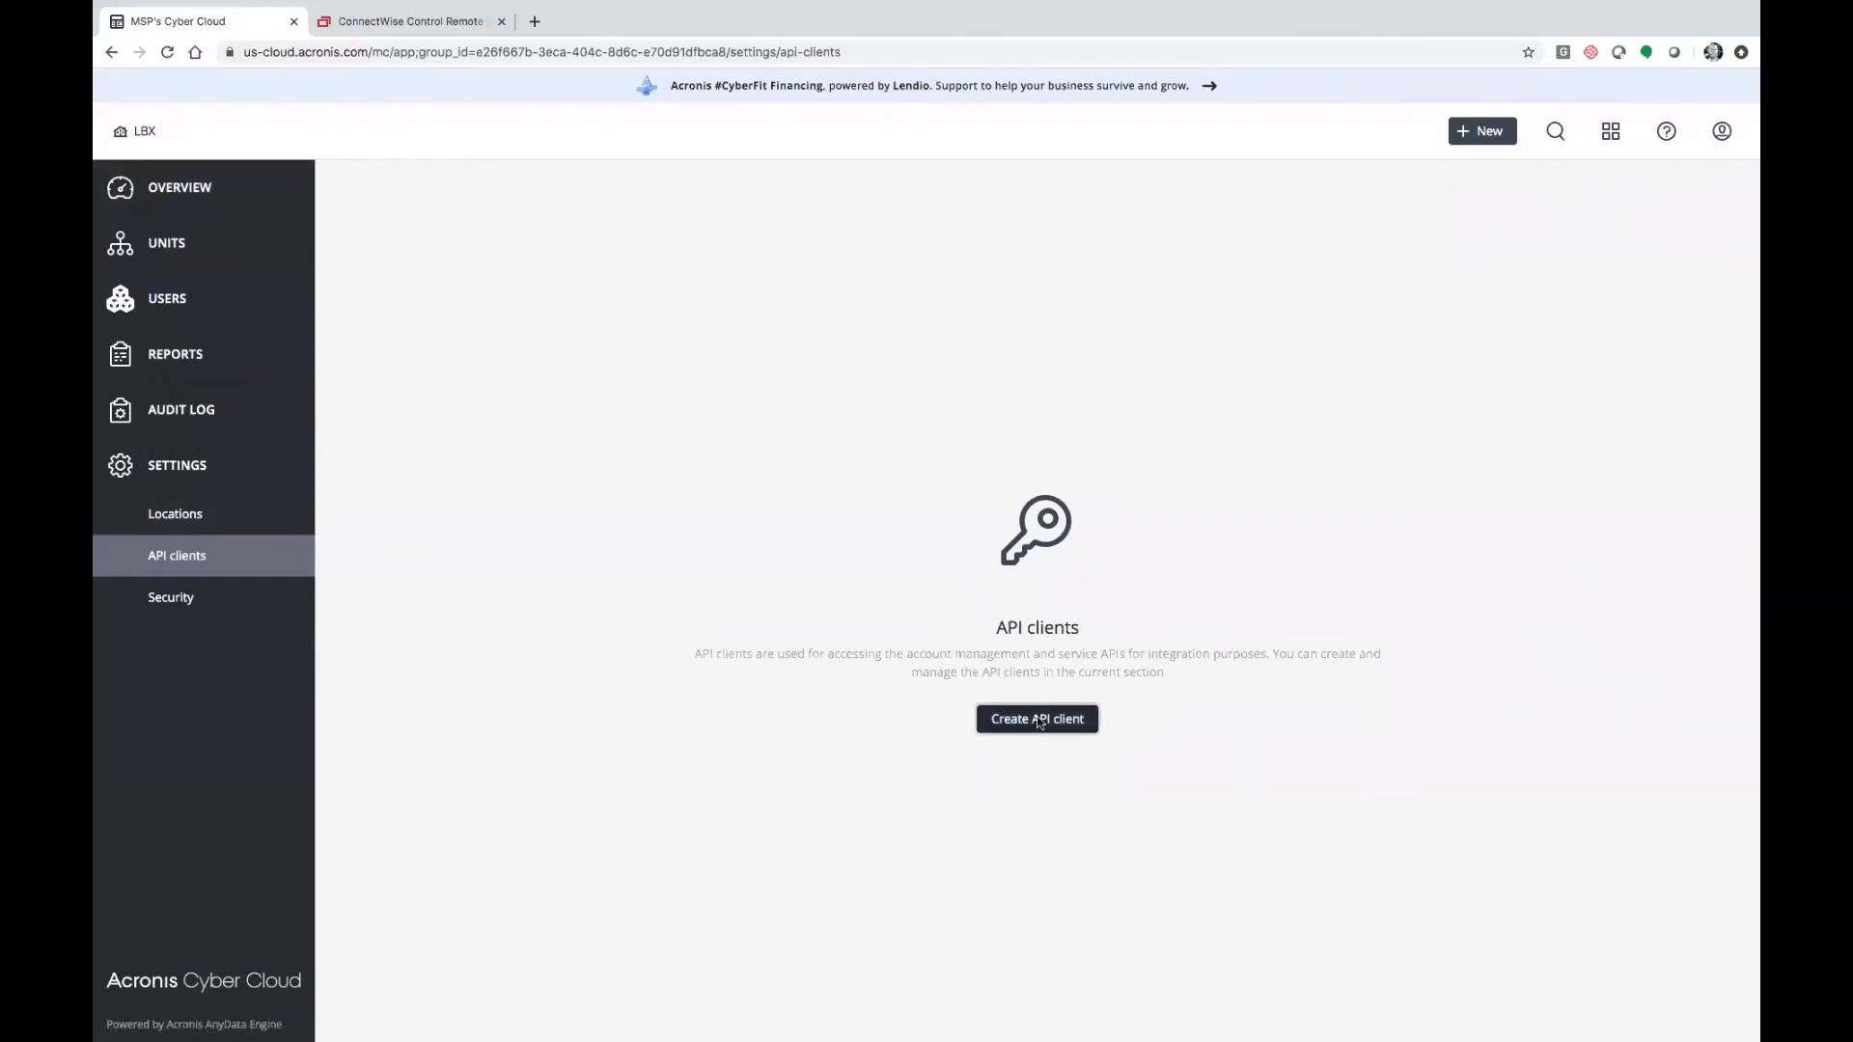
left_click(1037, 718)
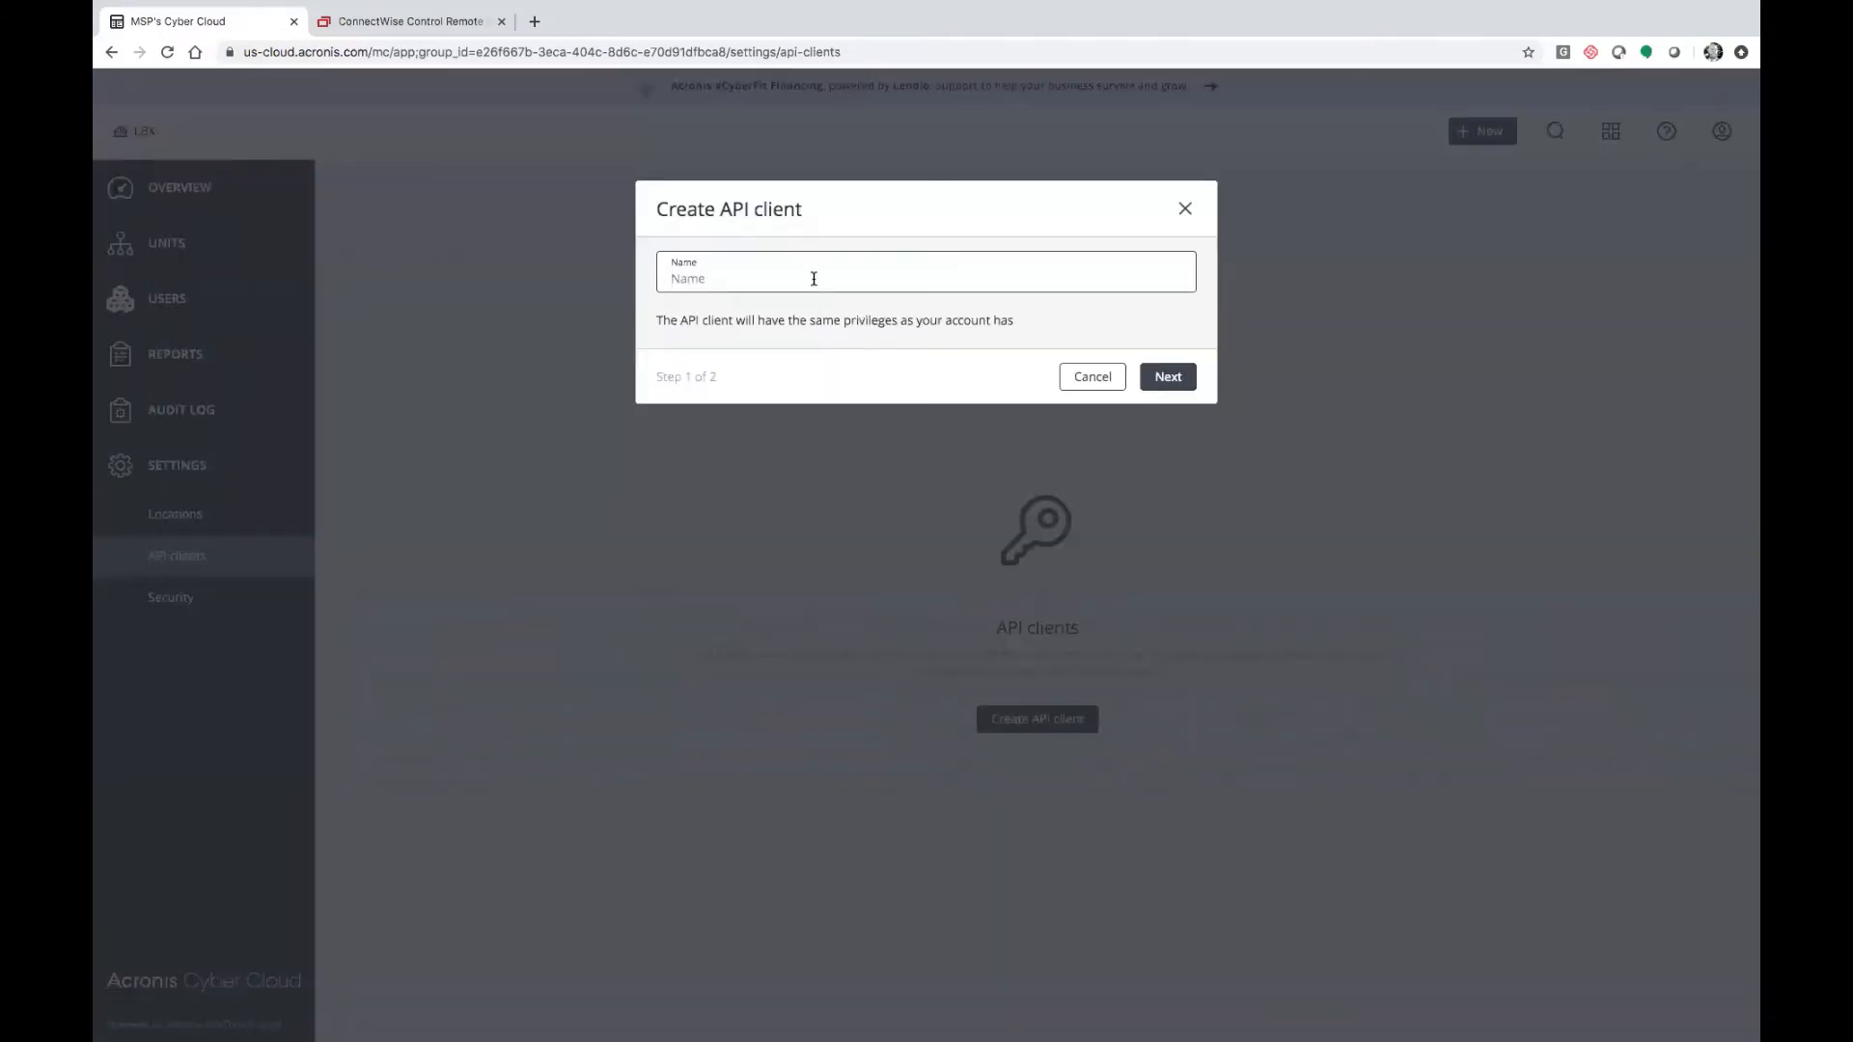
type("Control")
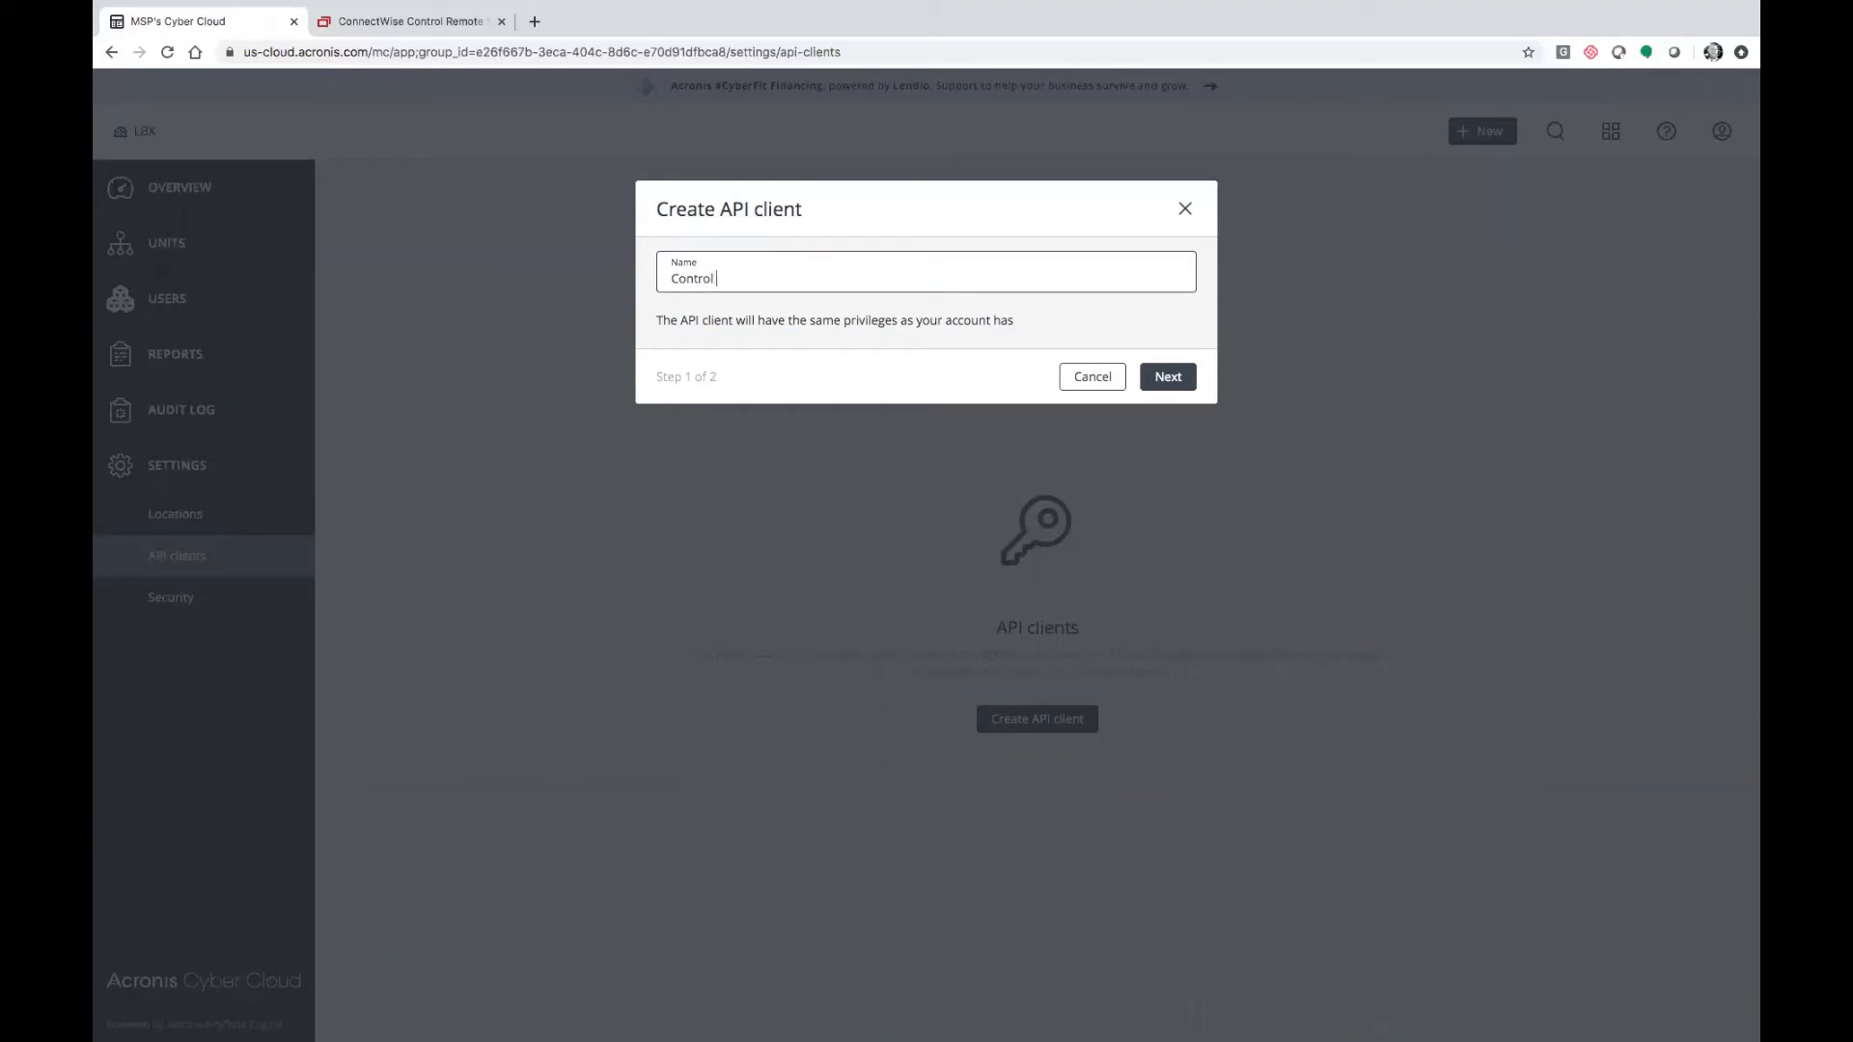
left_click(1168, 376)
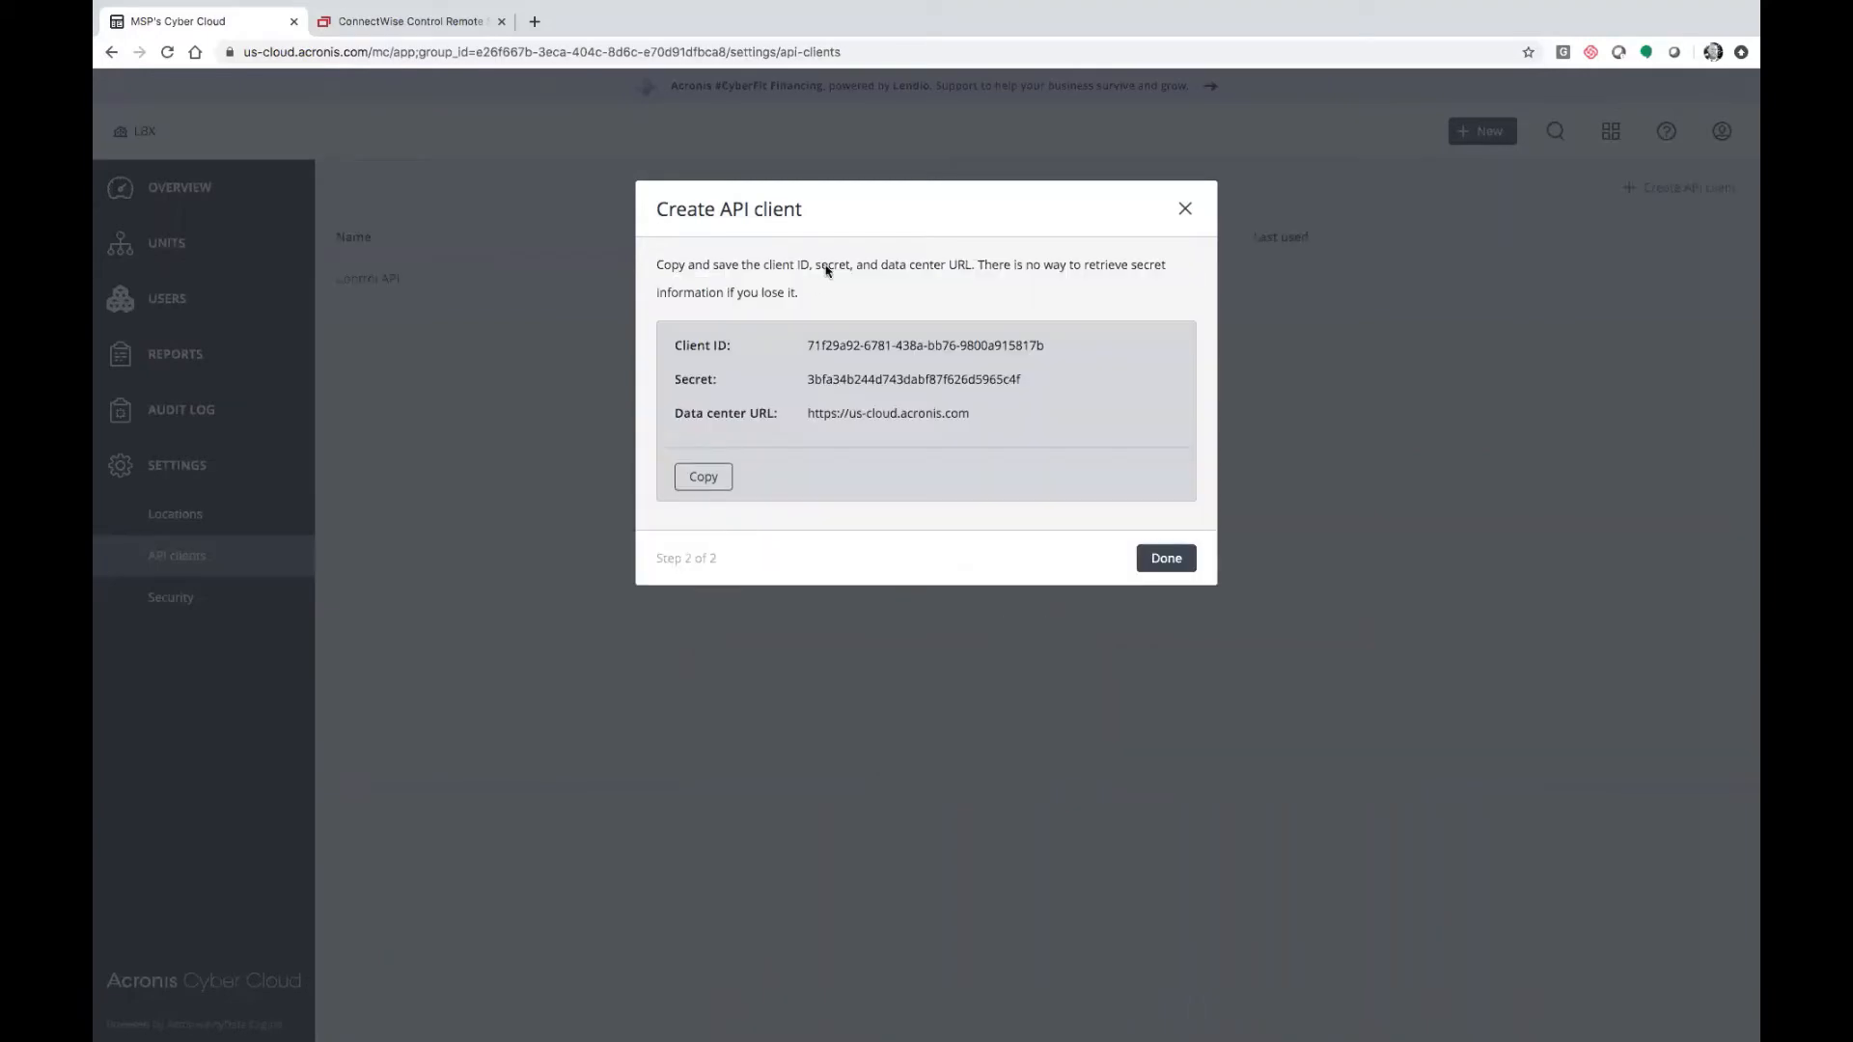
left_click(702, 477)
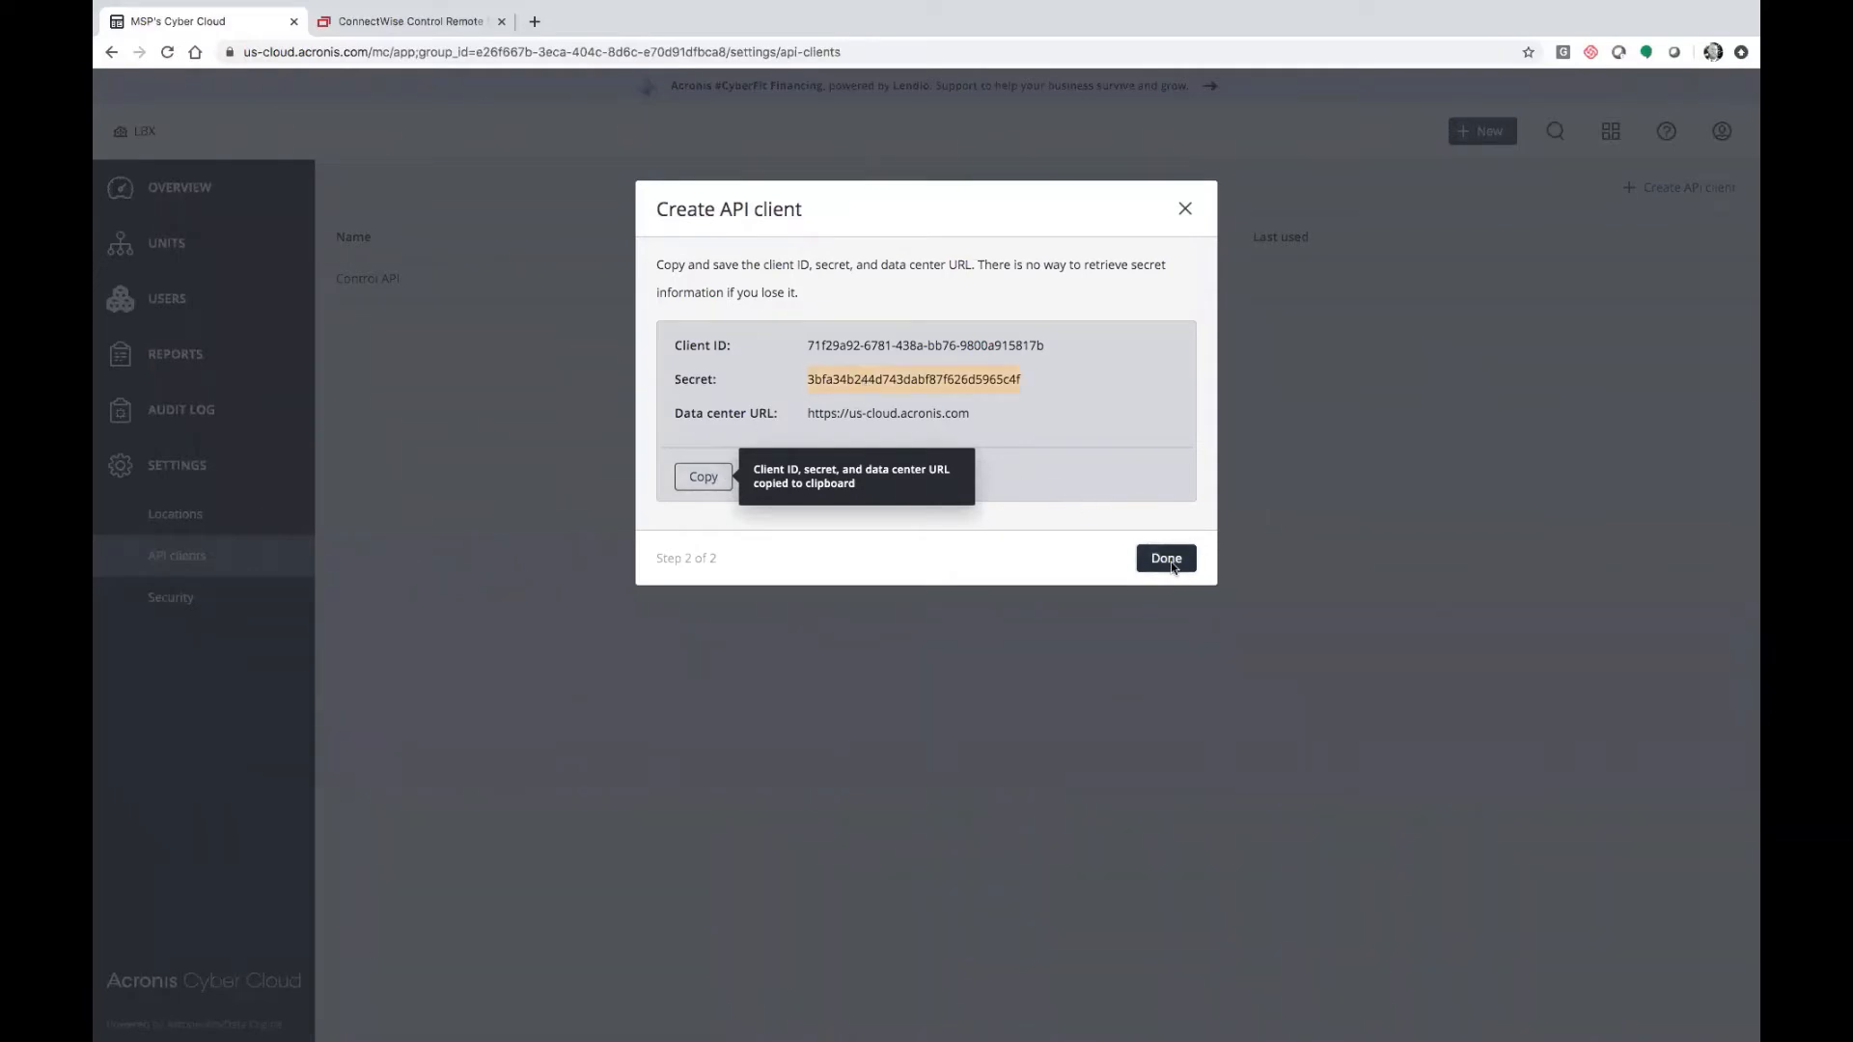
Paste the API secret into the Cyber Protection settings and save them
left_click(407, 21)
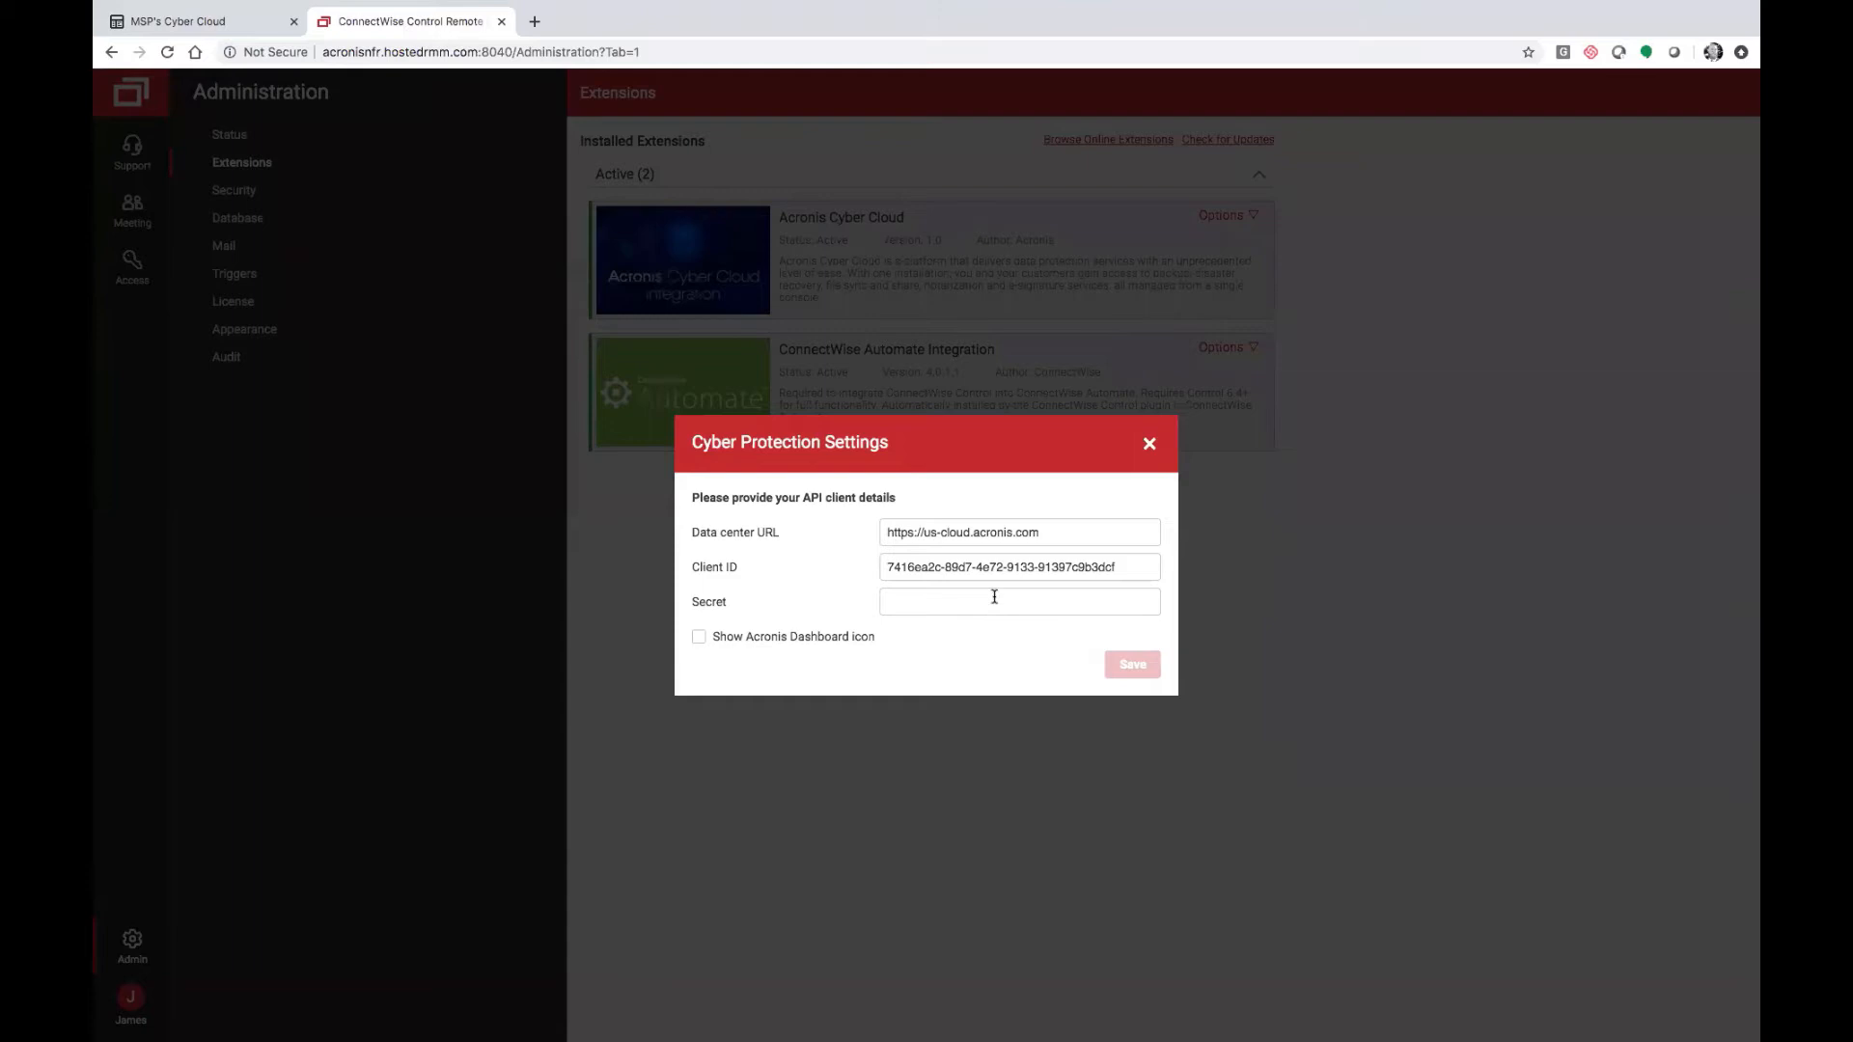
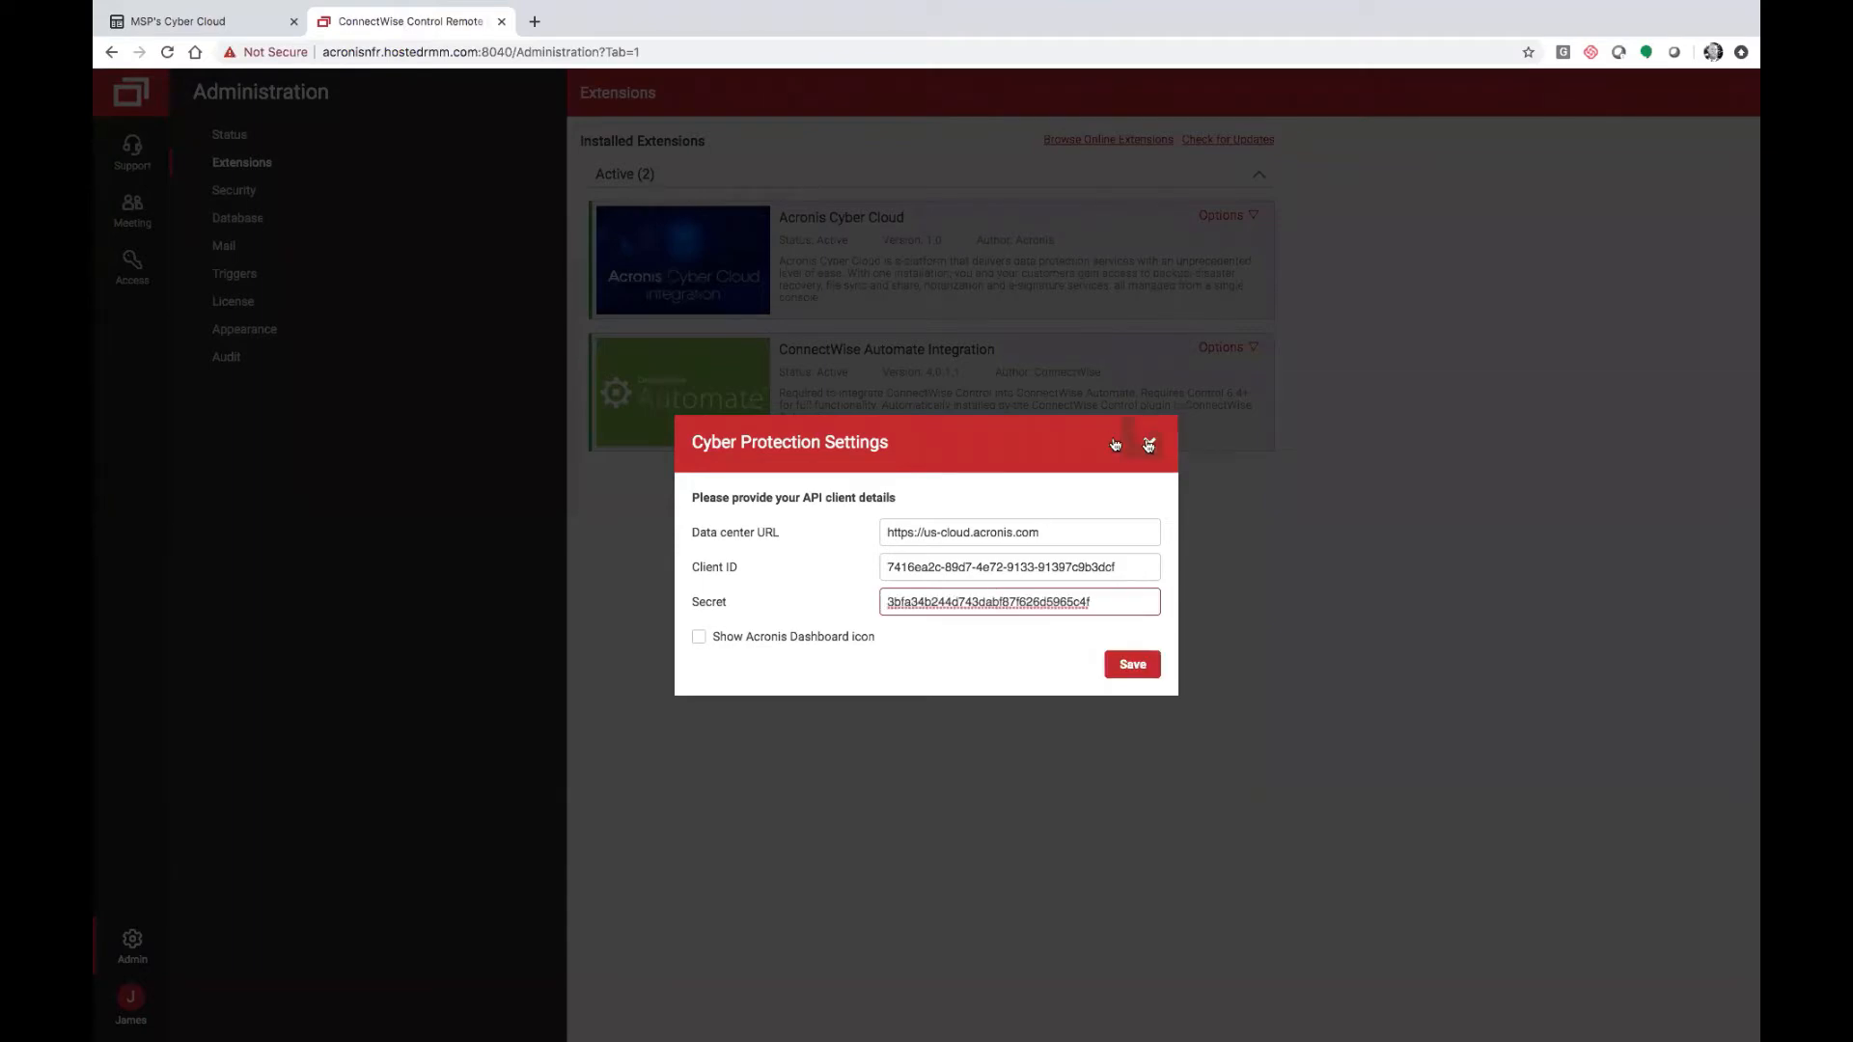
left_click(1147, 444)
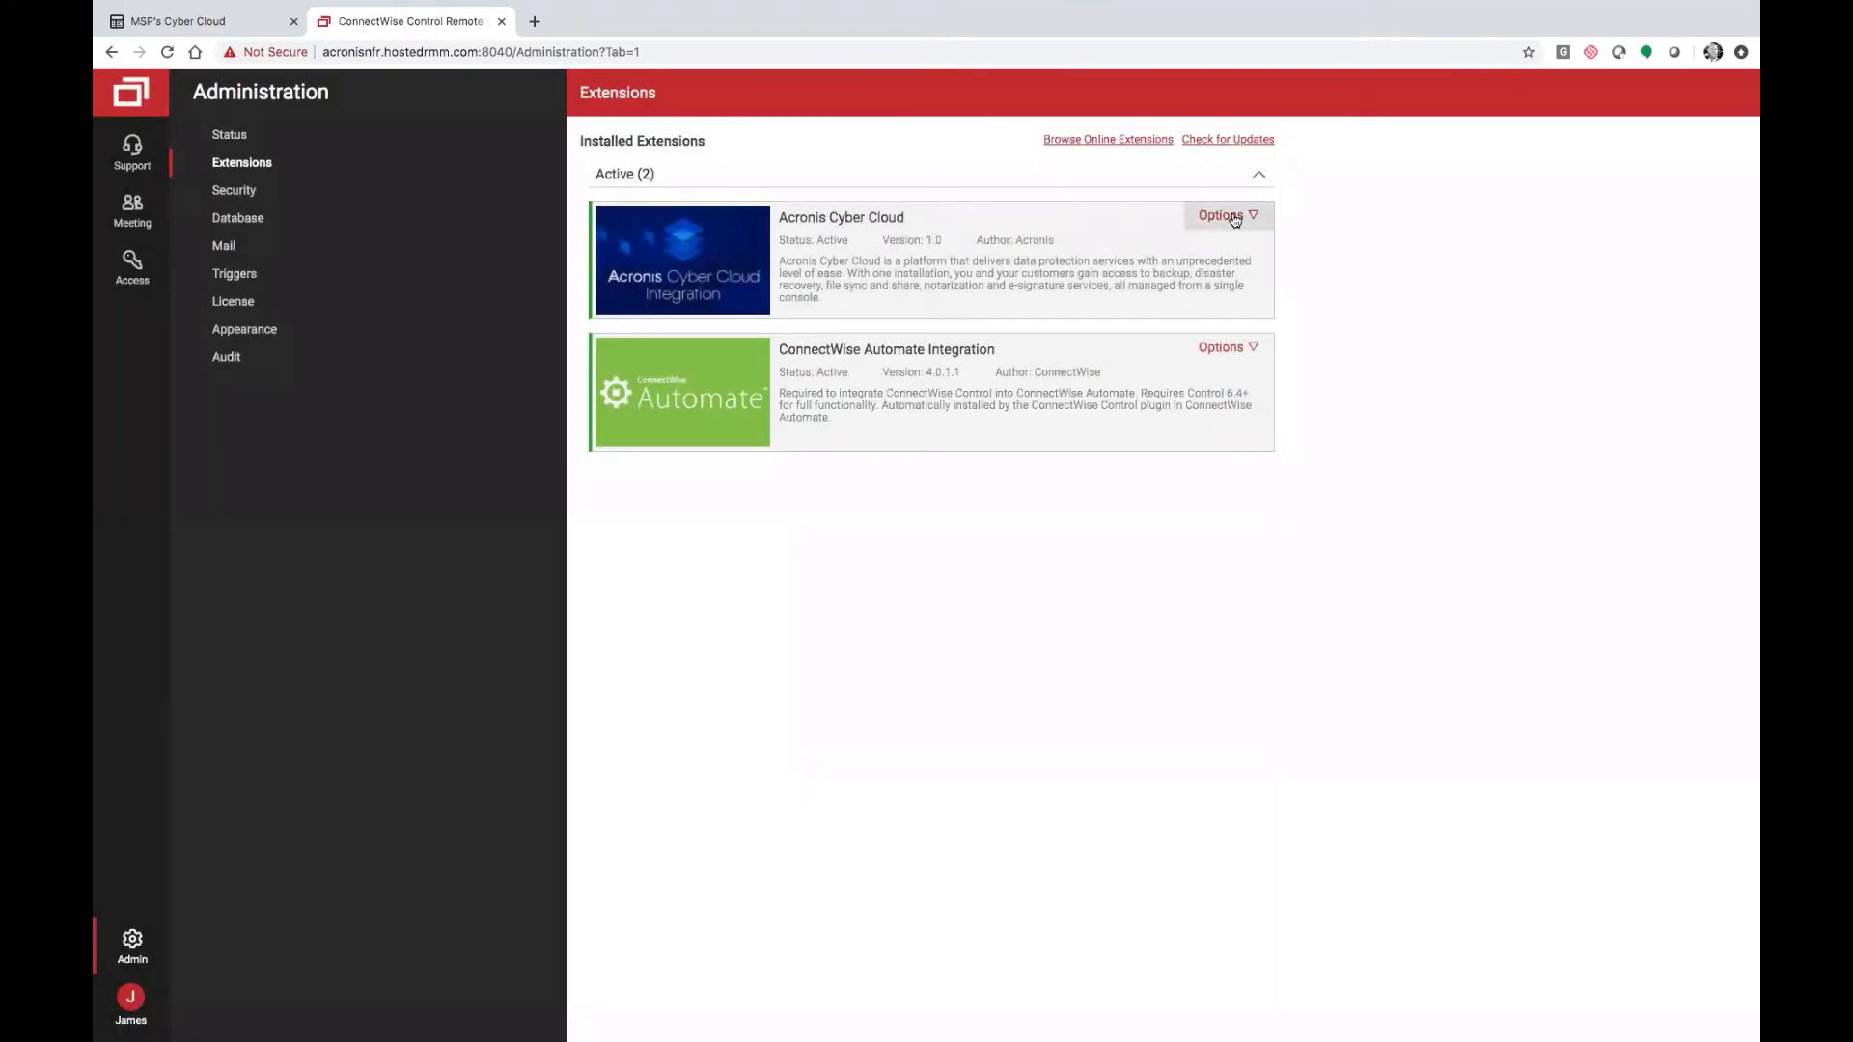
left_click(1220, 214)
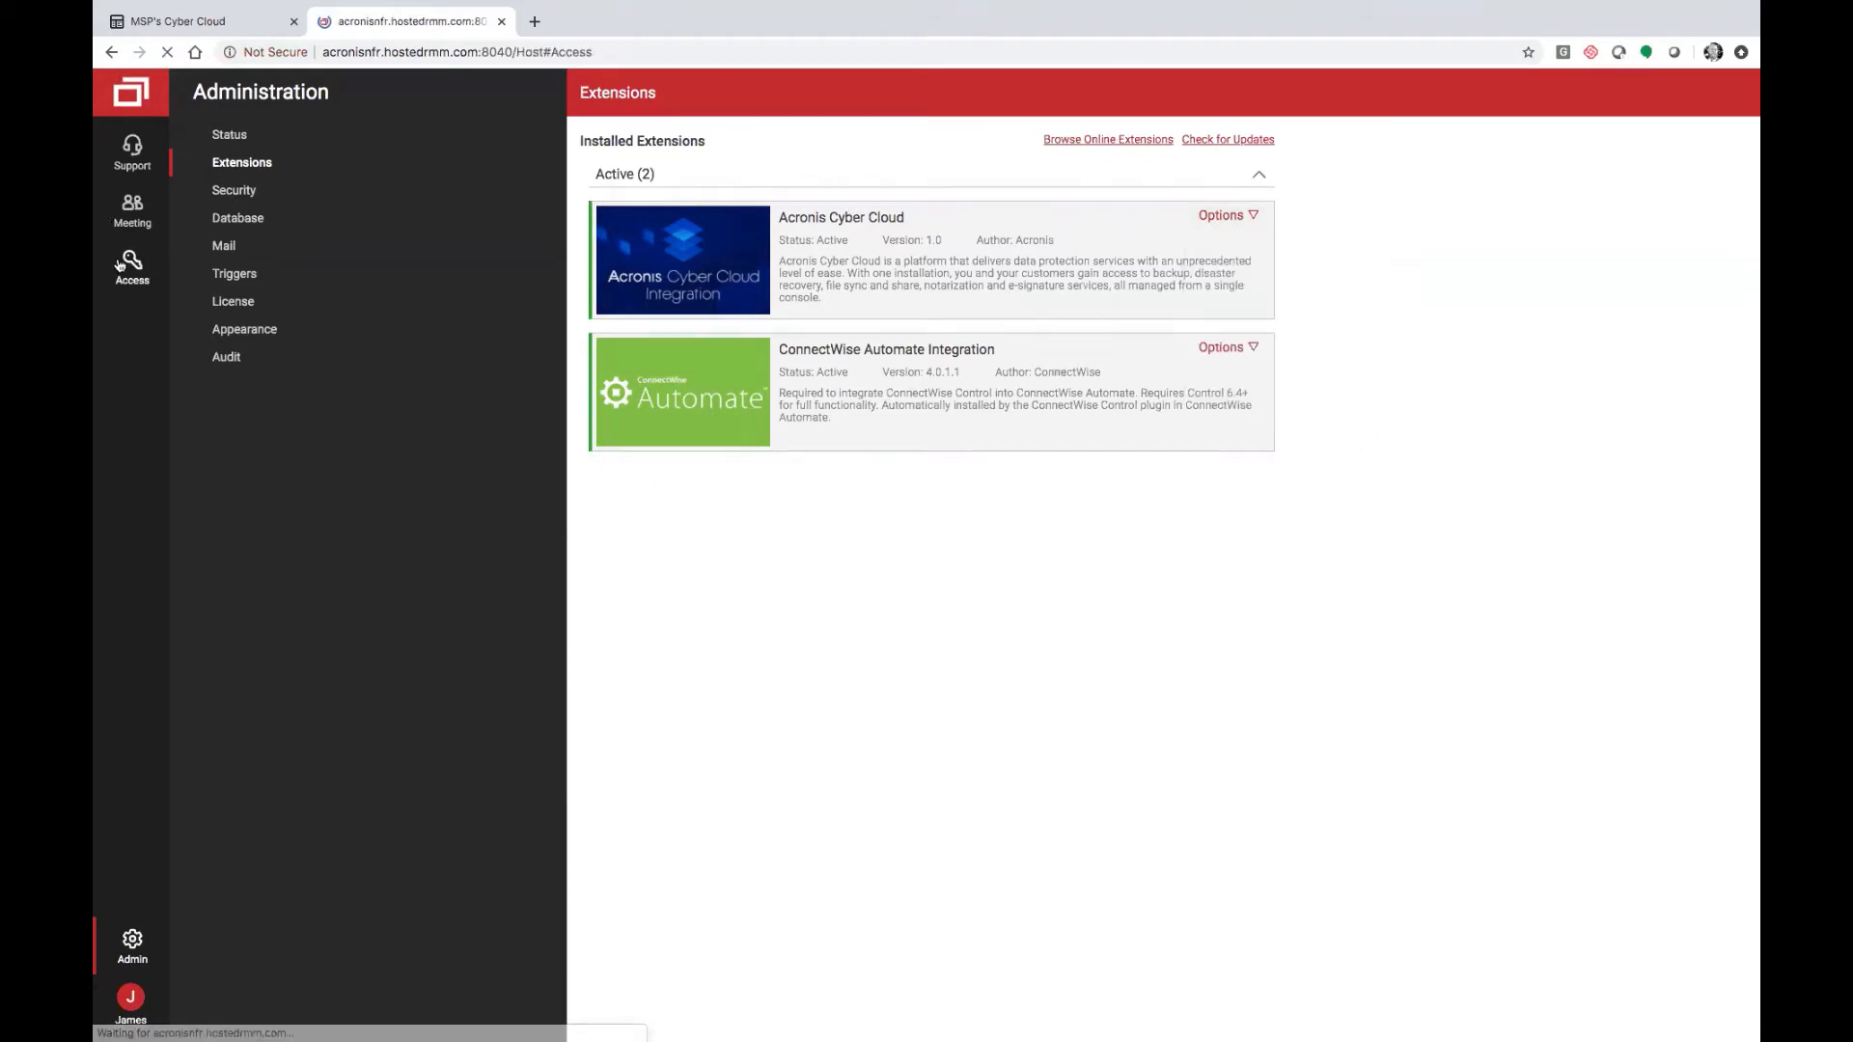
Start deploying the Cyber Protection agent to the unprotected machine LBX
left_click(131, 265)
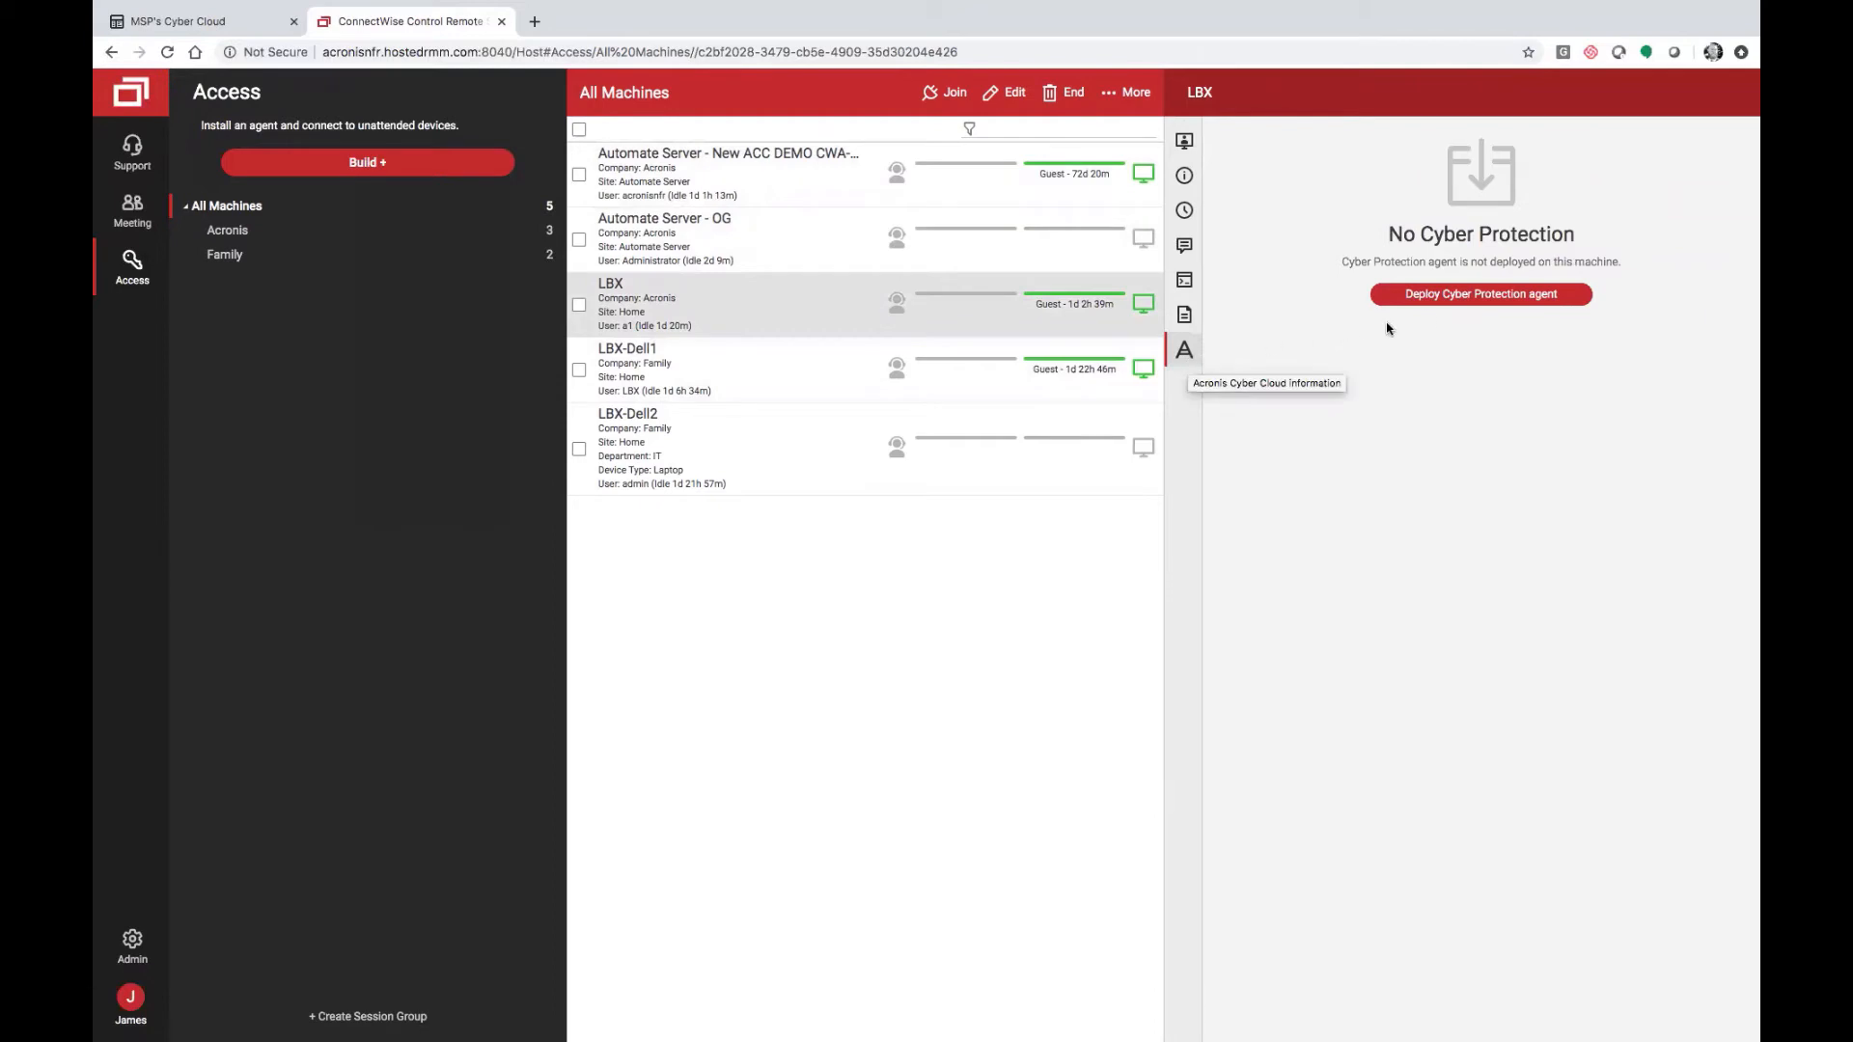
mouse_move(1457, 297)
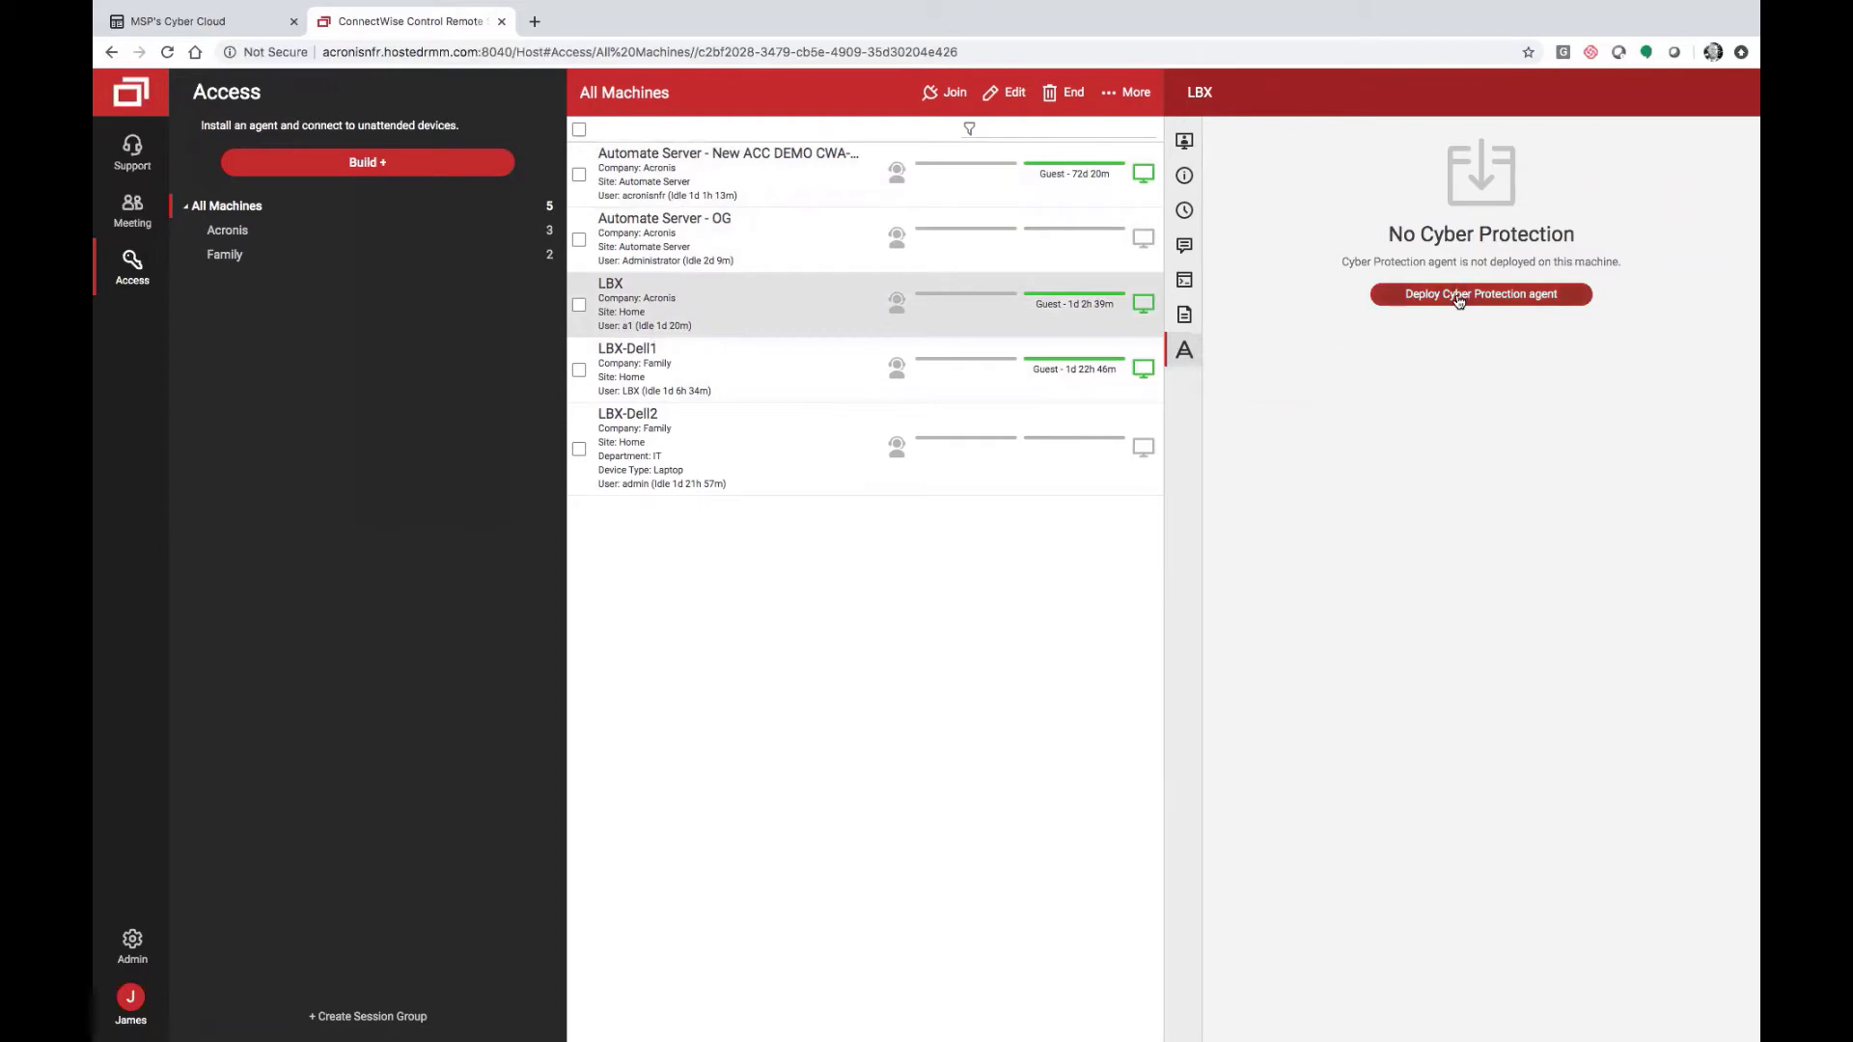
left_click(1480, 293)
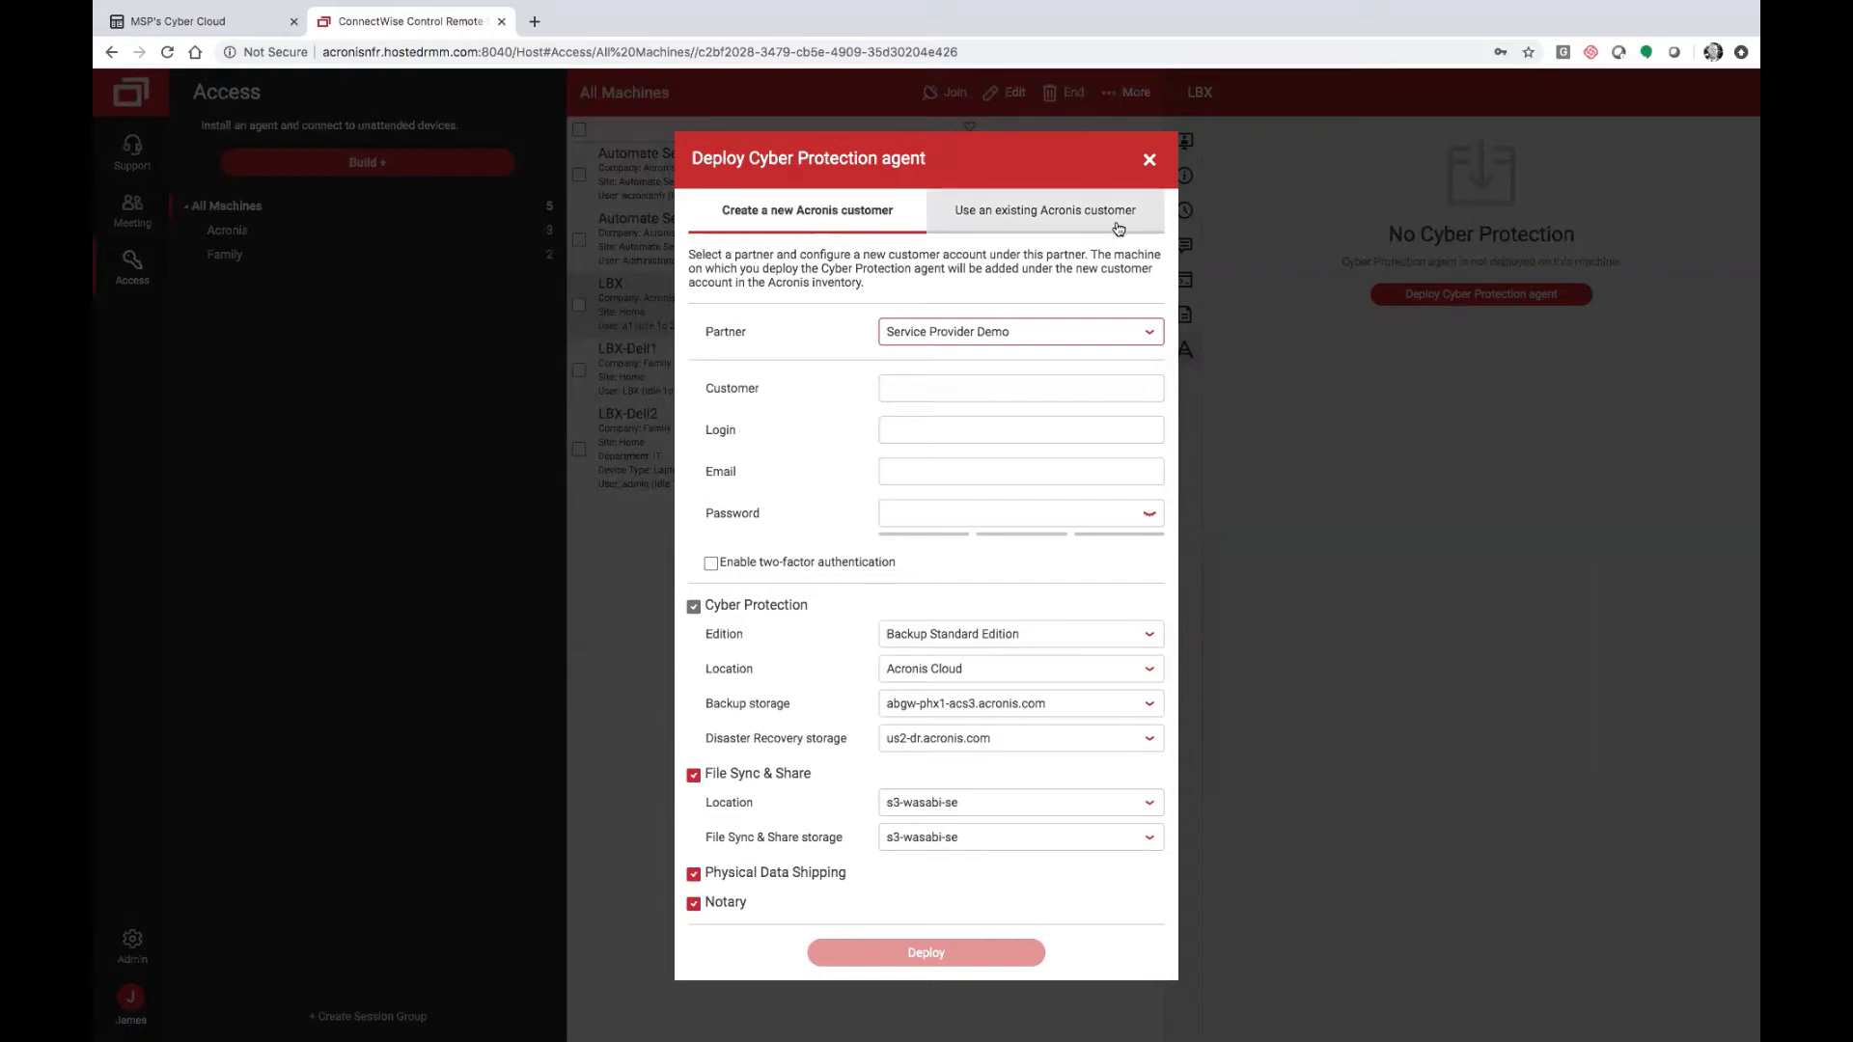
Review the existing-customer choices, then return to the 'Create a new Acronis customer' form
left_click(1042, 210)
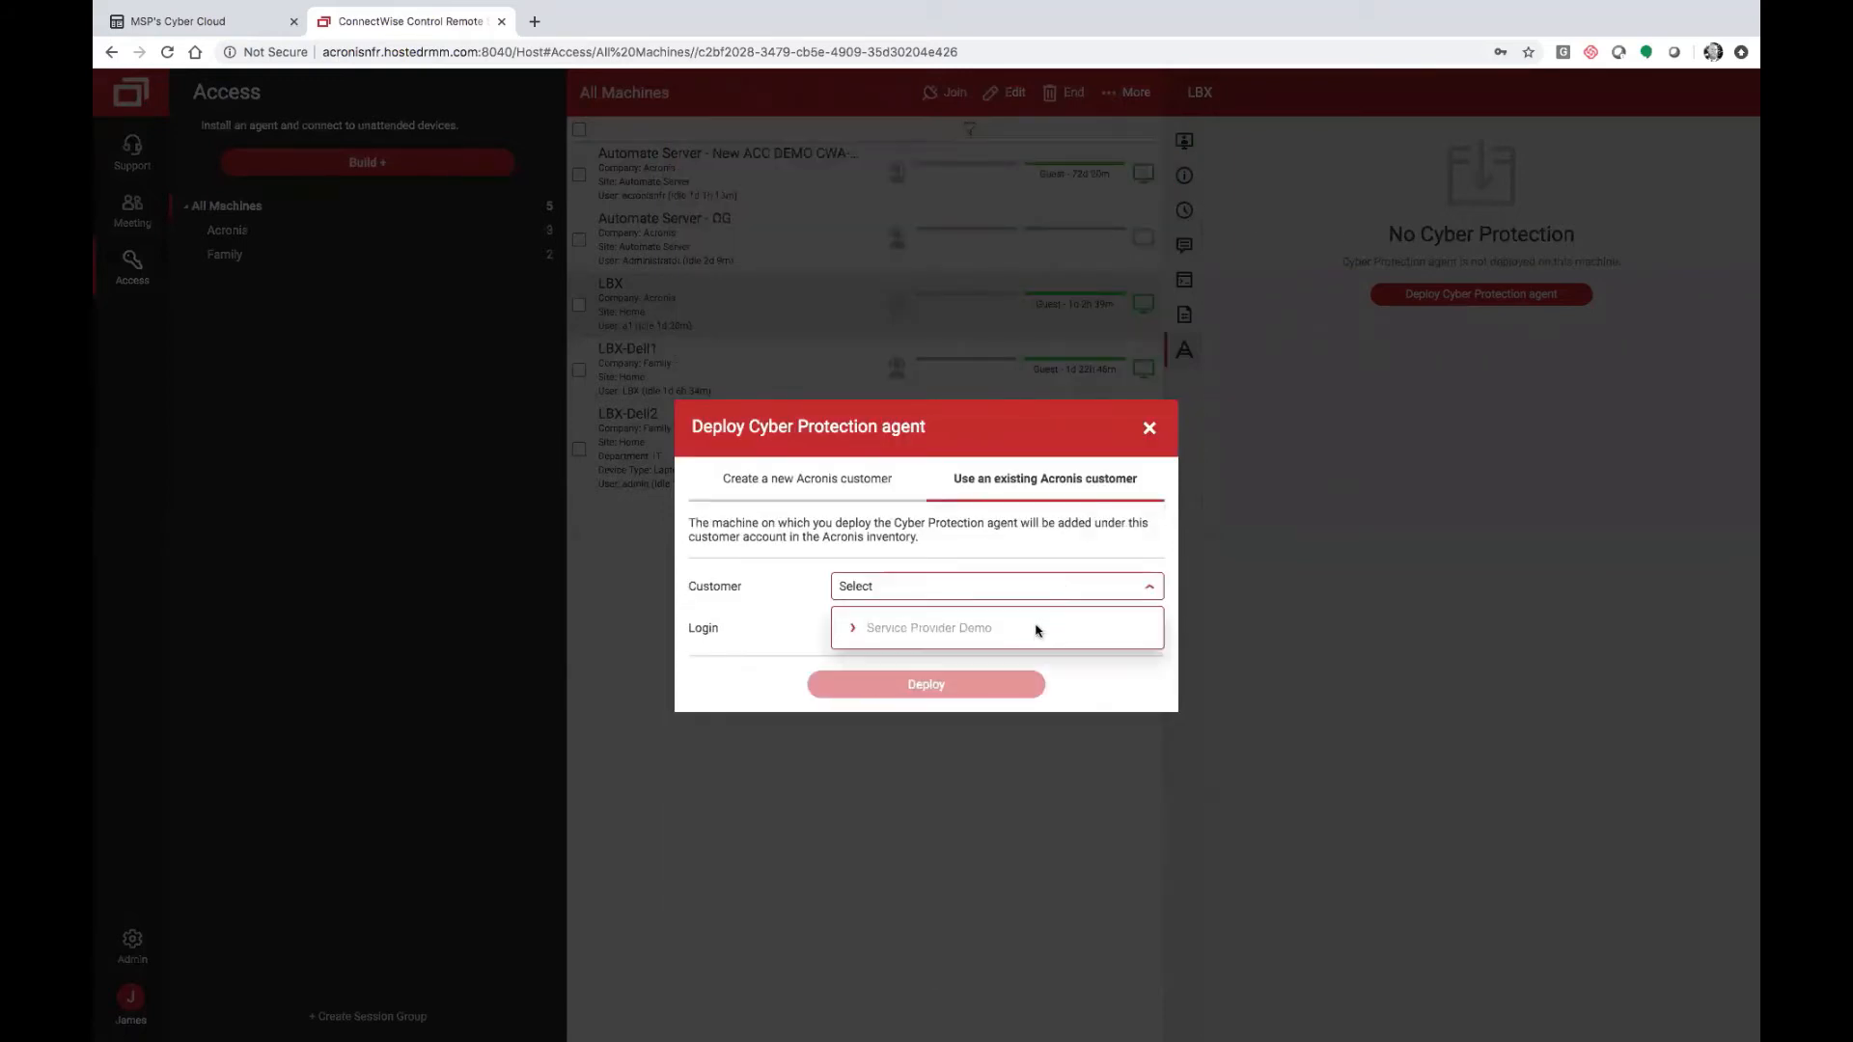
left_click(807, 478)
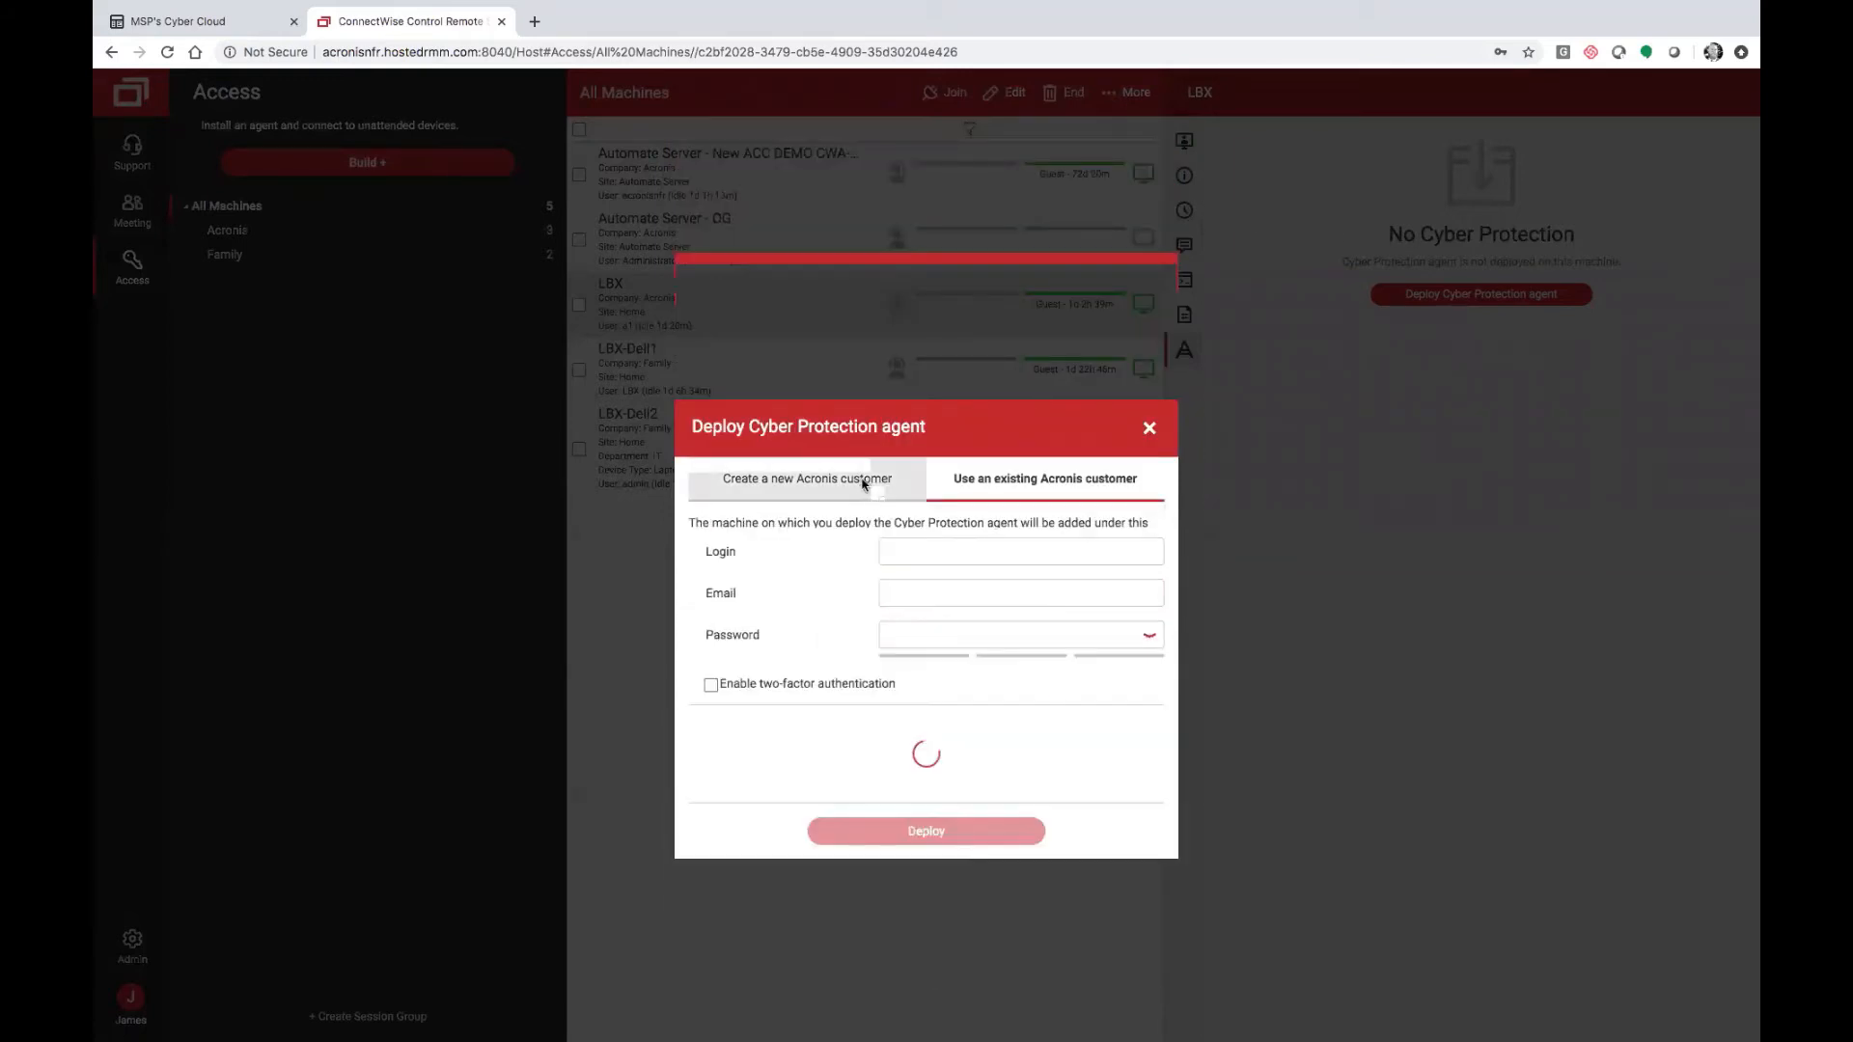
left_click(807, 478)
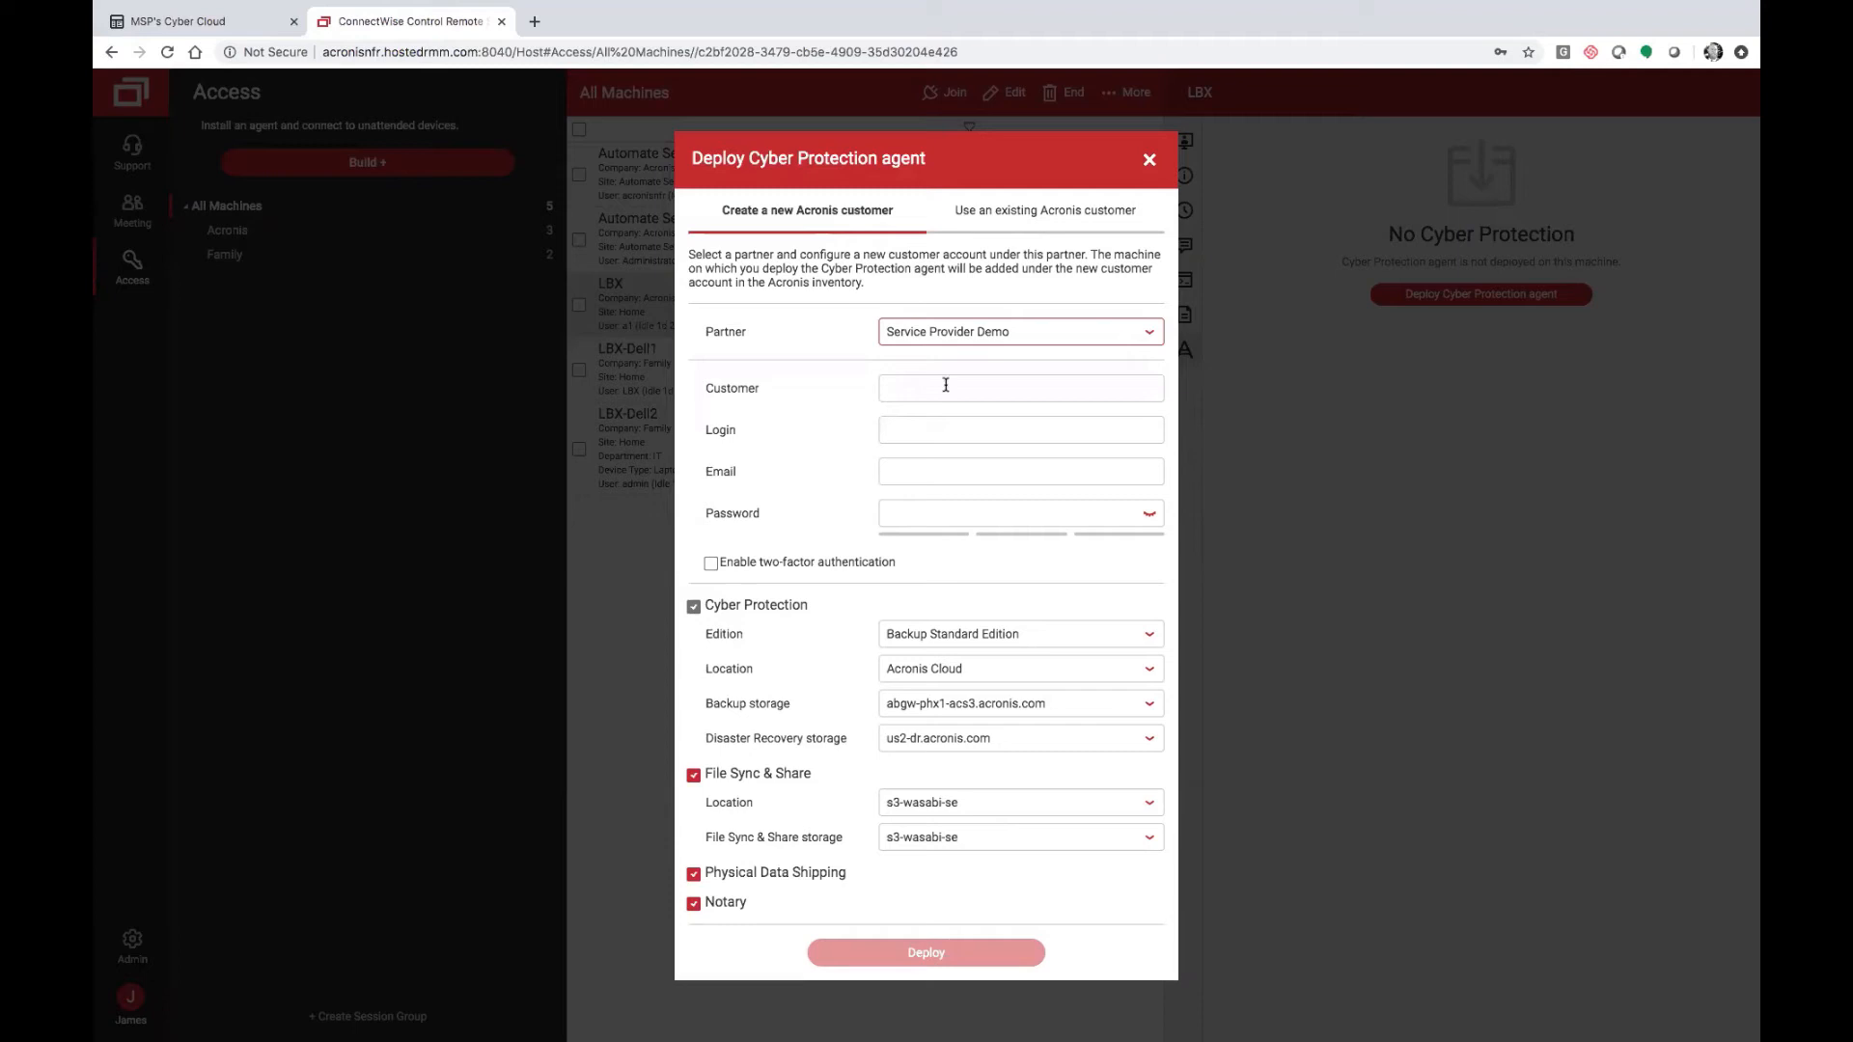
mouse_move(953, 467)
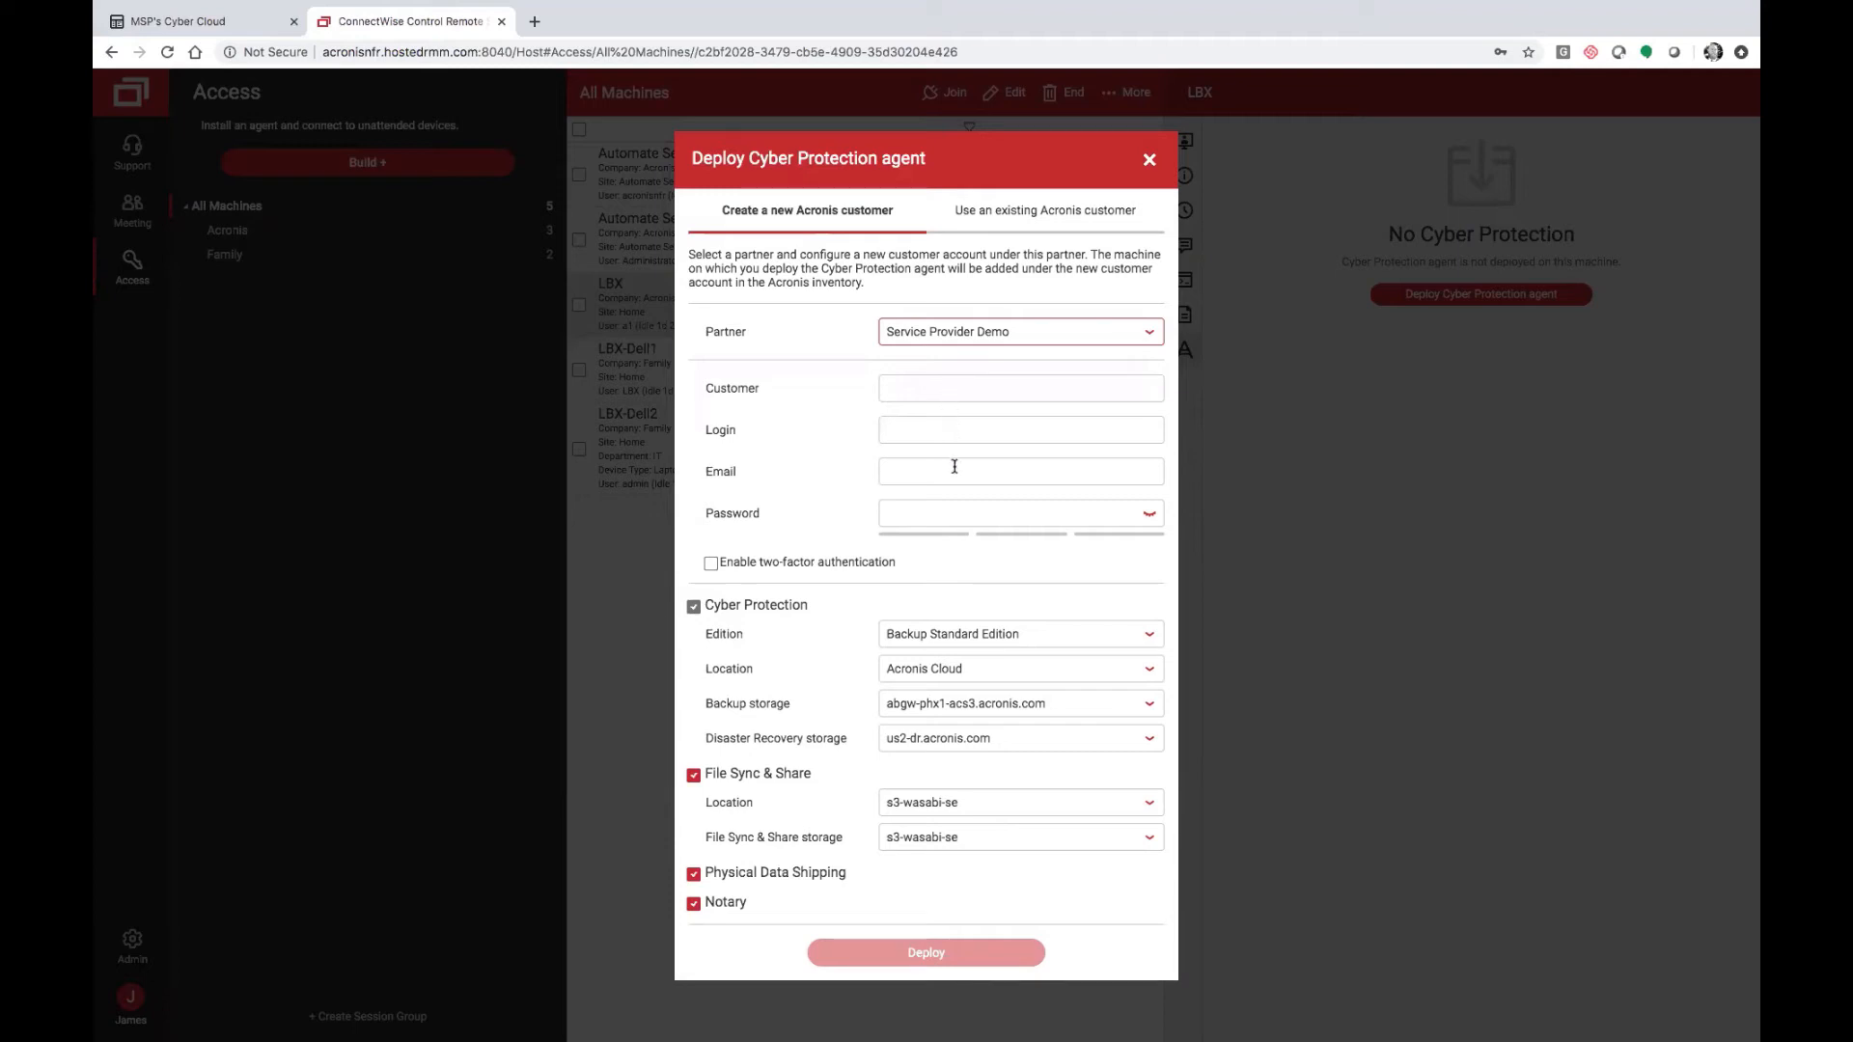
mouse_move(861, 562)
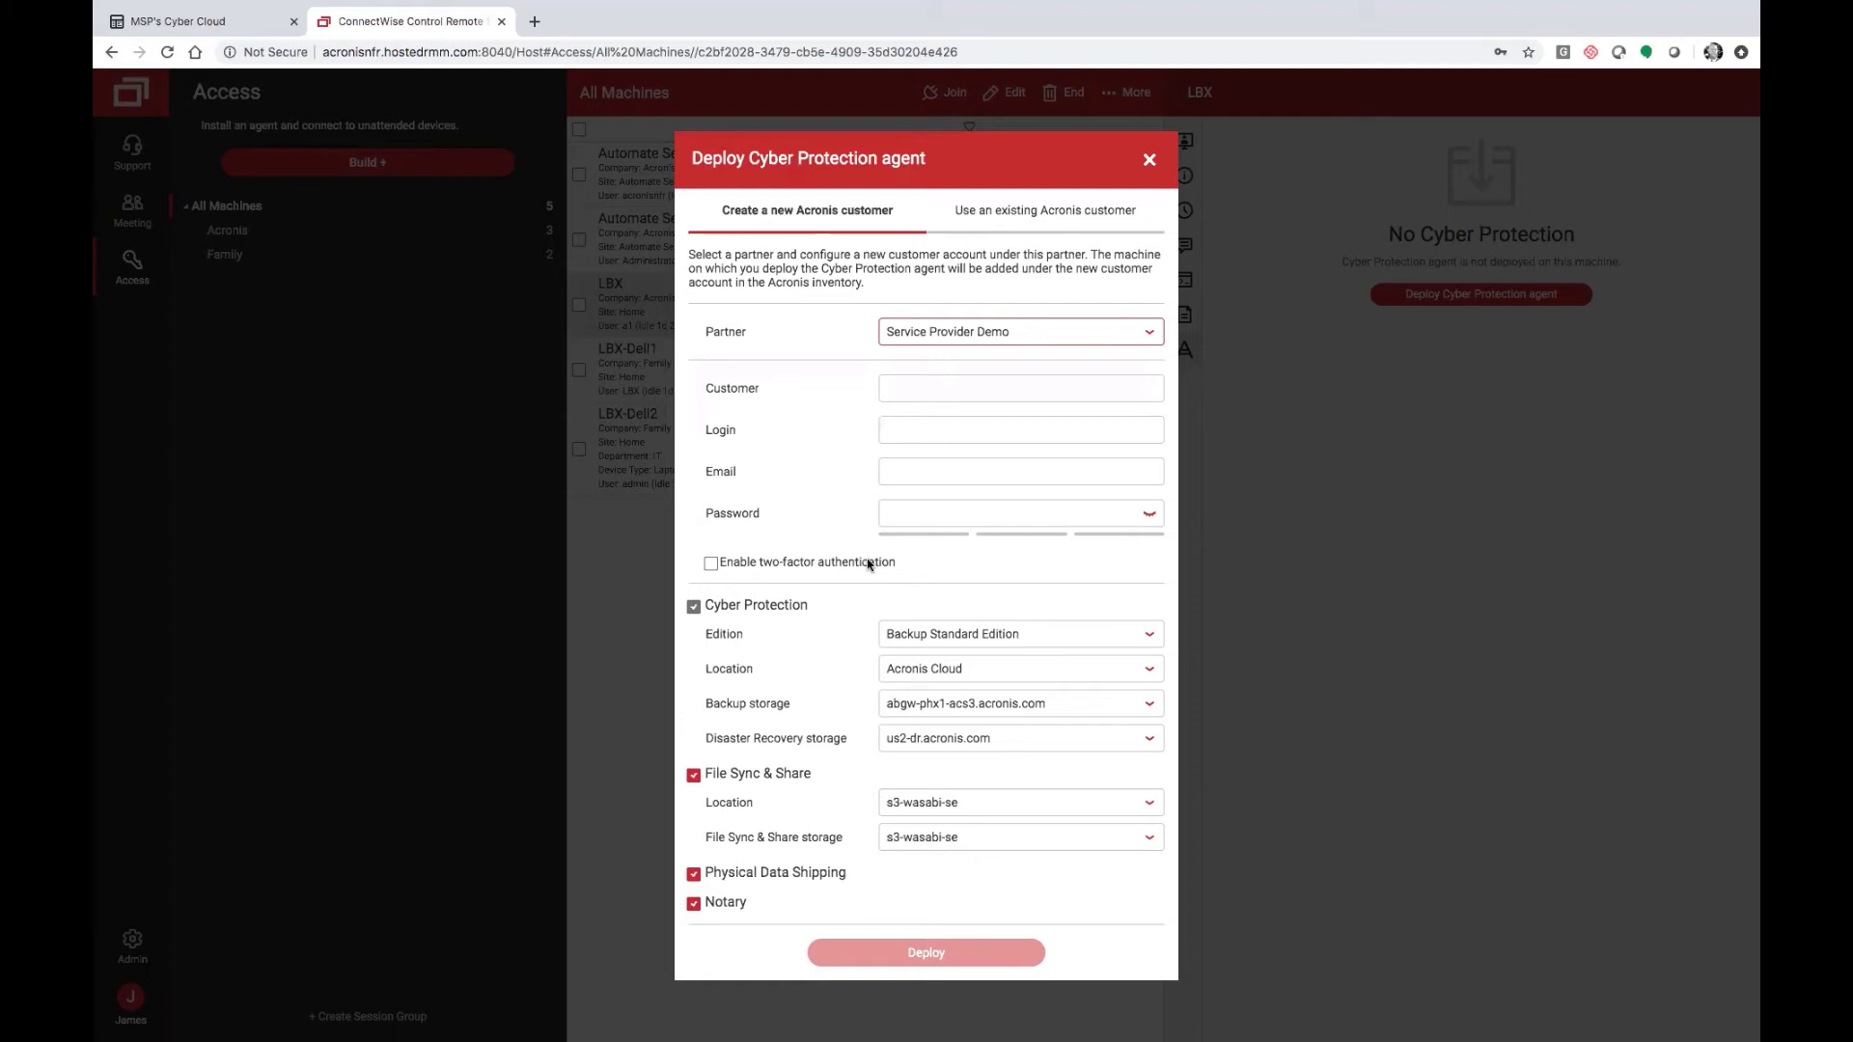
Review the available Cyber Protection editions, keeping Backup Standard Edition selected
left_click(1019, 633)
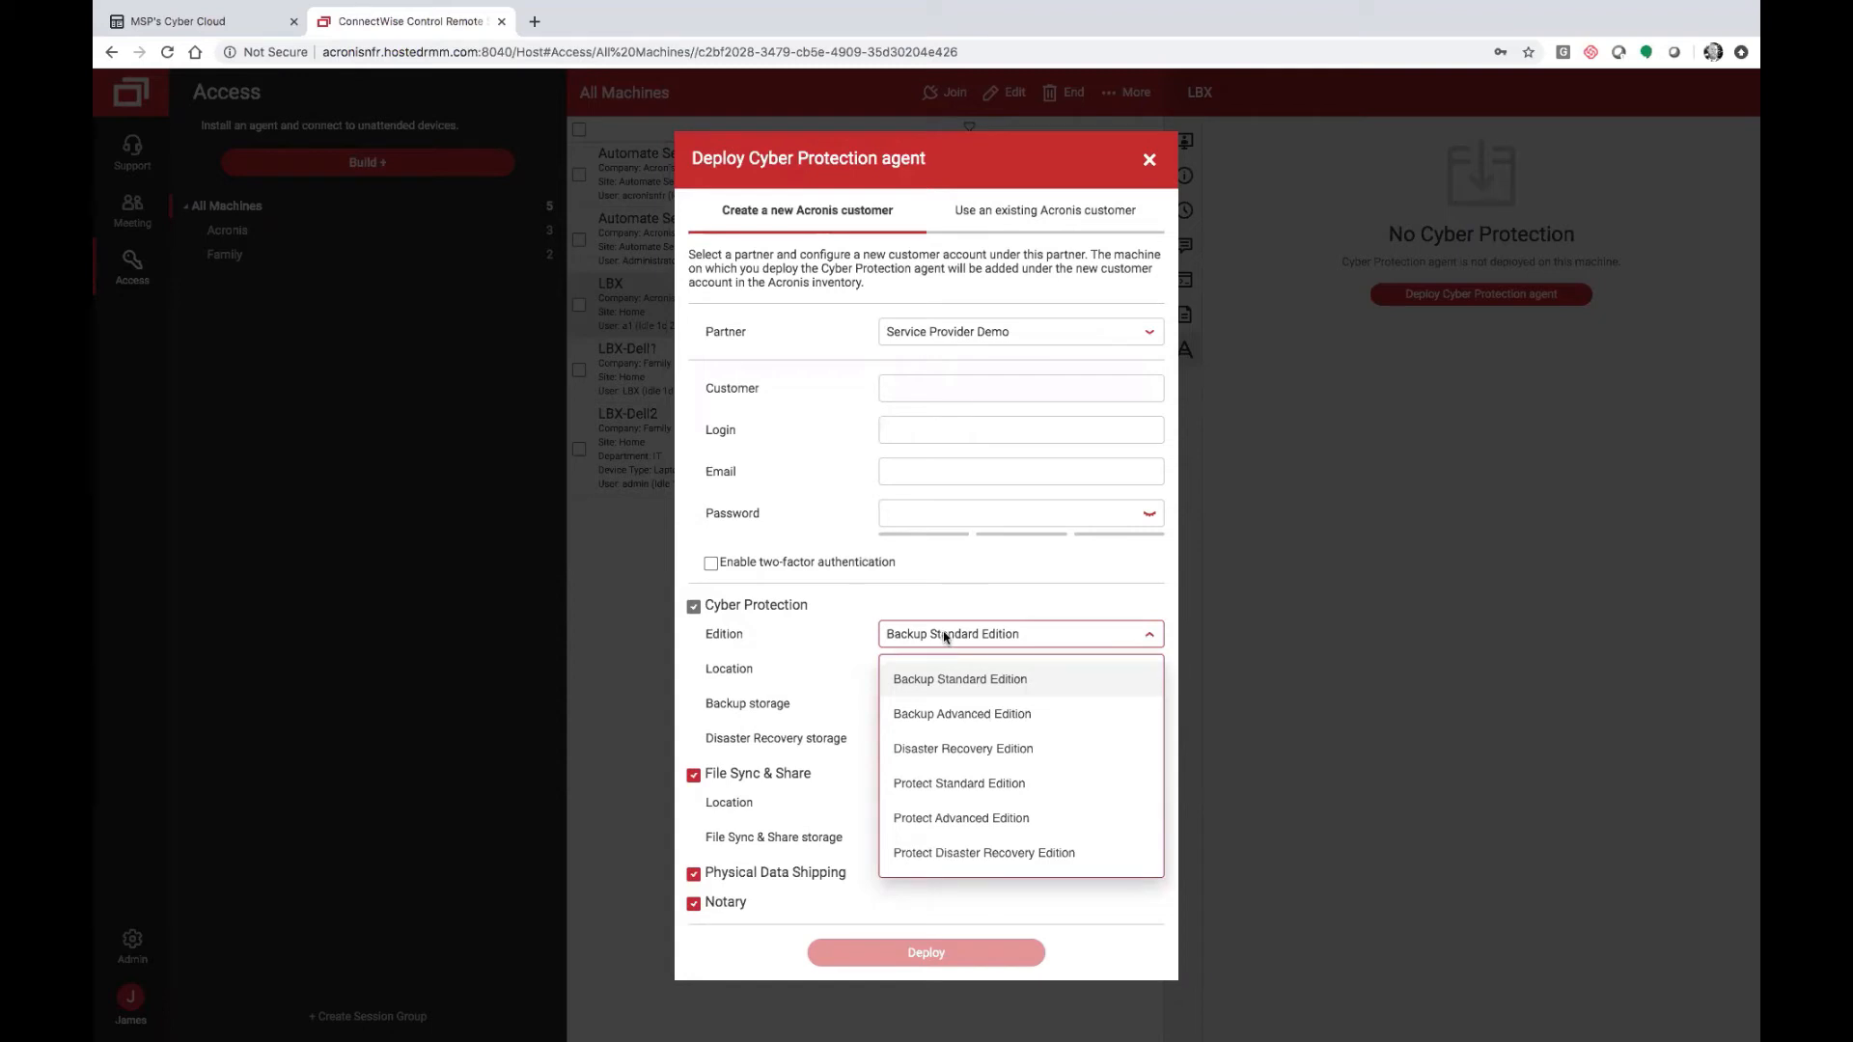
mouse_move(954, 683)
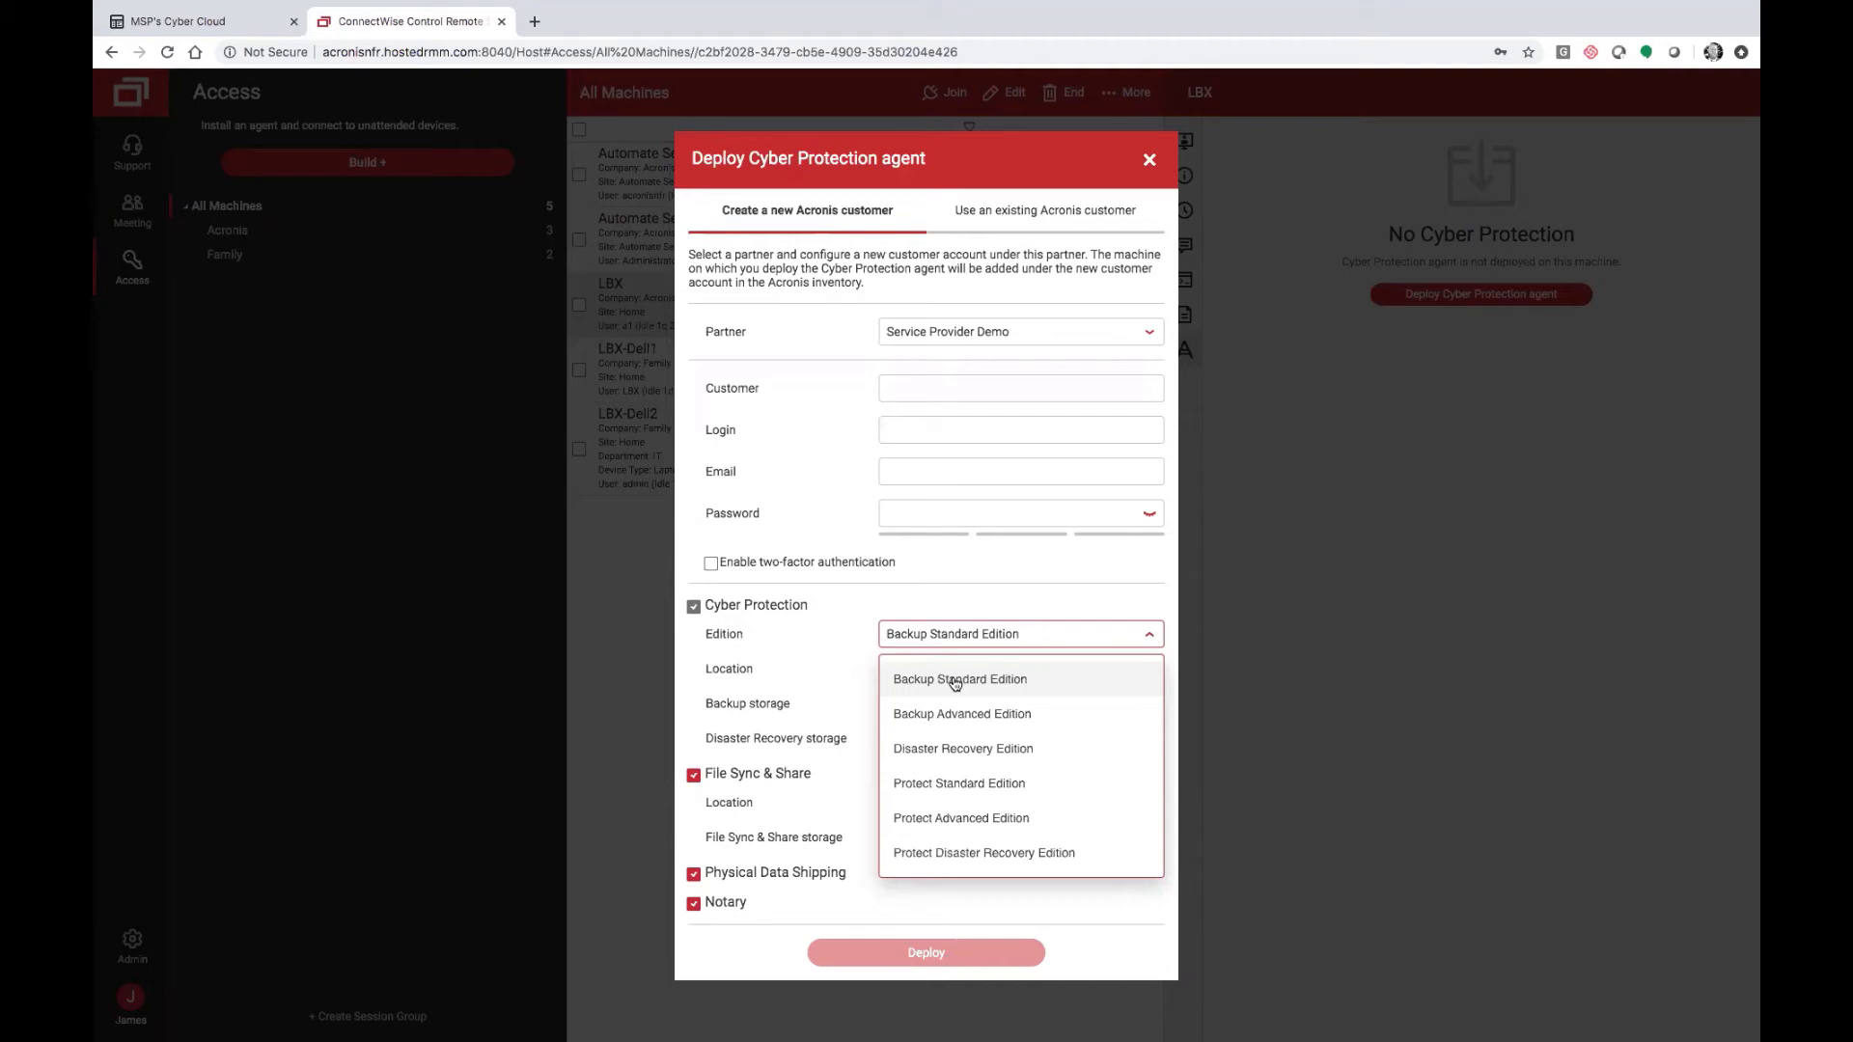
mouse_move(950, 741)
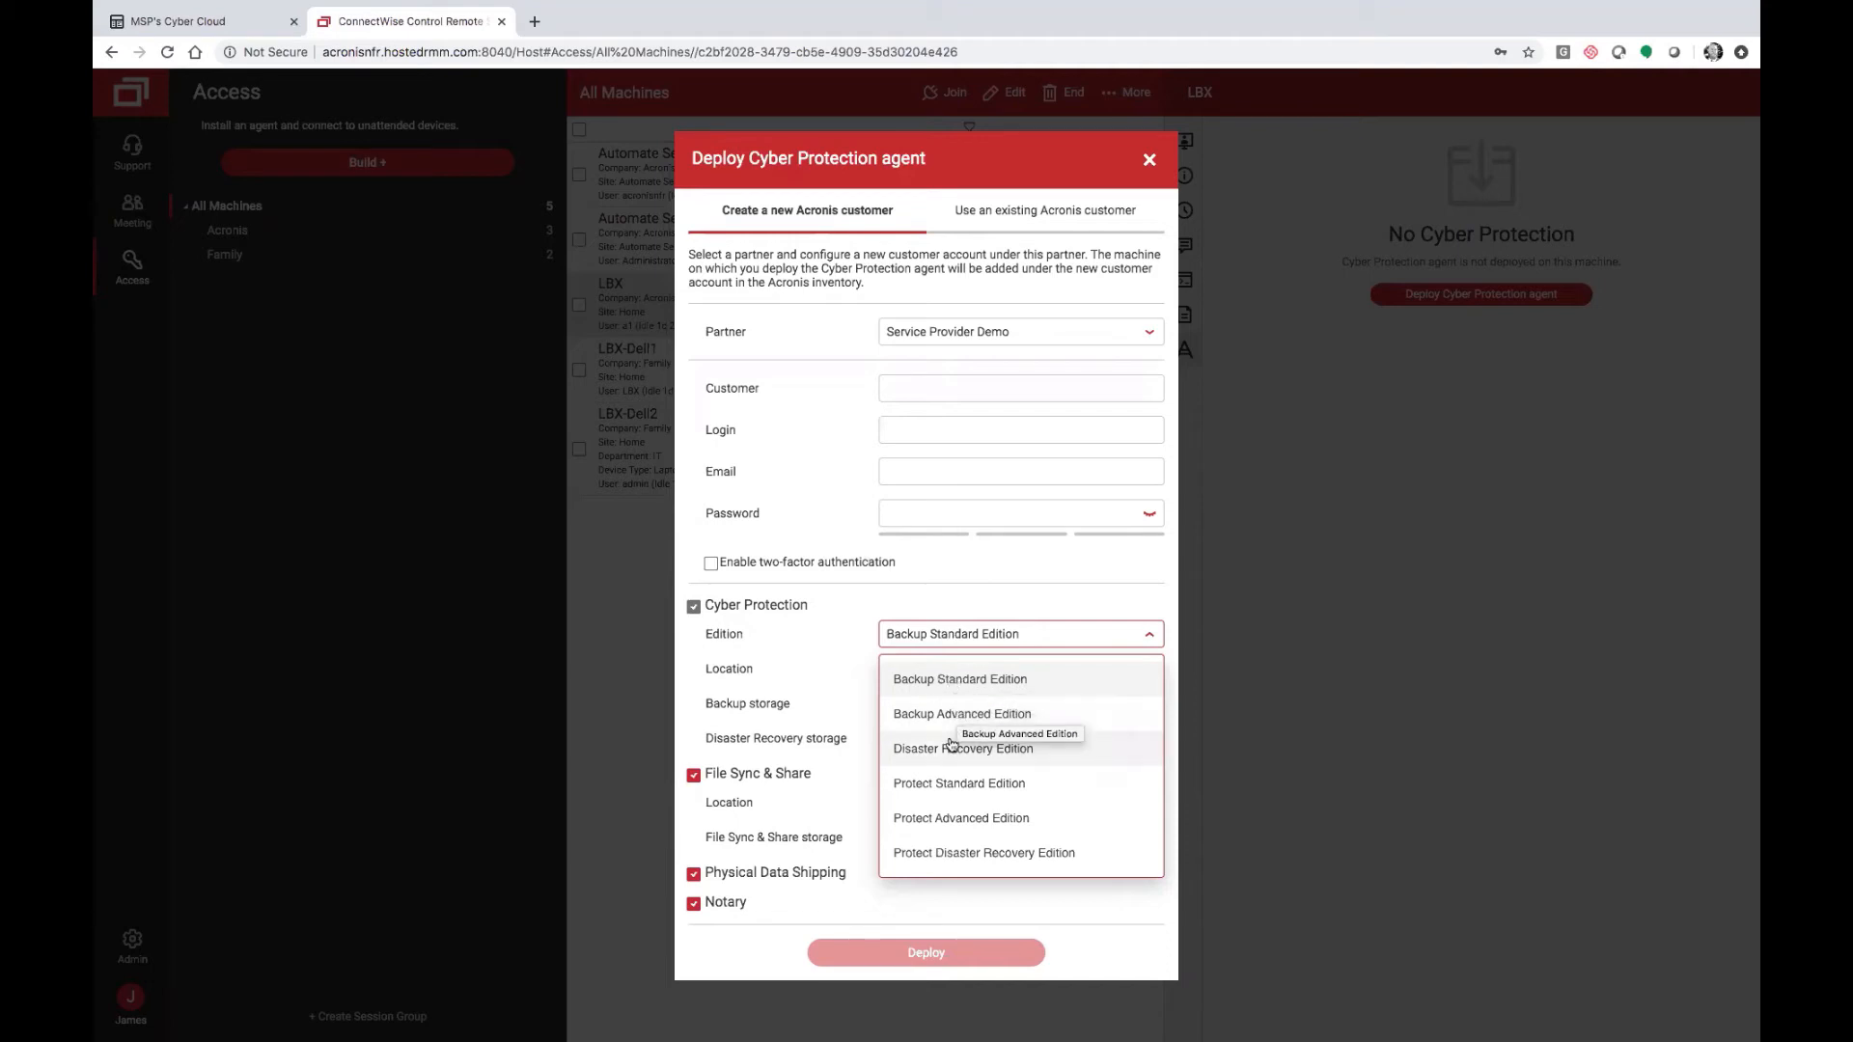
mouse_move(953, 743)
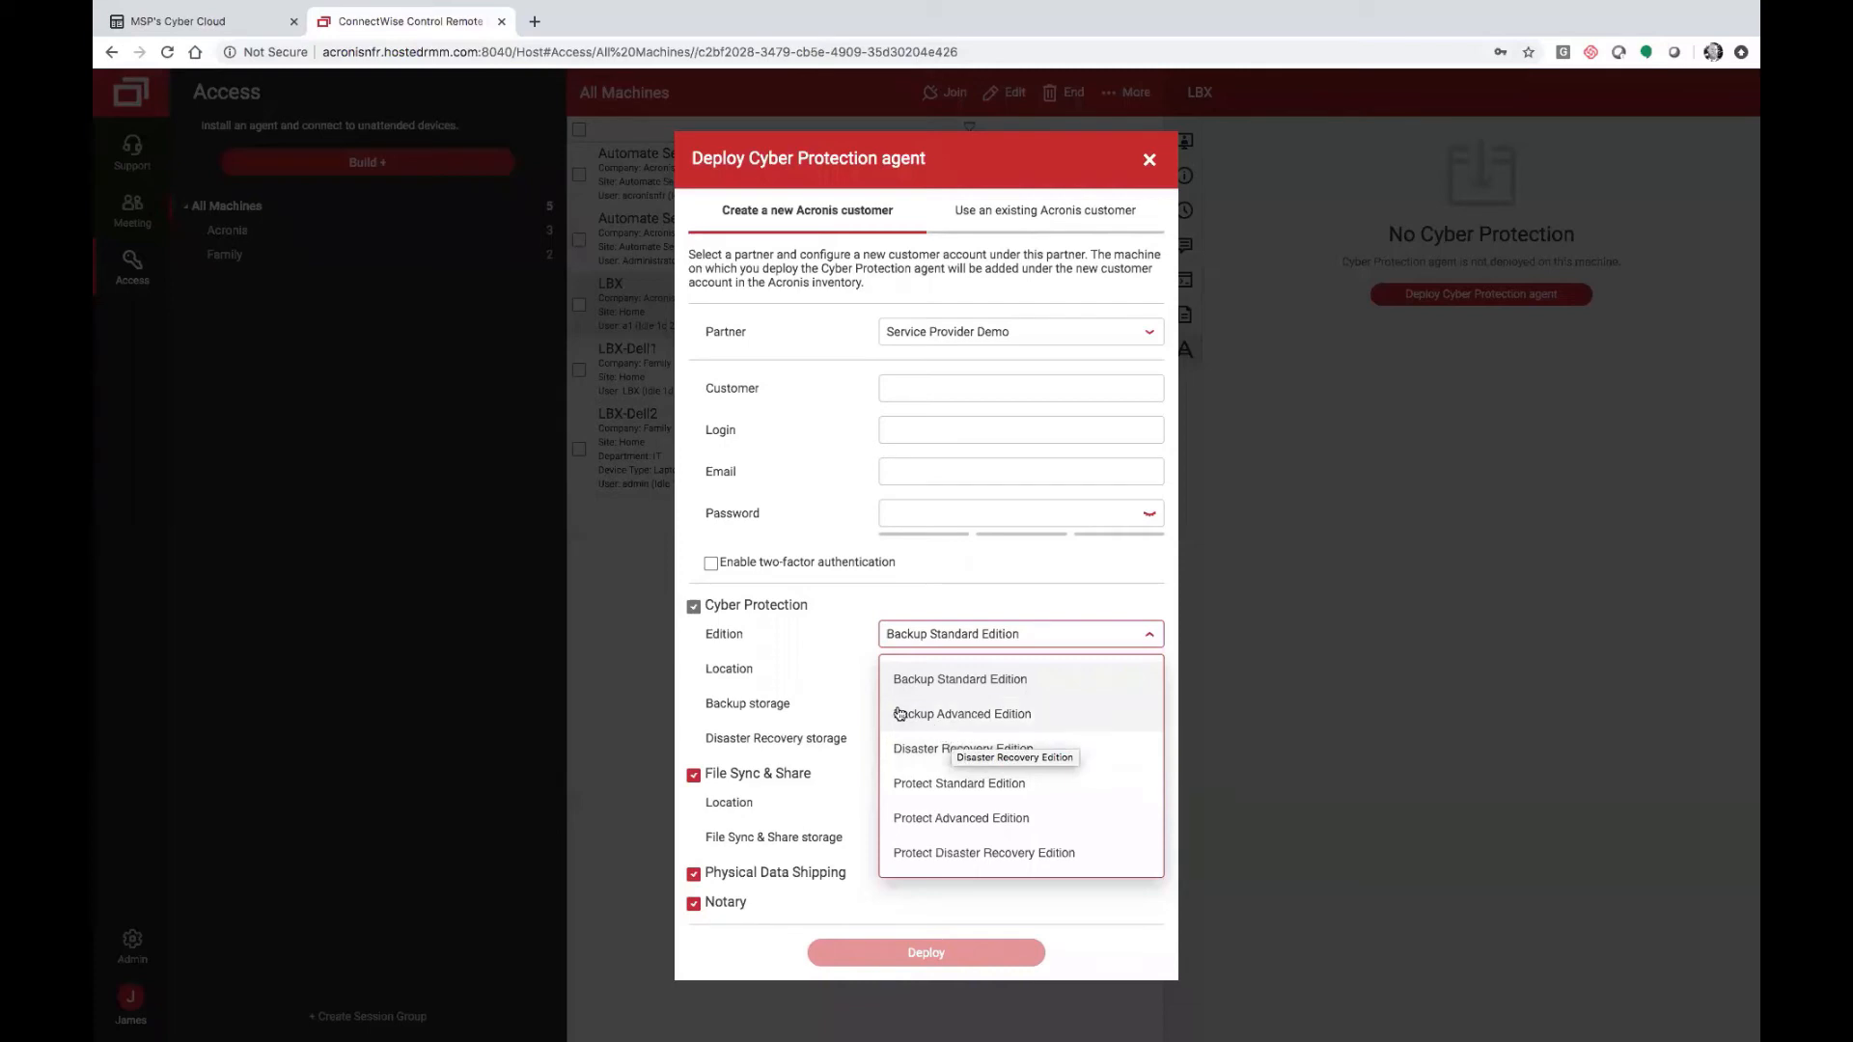
left_click(959, 679)
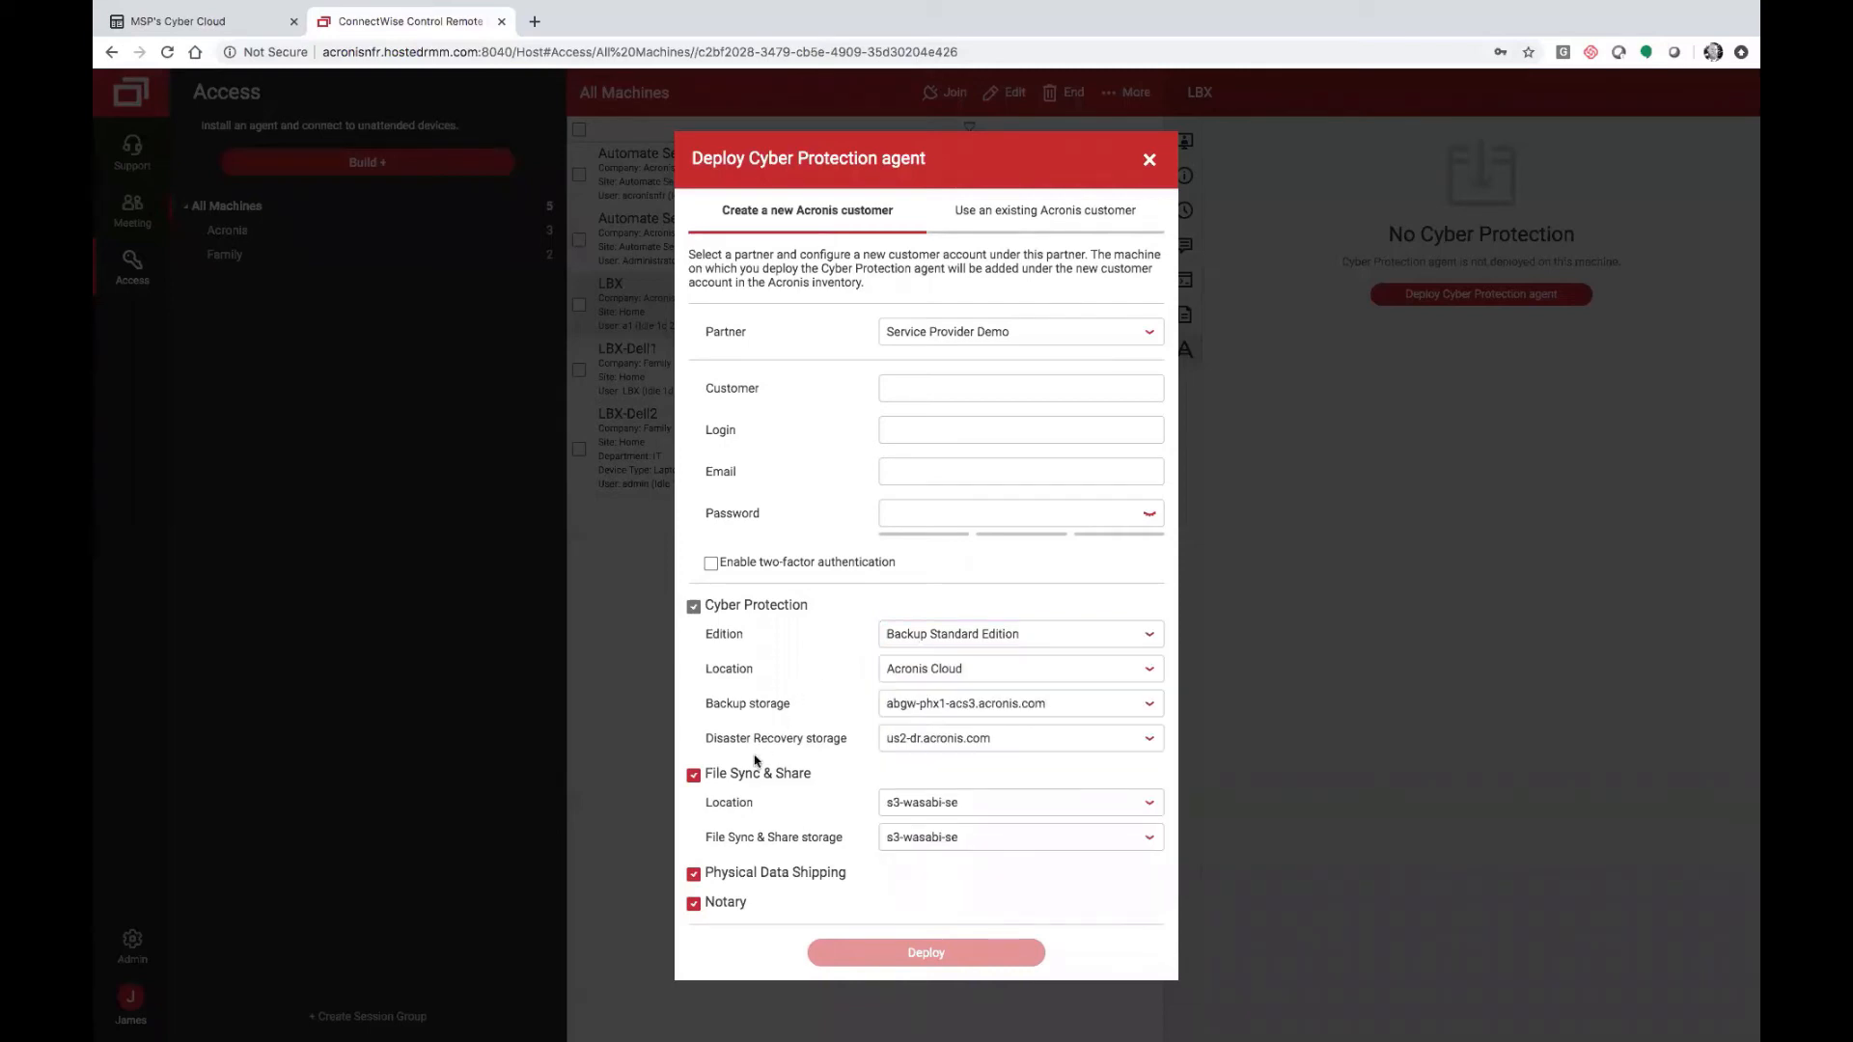
mouse_move(748, 786)
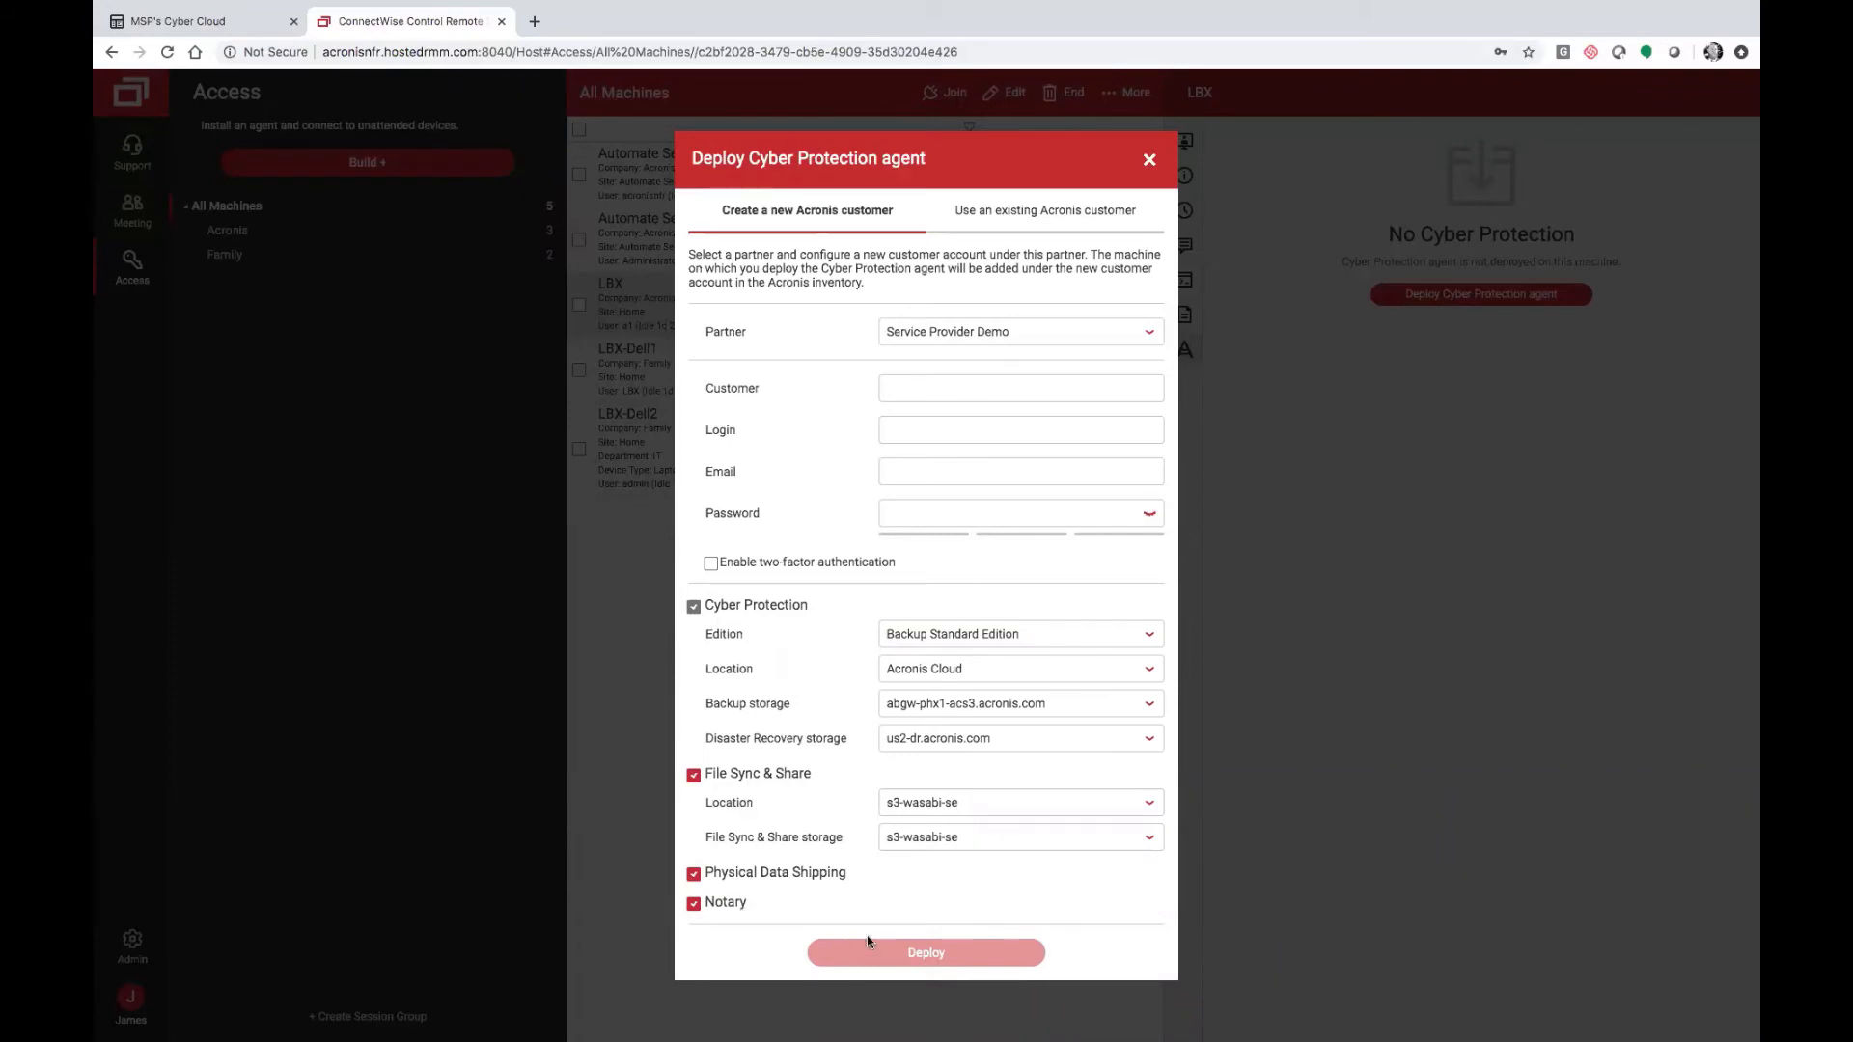
mouse_move(1166, 189)
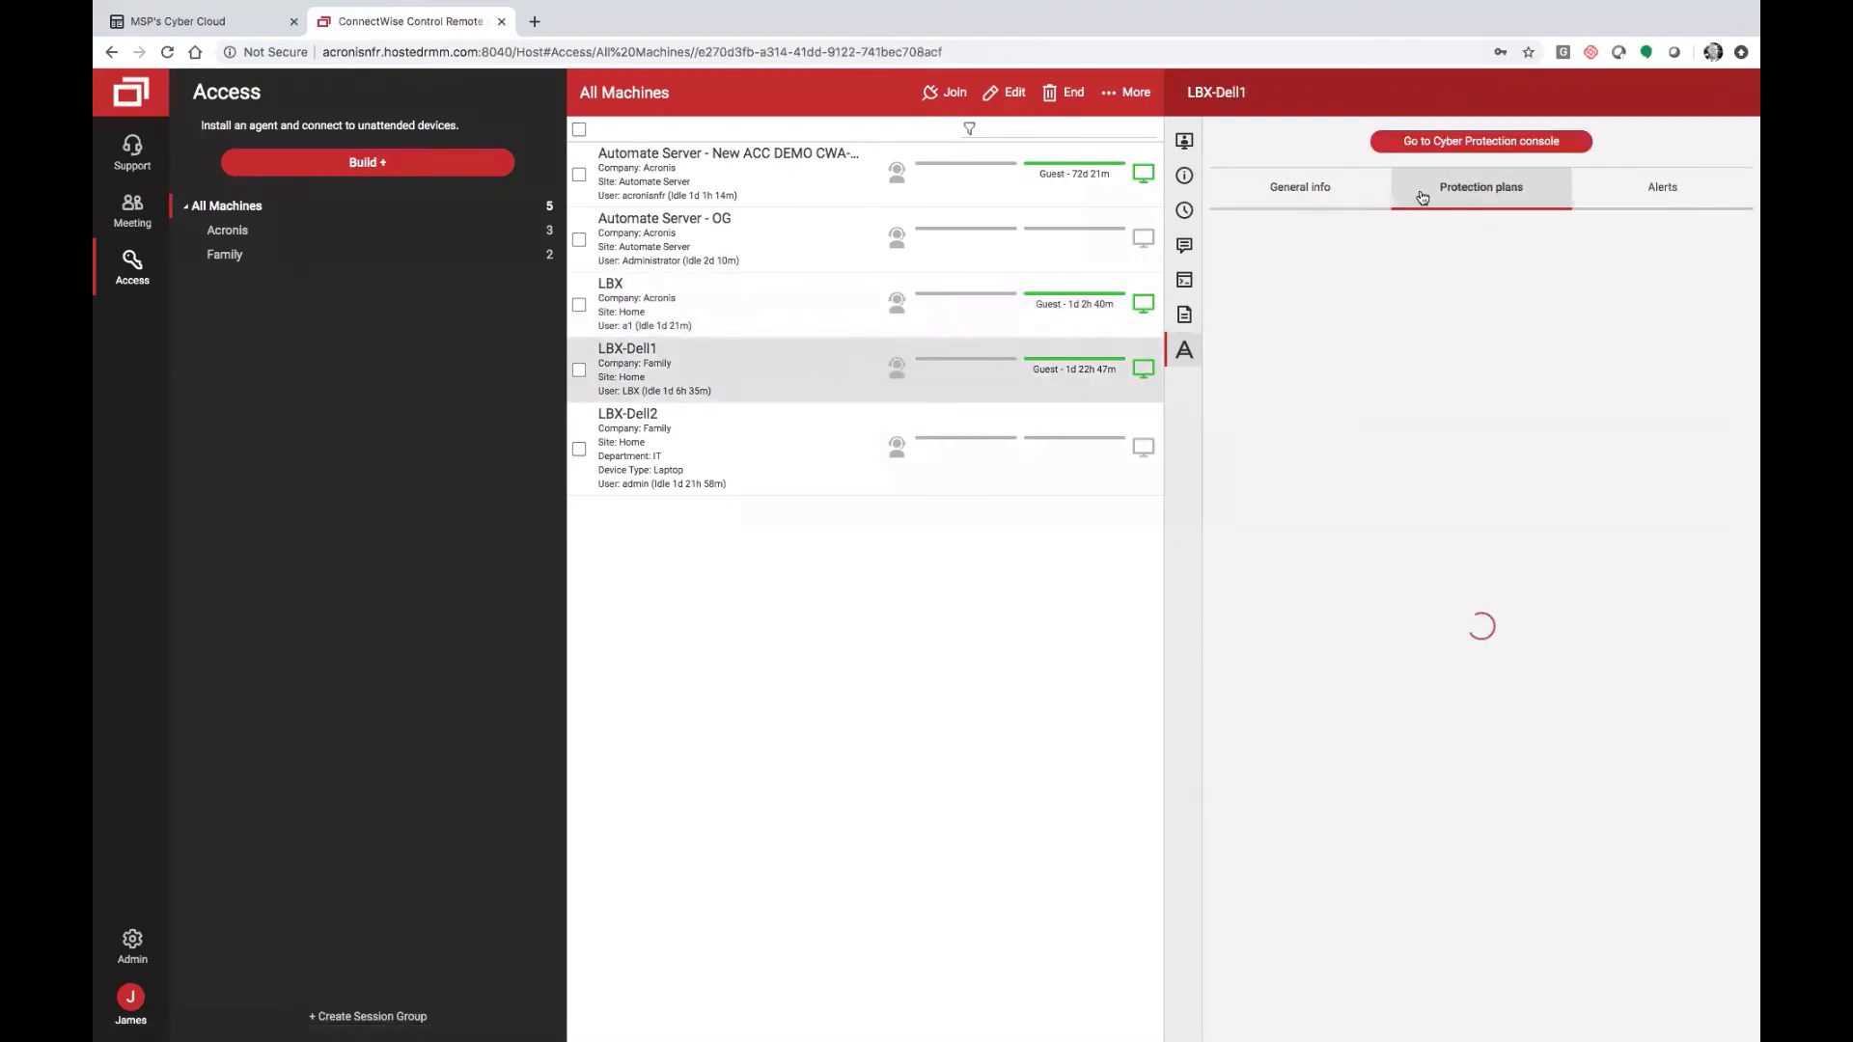
View LBX-Dell1's two applied protection plans, then its general info with backup at 84%
left_click(1479, 187)
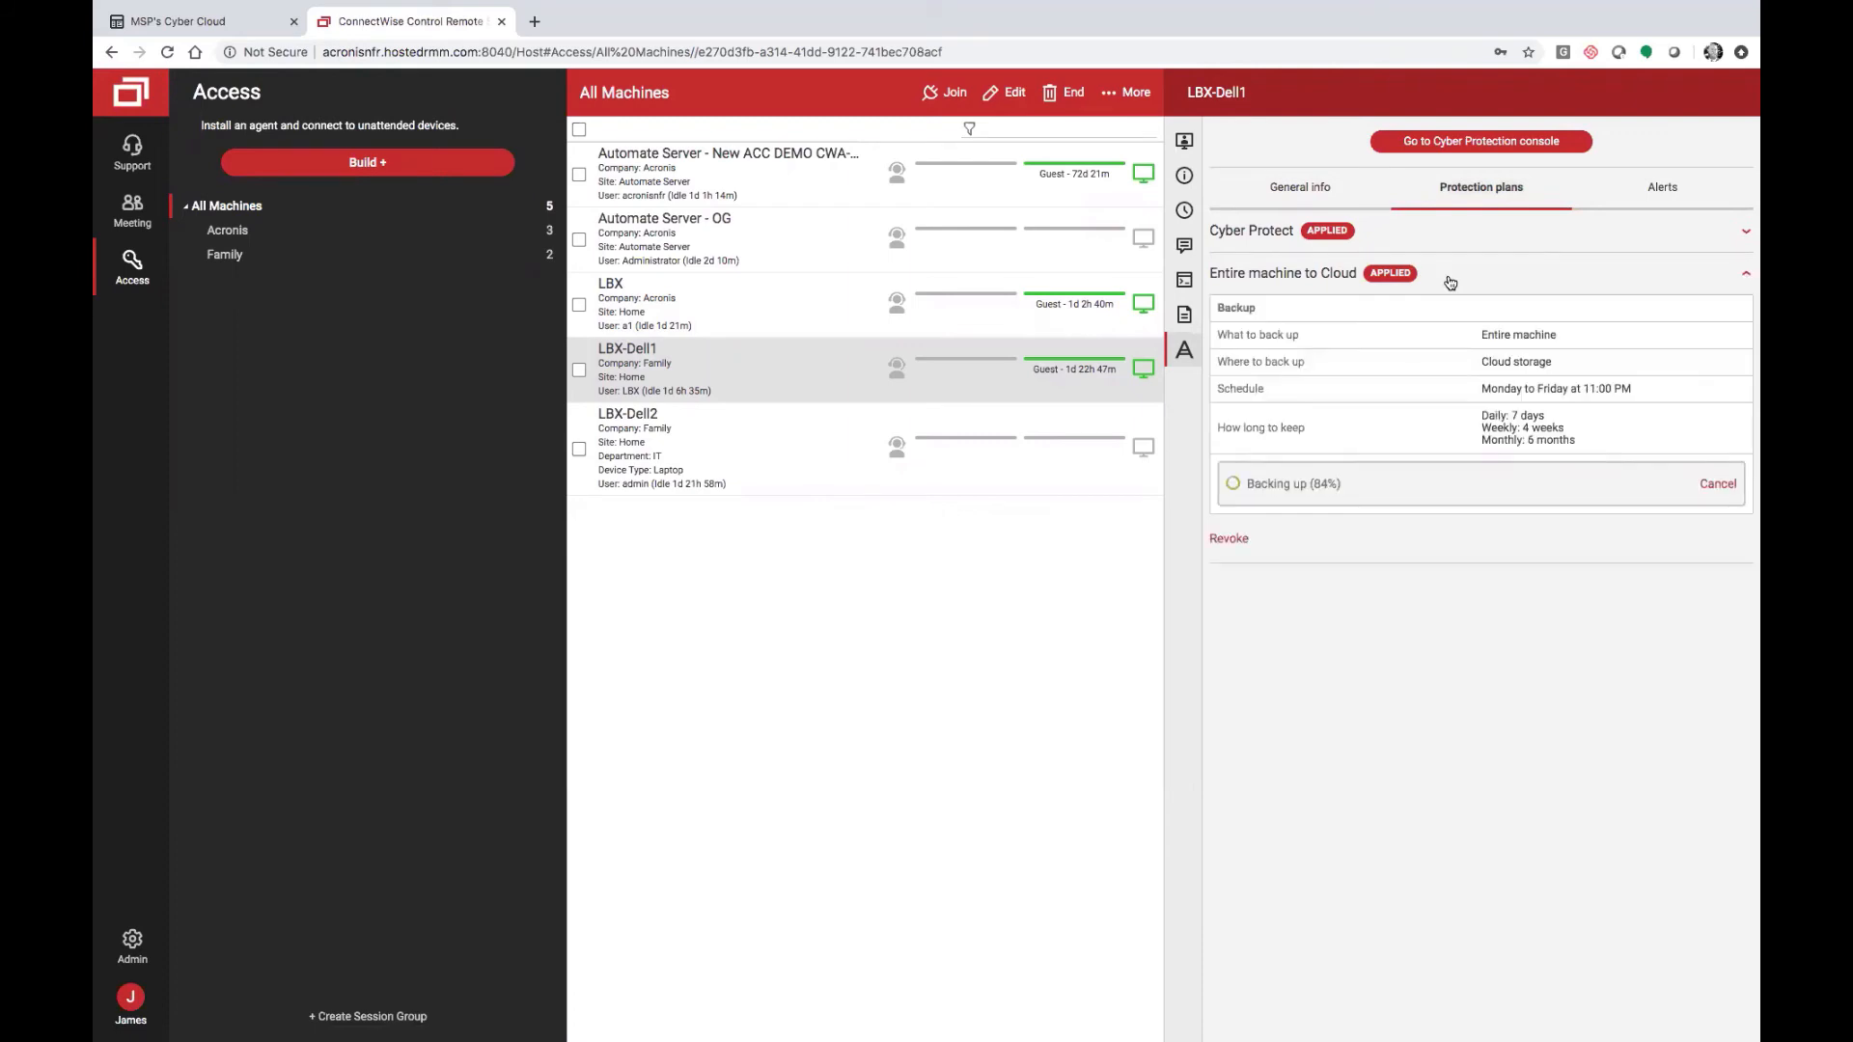
mouse_move(1449, 237)
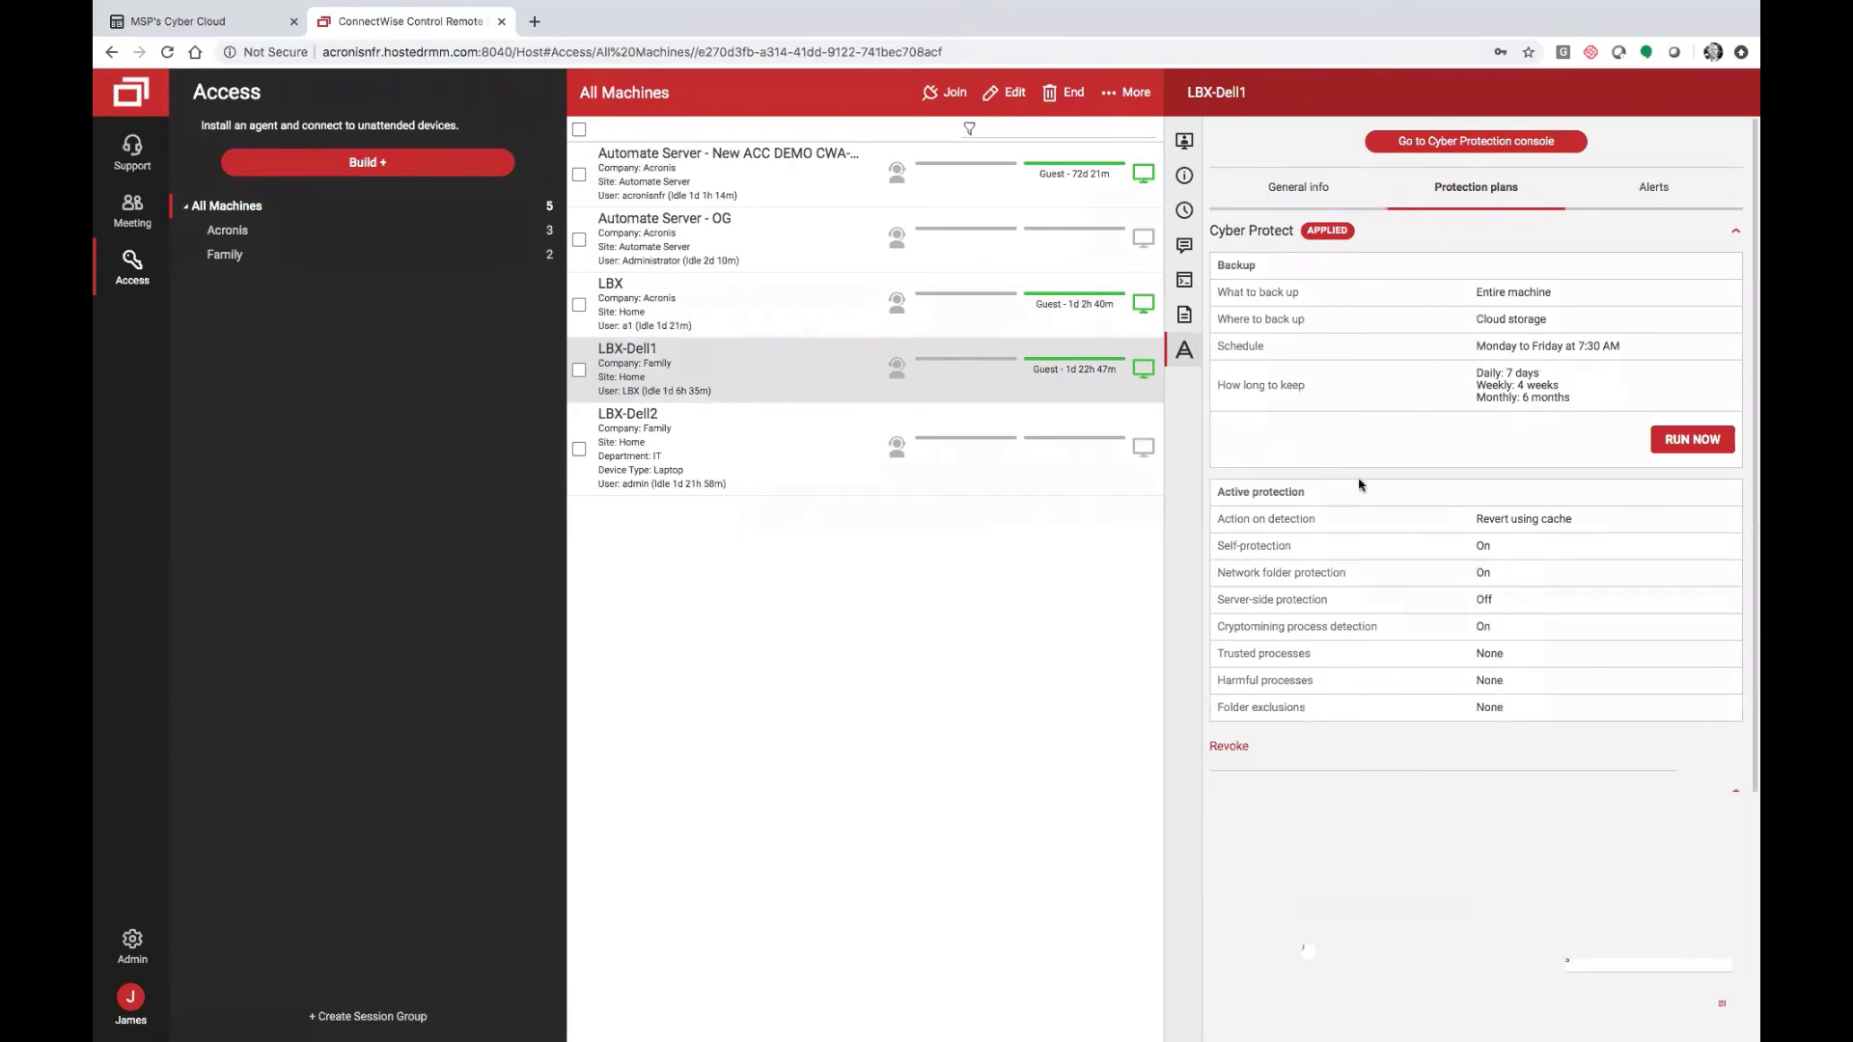
mouse_move(1328, 498)
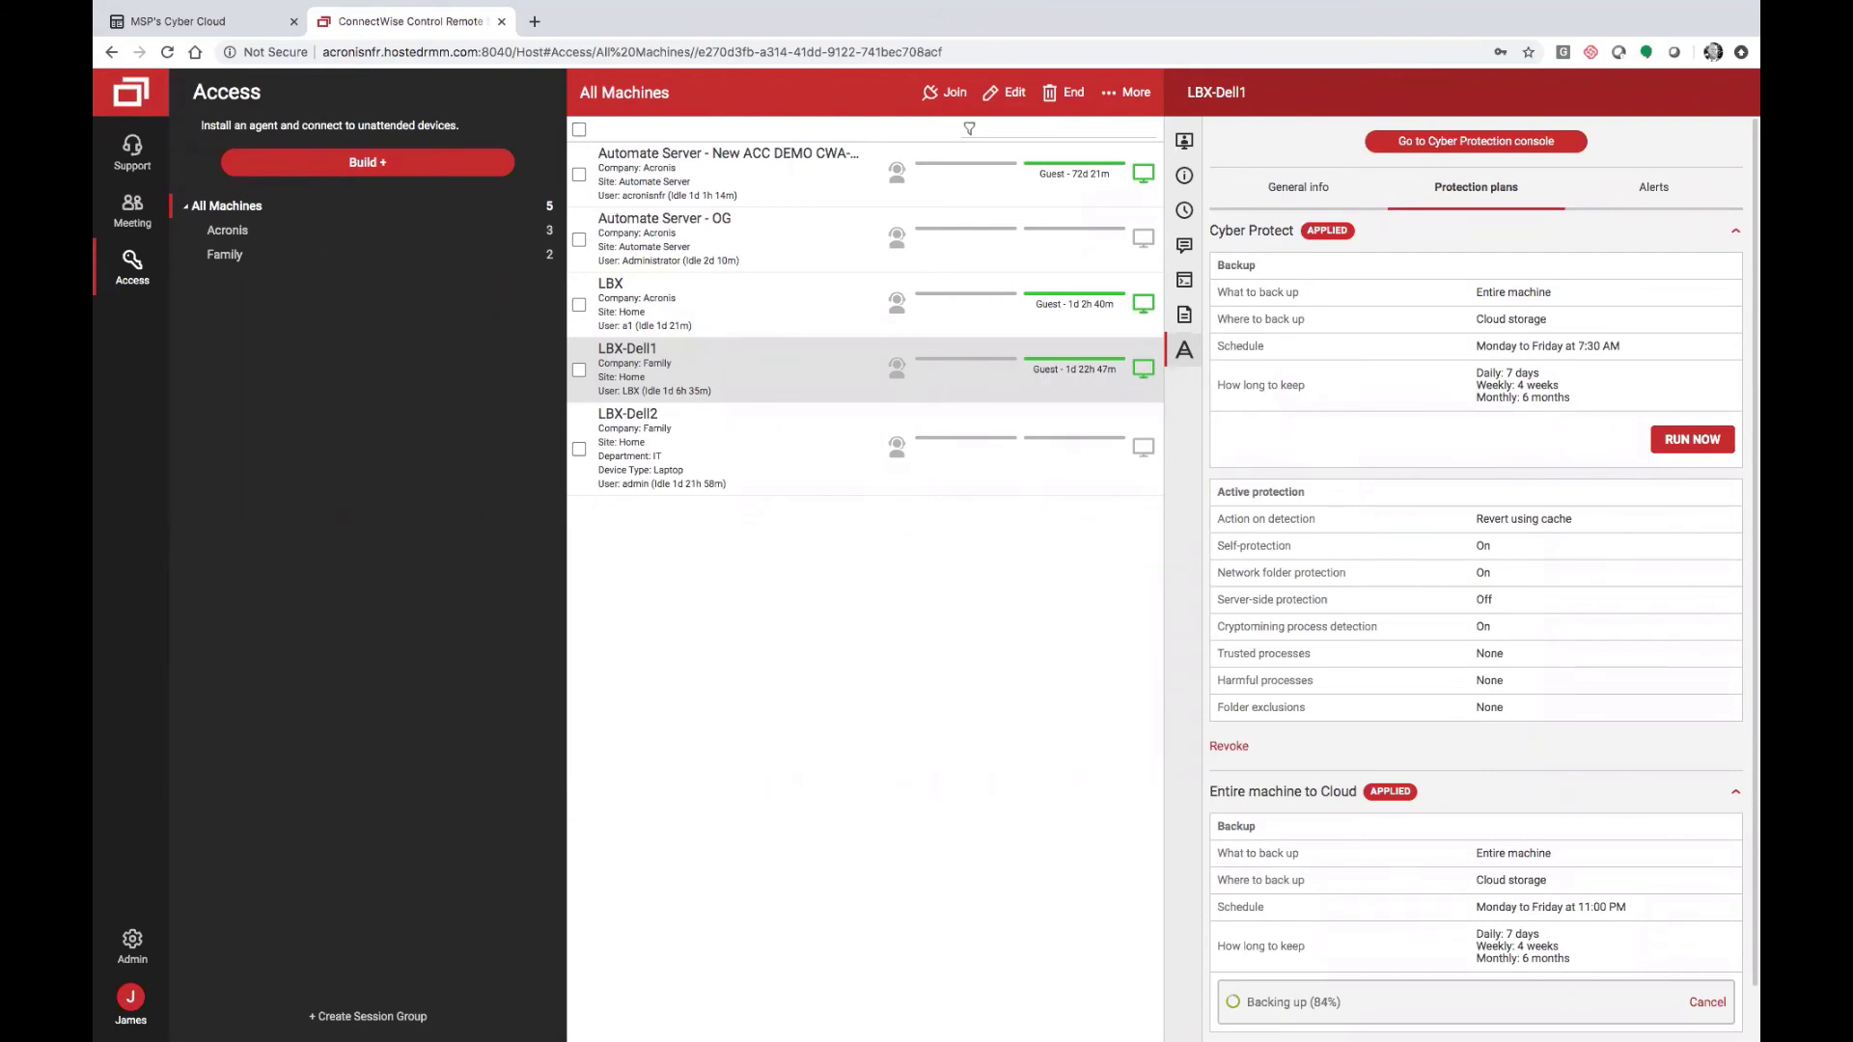
left_click(1298, 187)
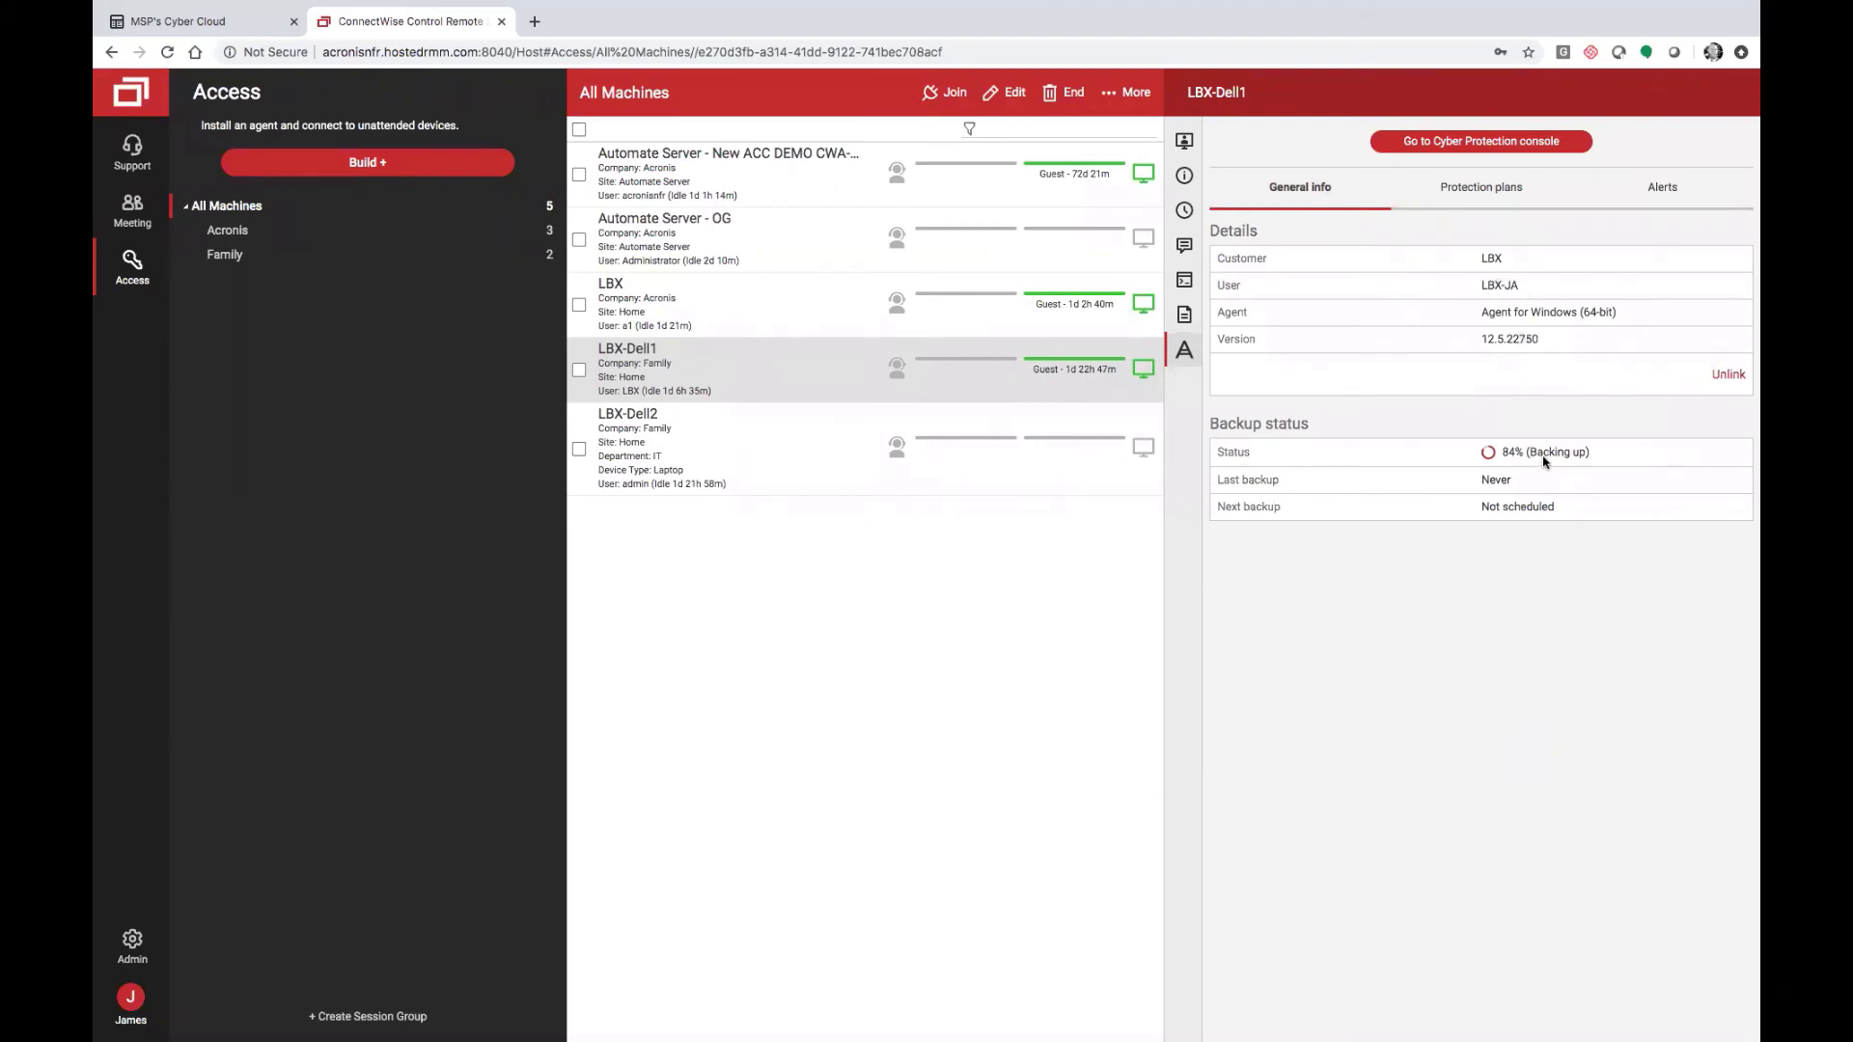
Show LBX-Dell1's alert that the device has no quota for the 'Entire machine to Cloud' plan
left_click(1662, 187)
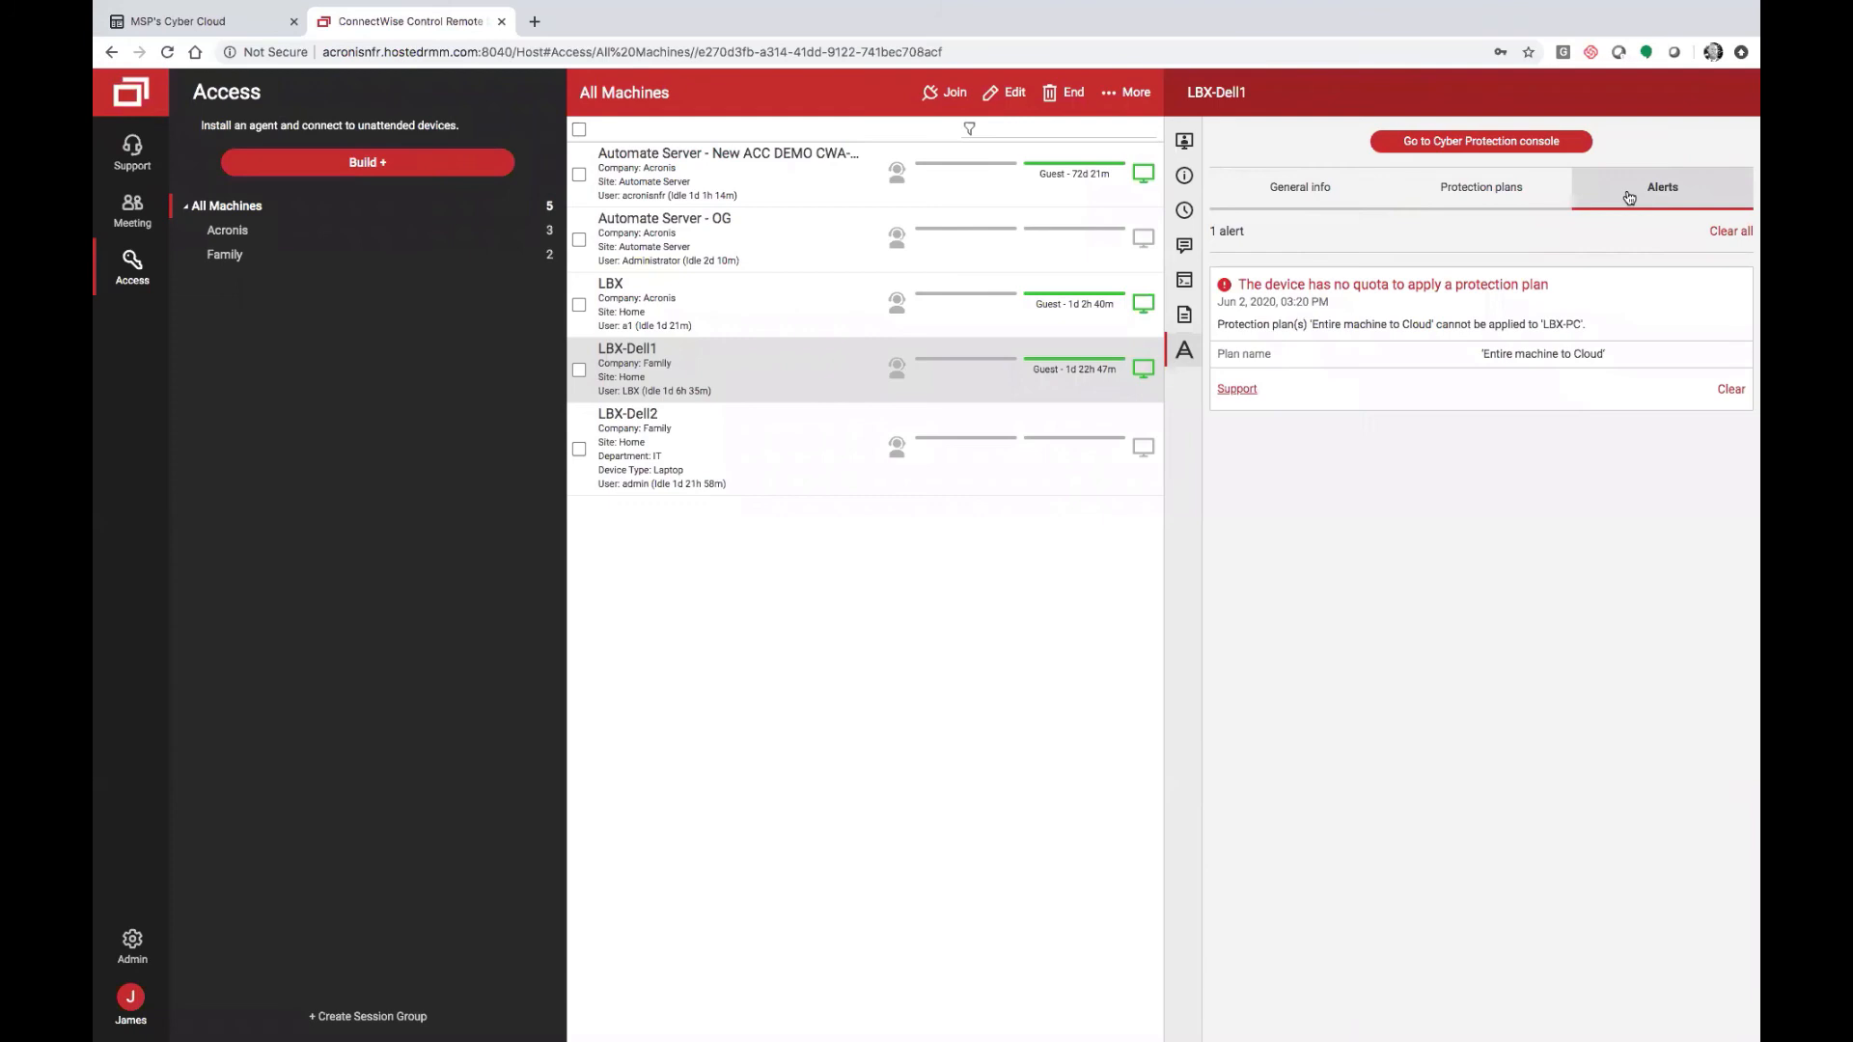
mouse_move(1667, 217)
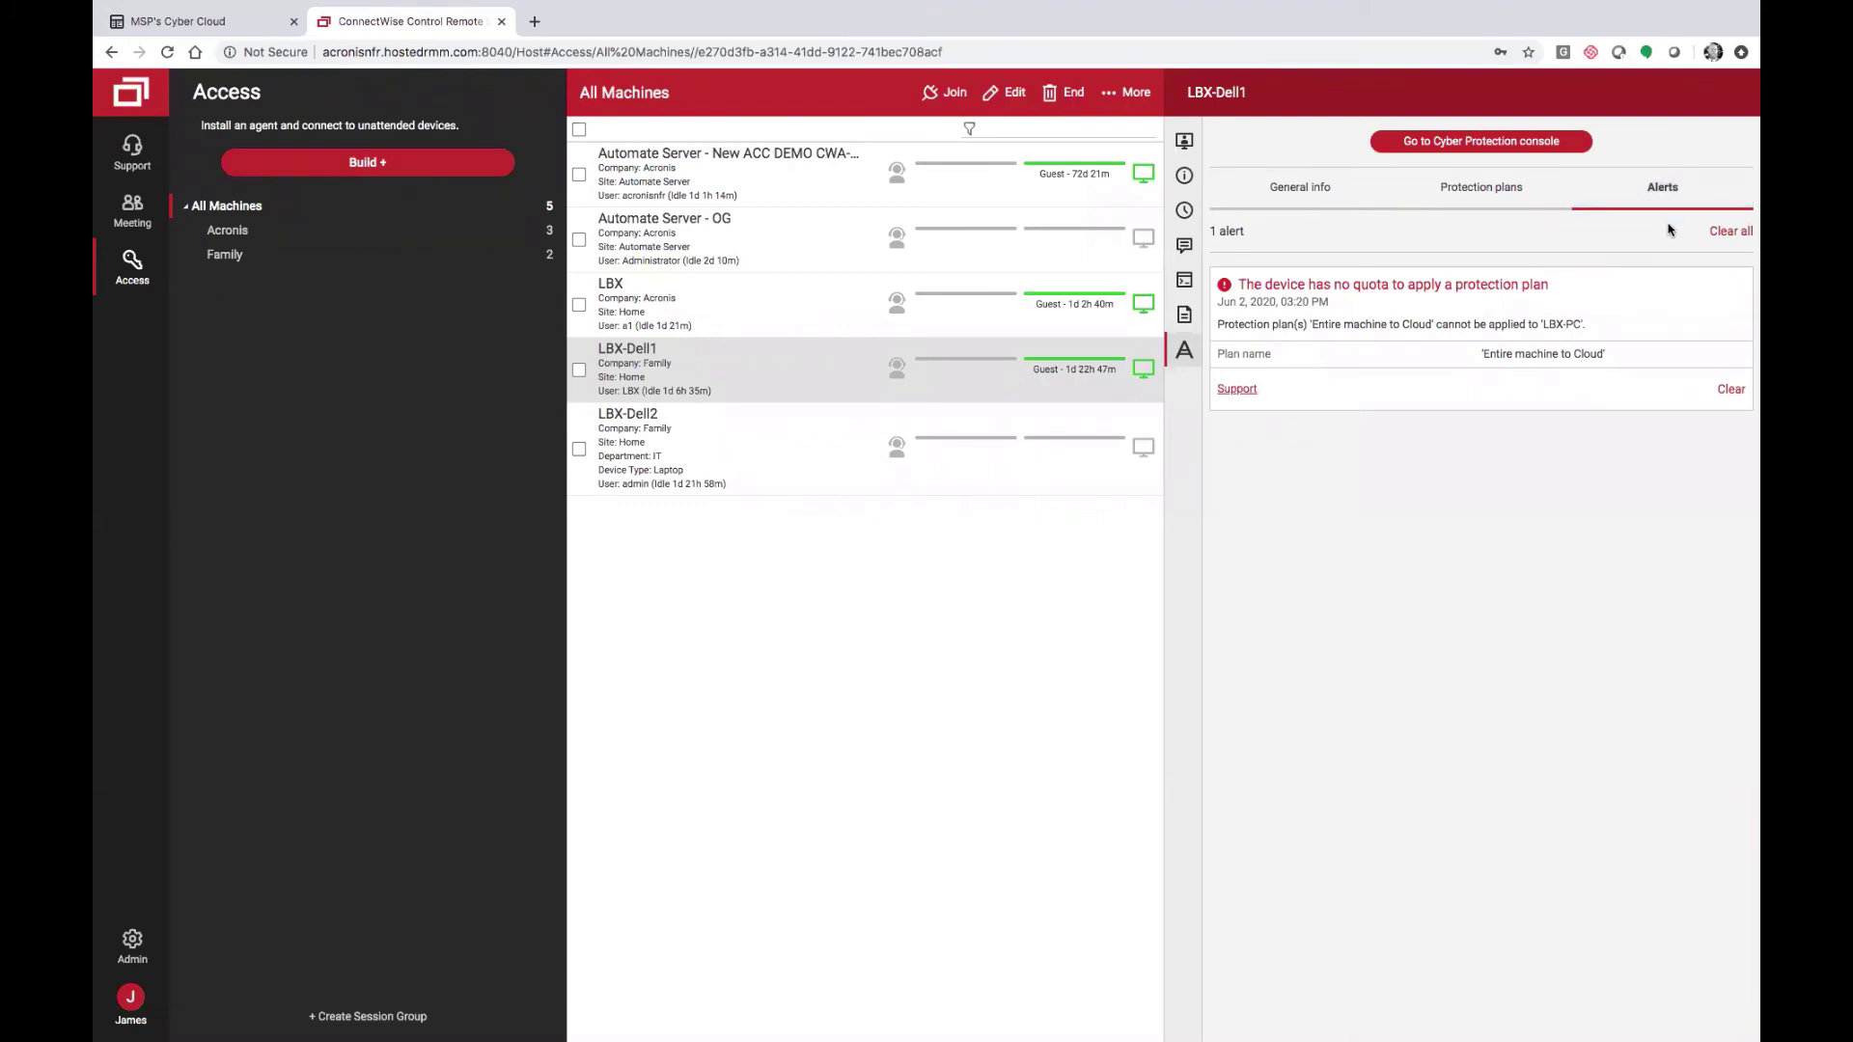
mouse_move(1625, 236)
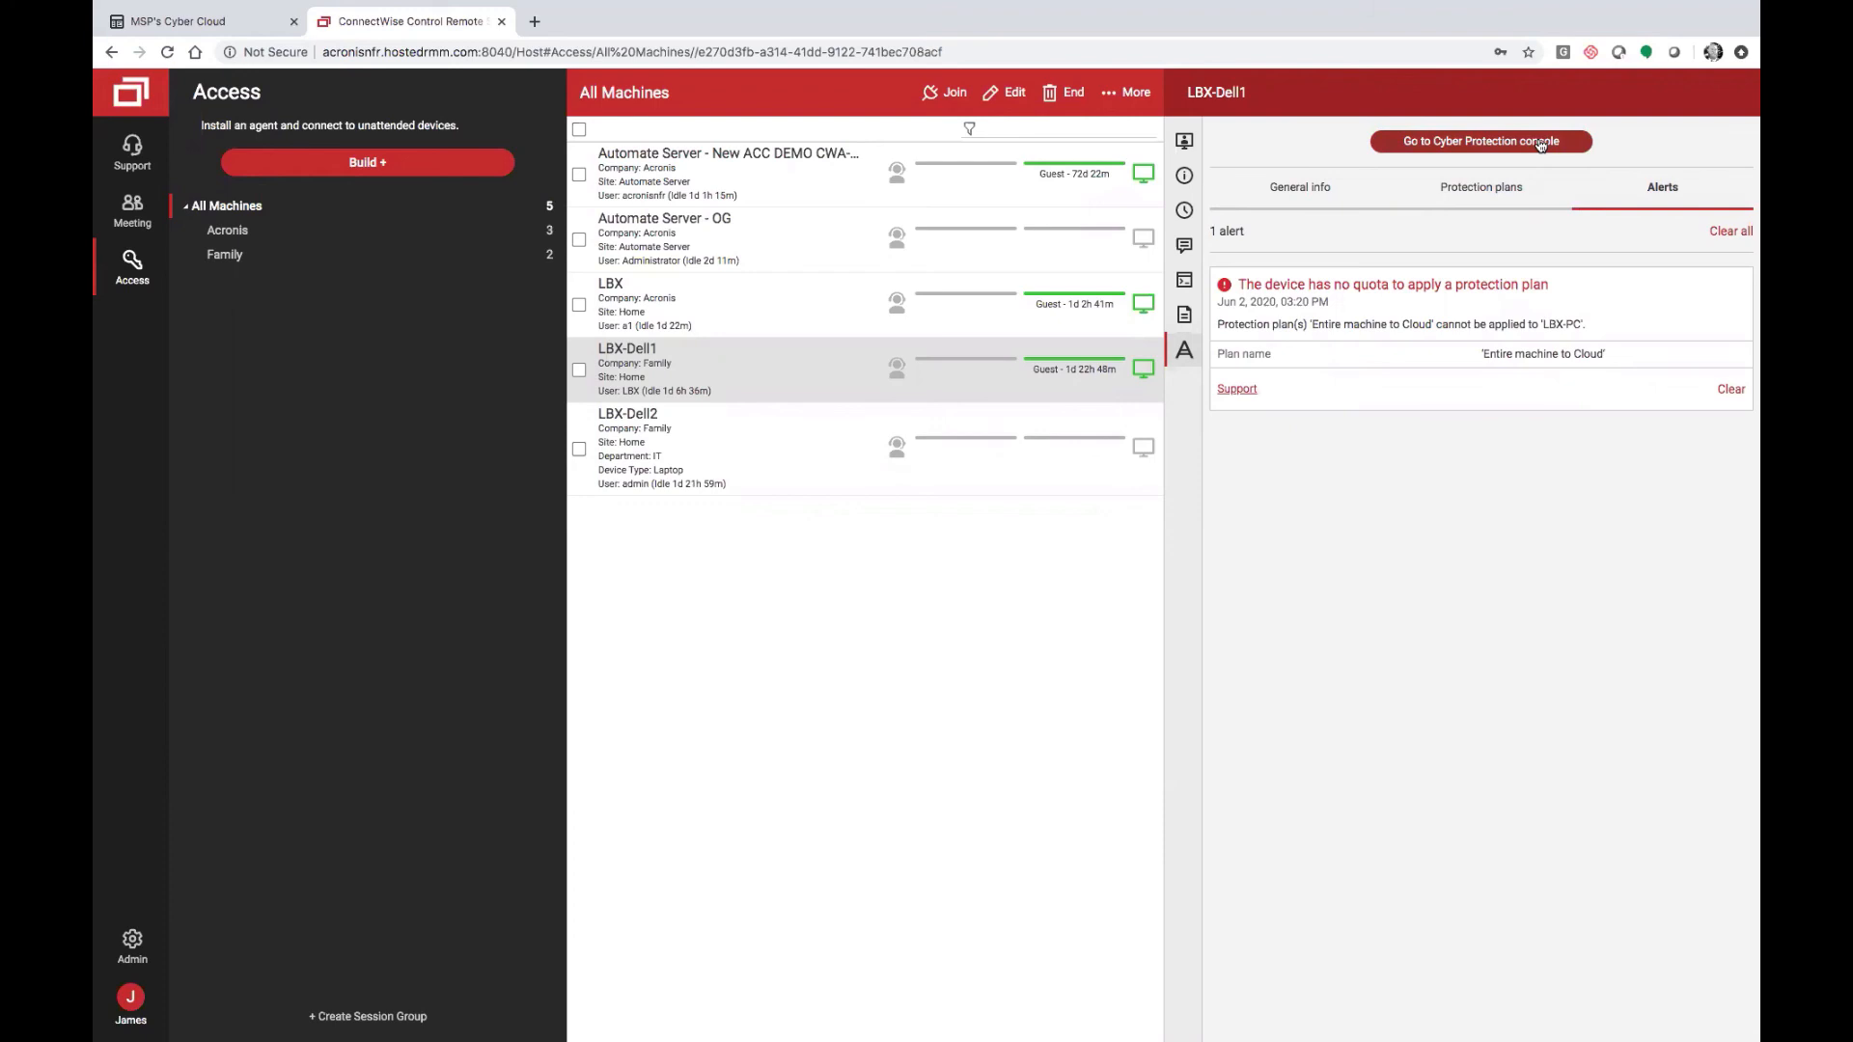
Enter the Cyber Protection console, supplying the authenticator code for 2-factor verification
left_click(1478, 143)
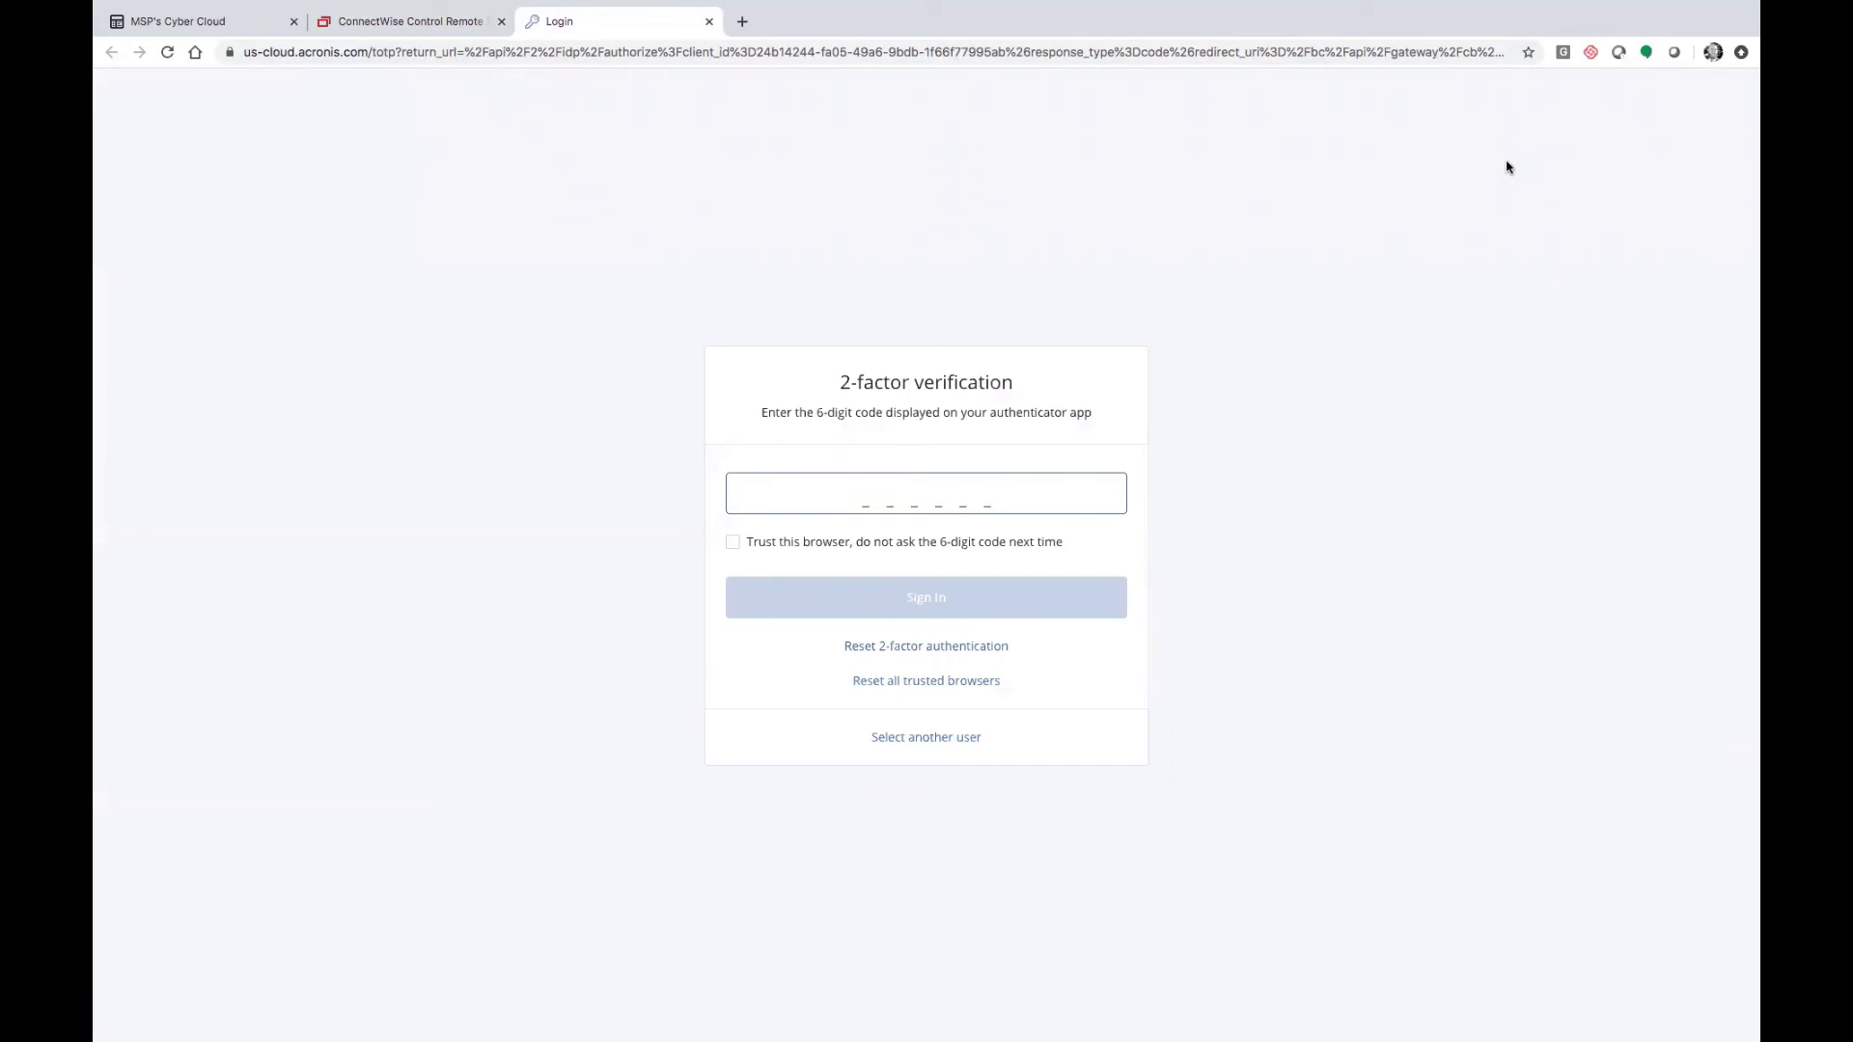
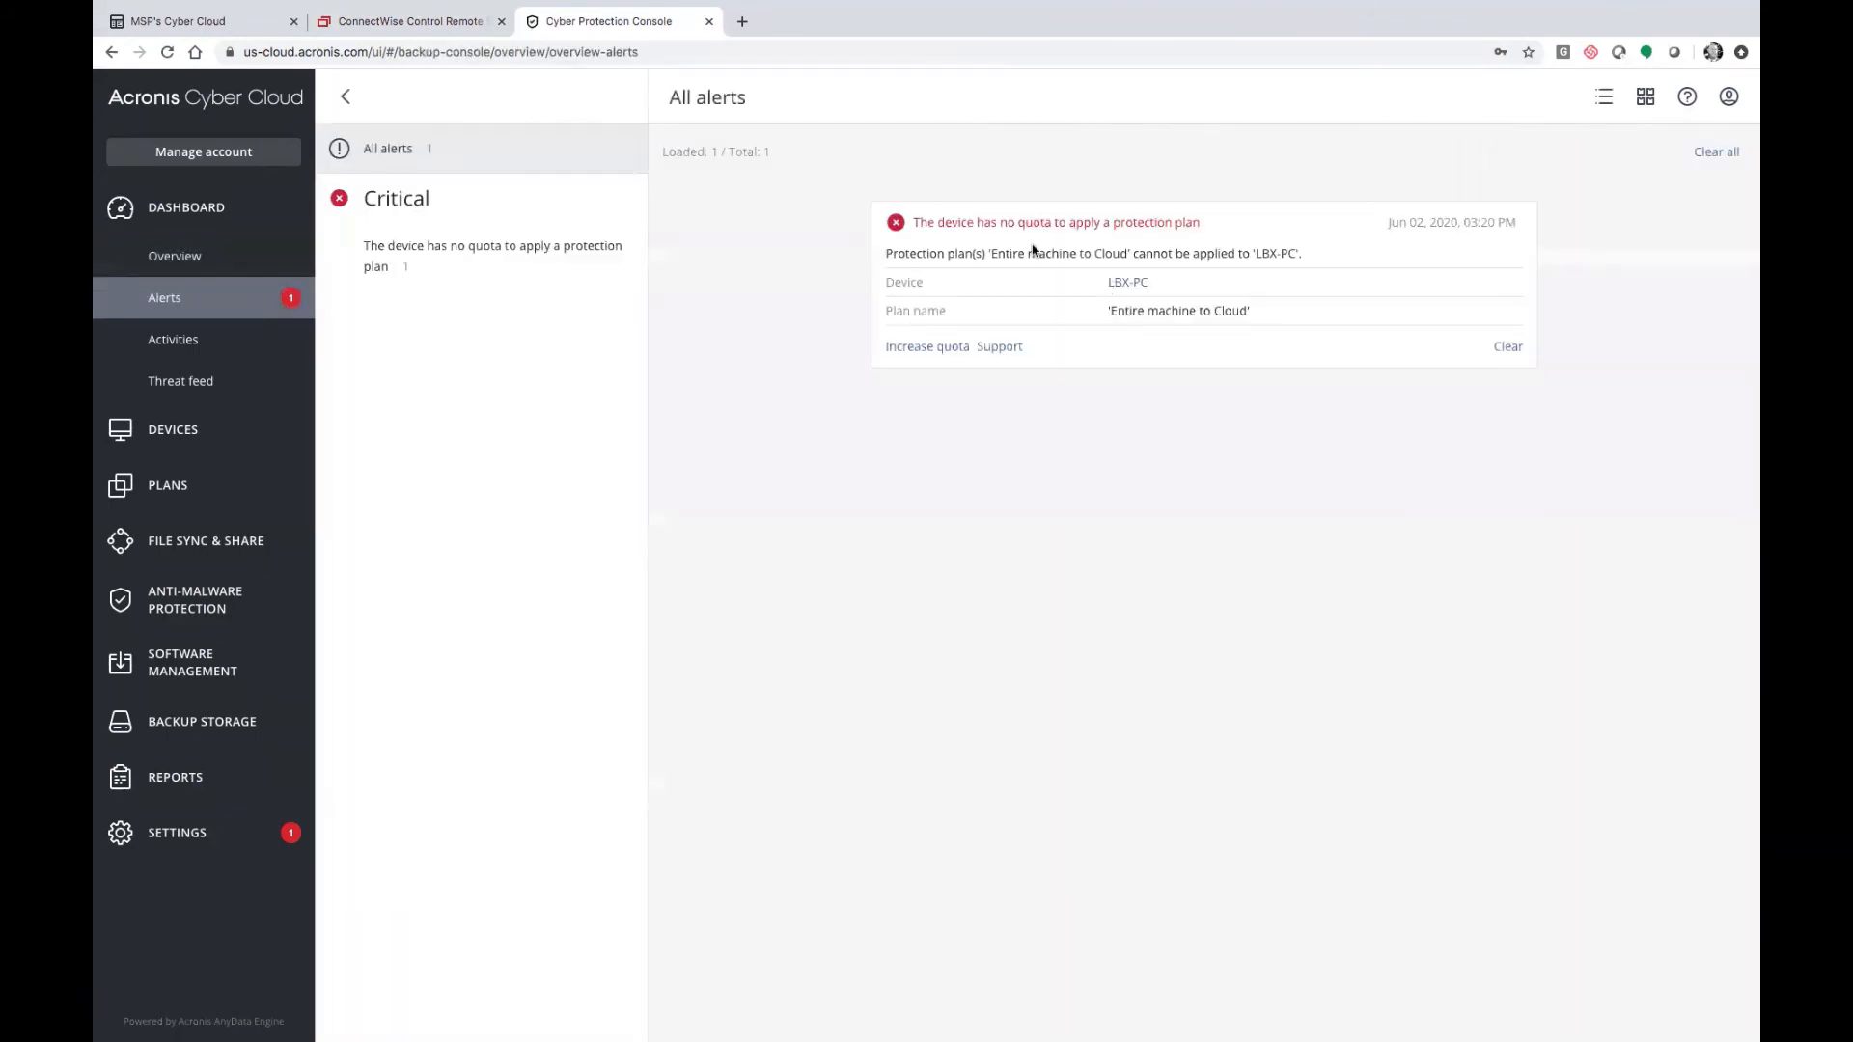
mouse_move(1106, 239)
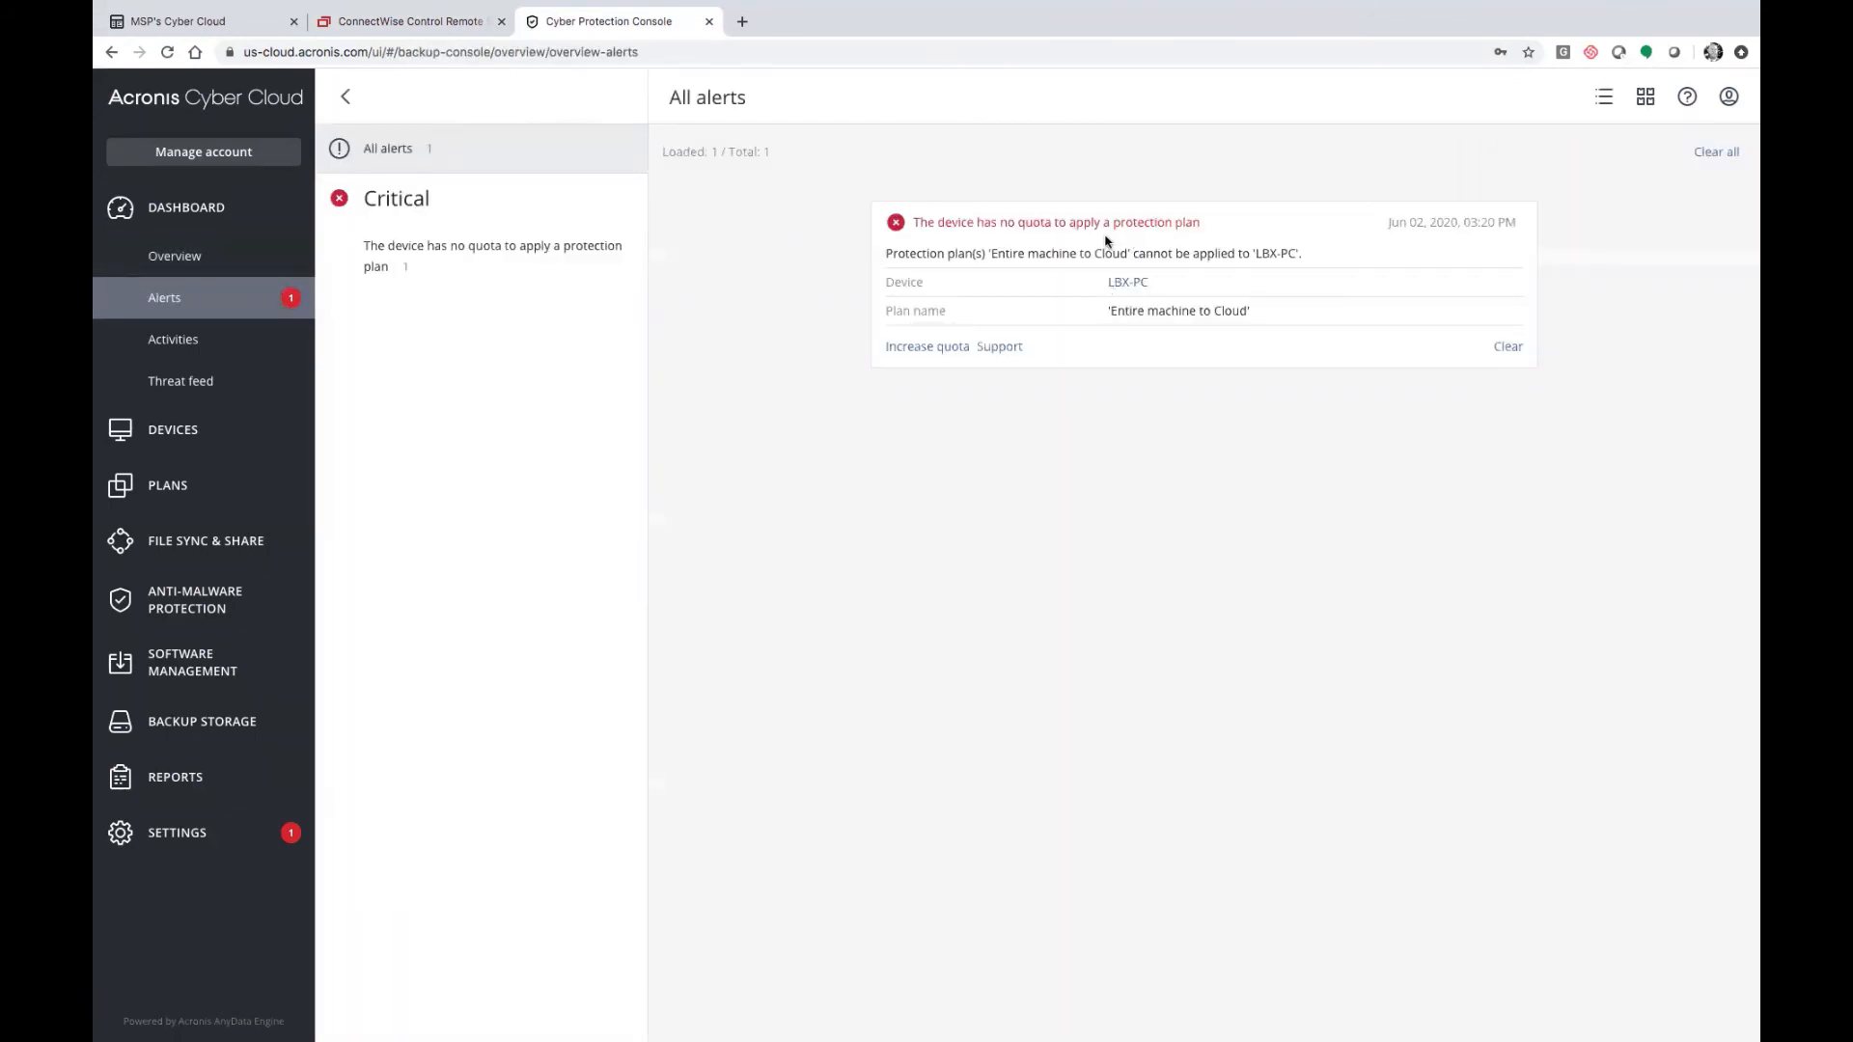